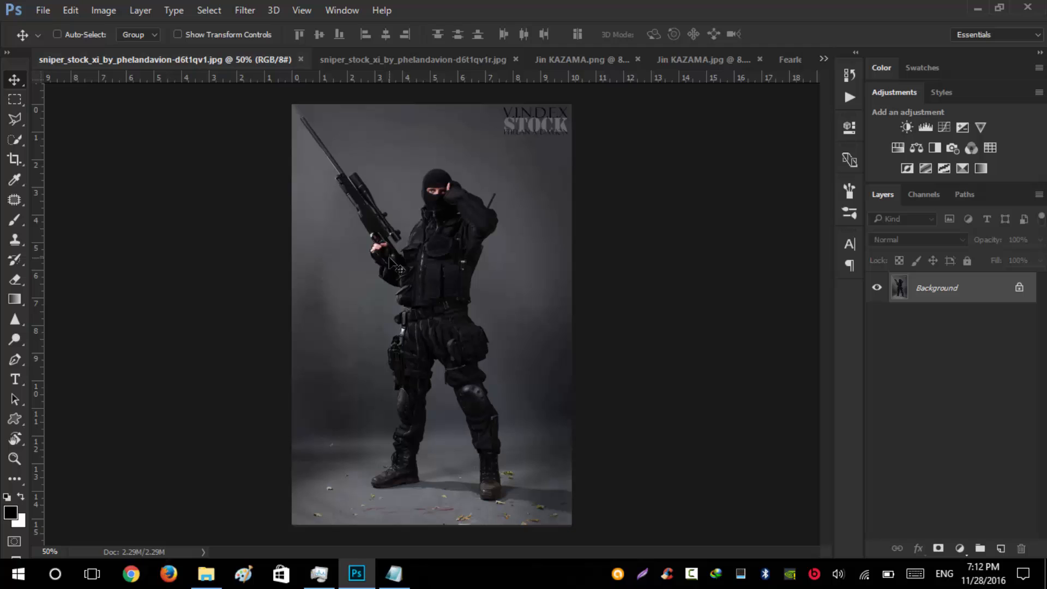
mouse_move(387, 251)
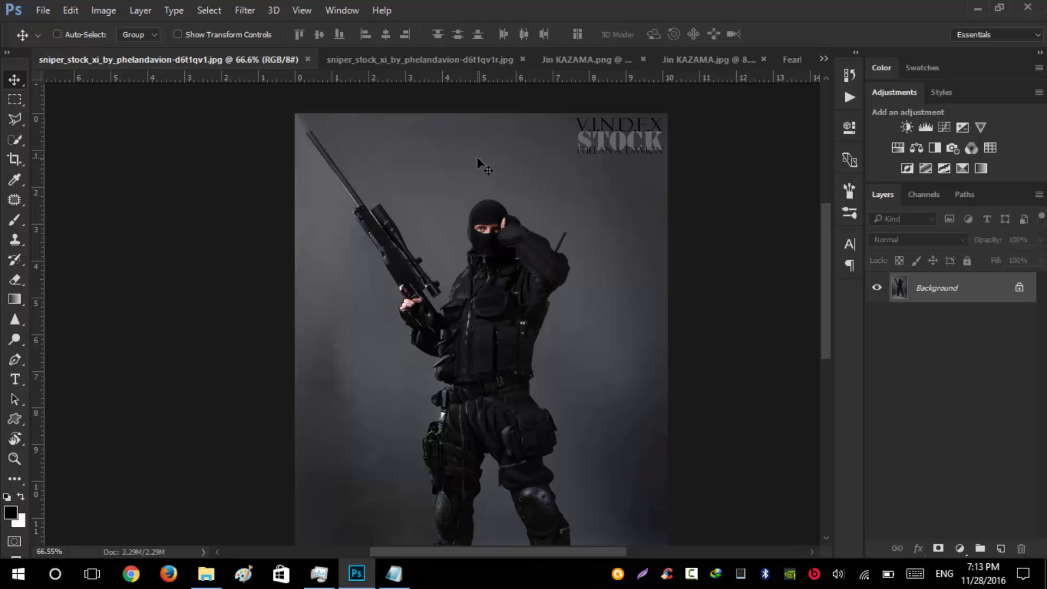
mouse_move(468, 132)
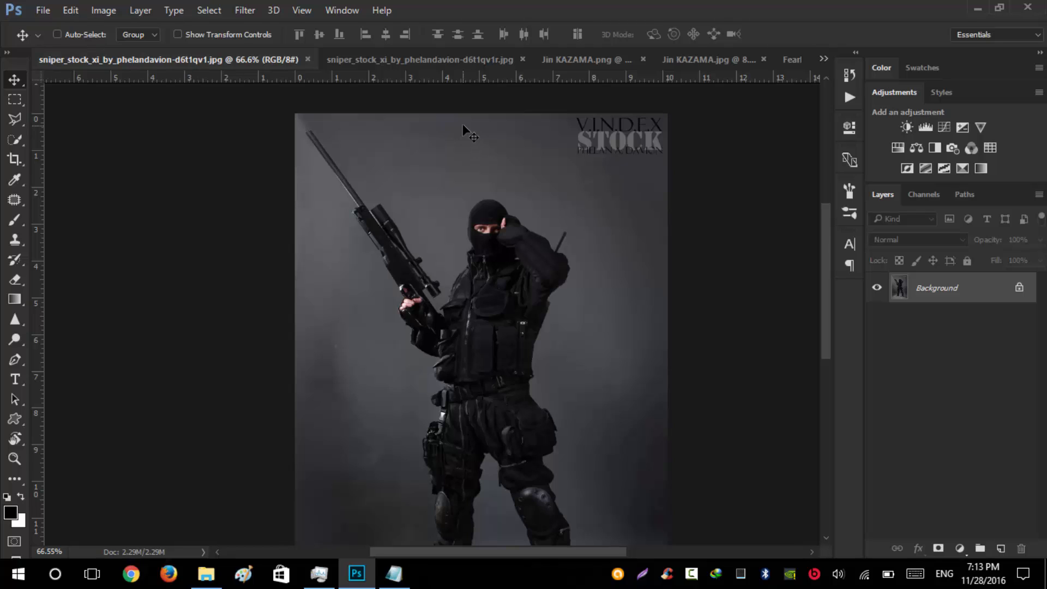
mouse_move(446, 155)
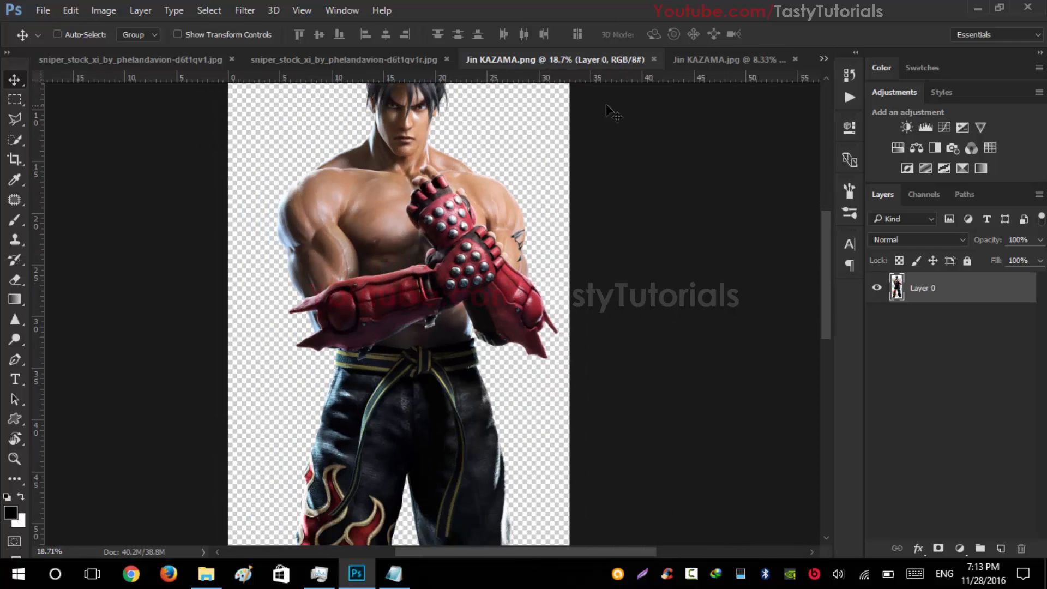
Preview Fearless.jpg and both sniper images, then close every open document
click(695, 59)
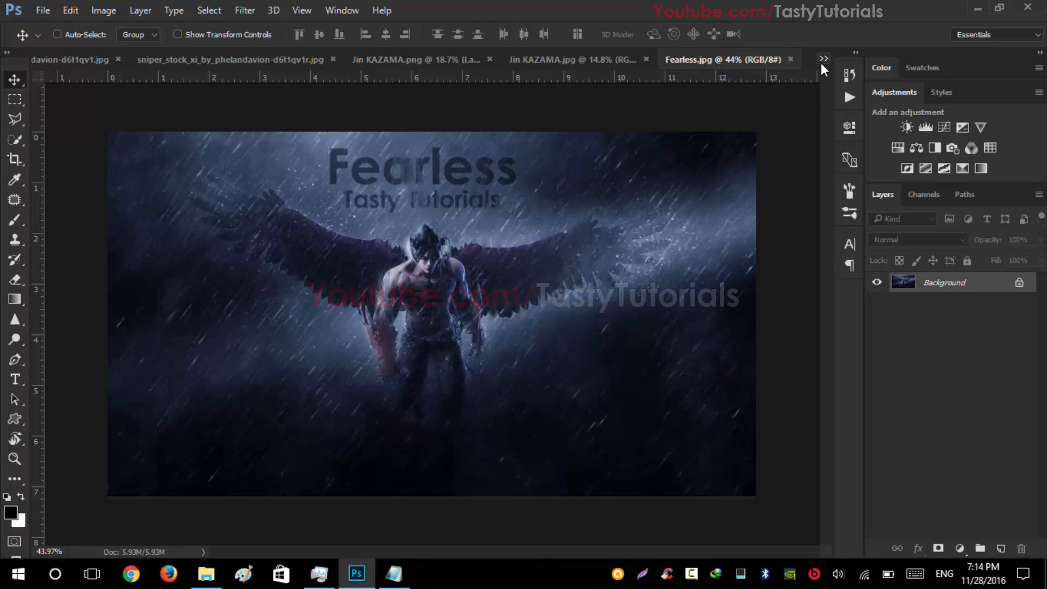
mouse_move(440, 281)
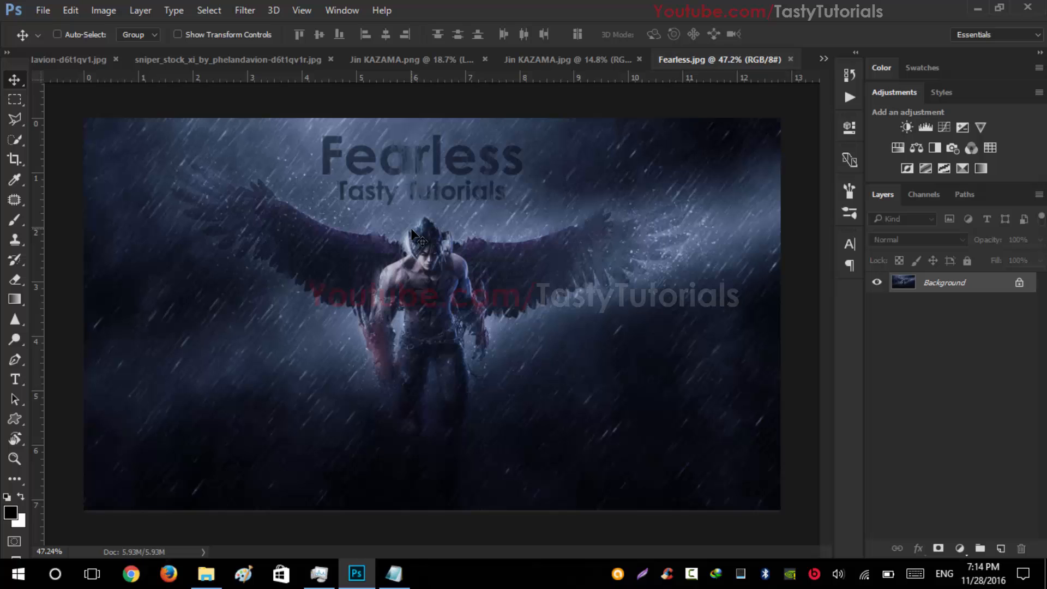
click(384, 59)
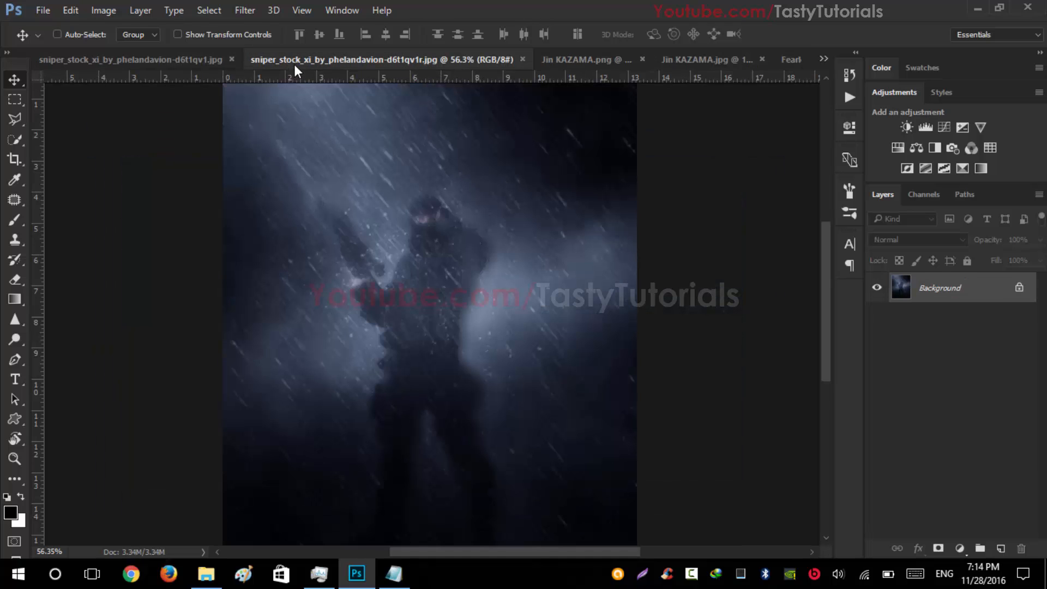
click(133, 59)
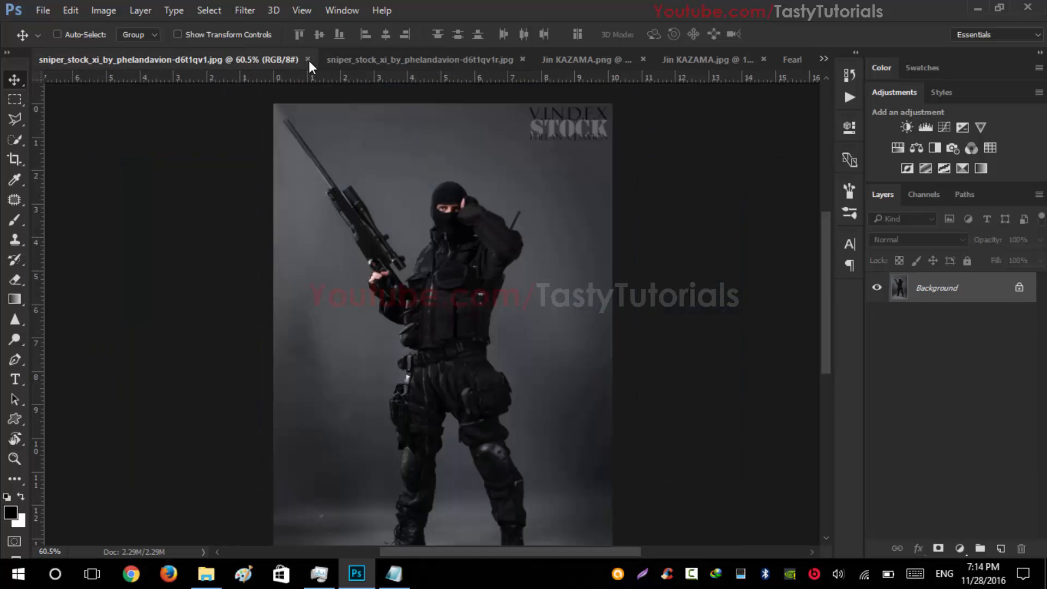
click(308, 59)
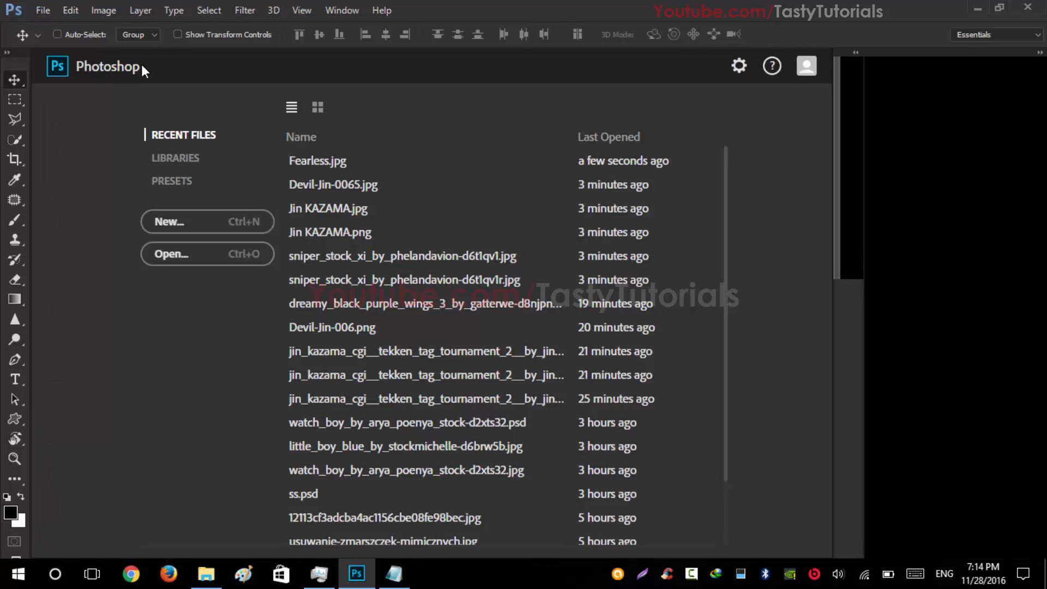
Create a new 1920×1080 px, 72 ppi, RGB, transparent document named Fearless
click(43, 10)
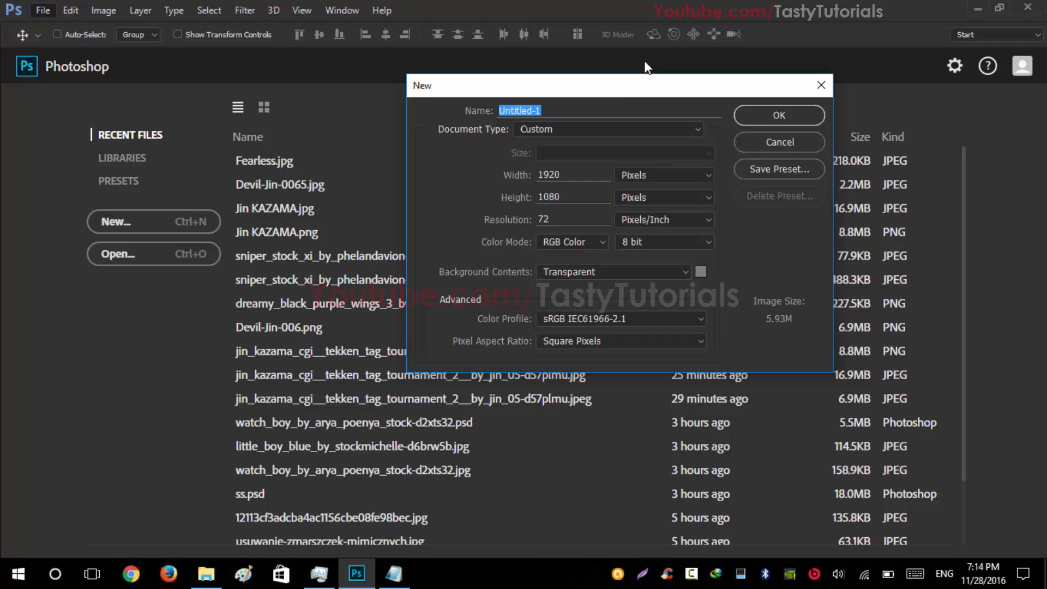
drag(618, 85, 563, 84)
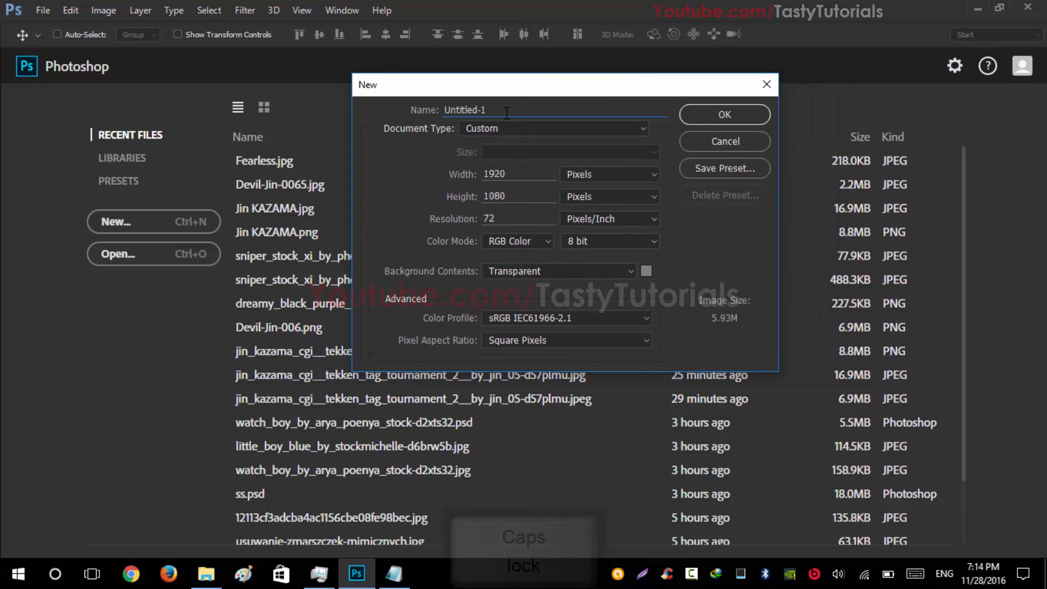
text(Fe)
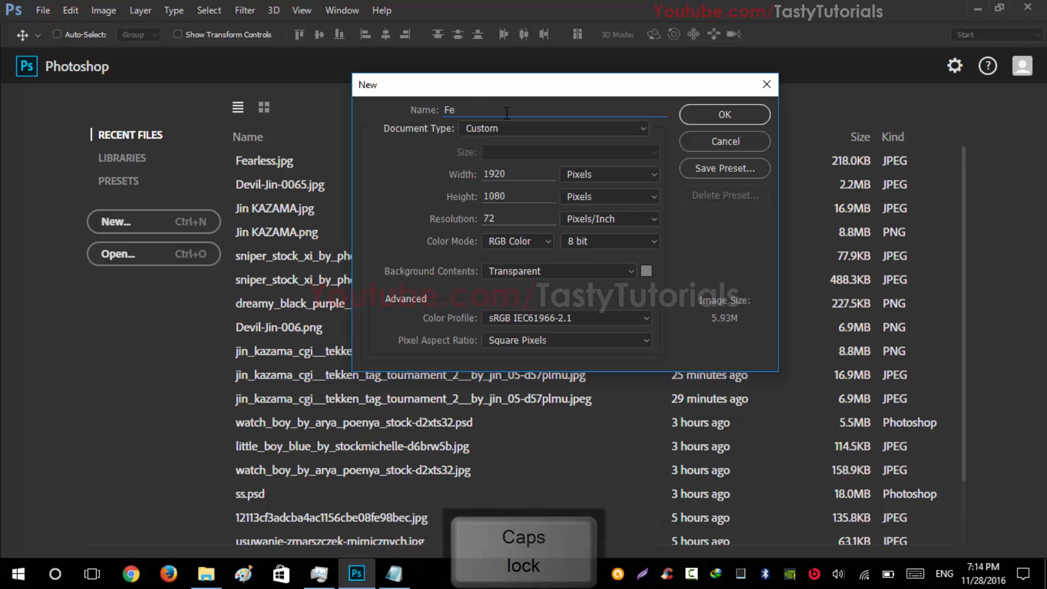
text(arless)
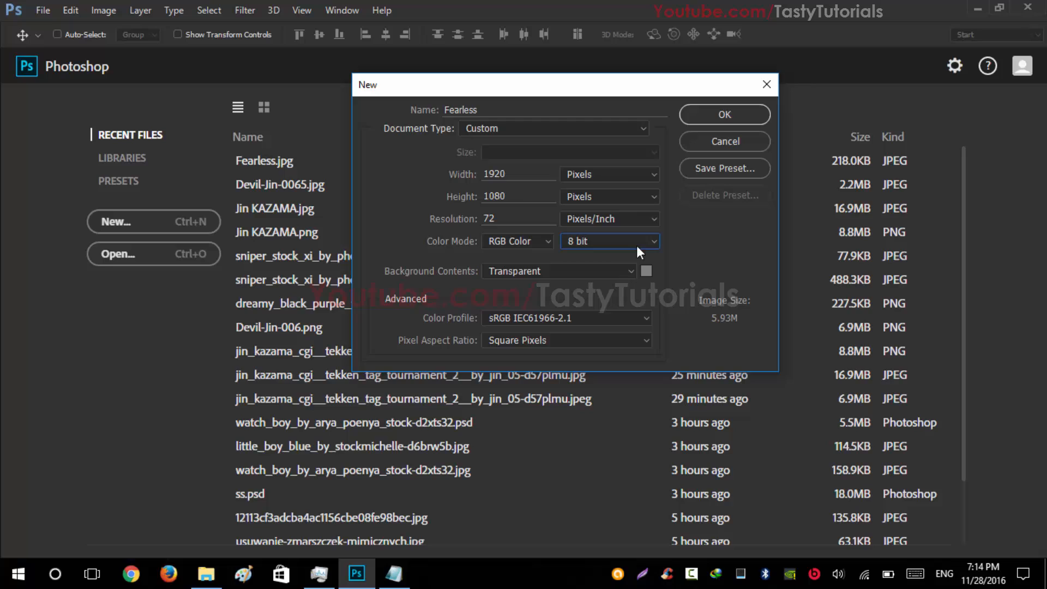
mouse_move(508, 192)
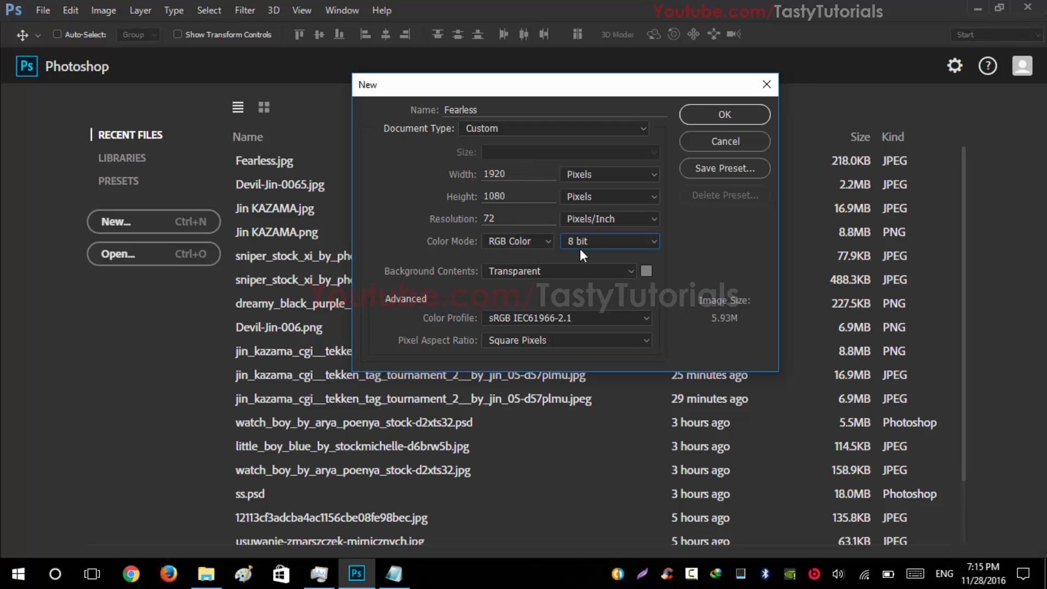
mouse_move(594, 253)
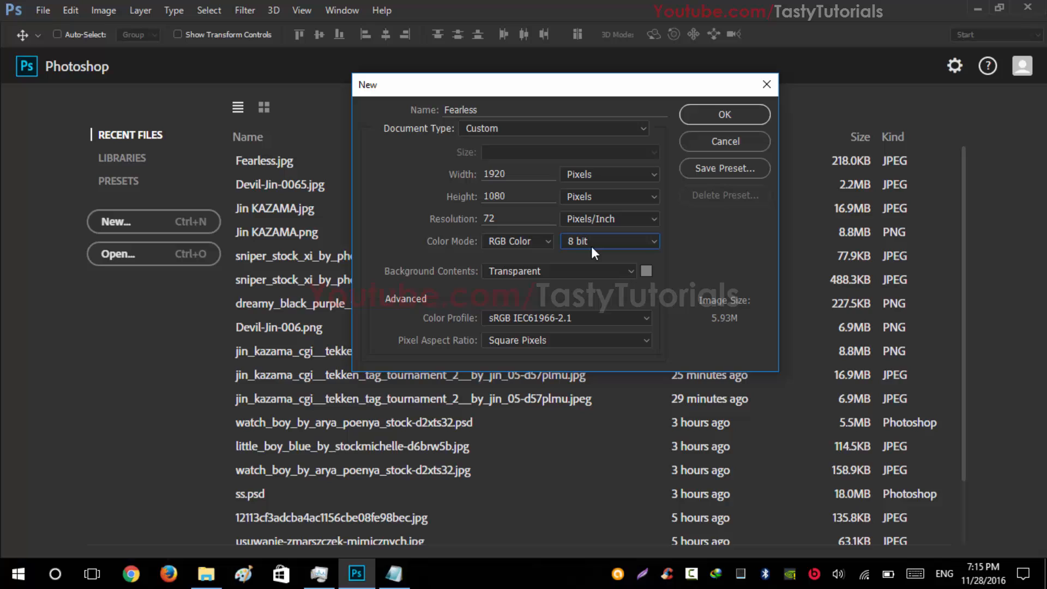
mouse_move(724, 115)
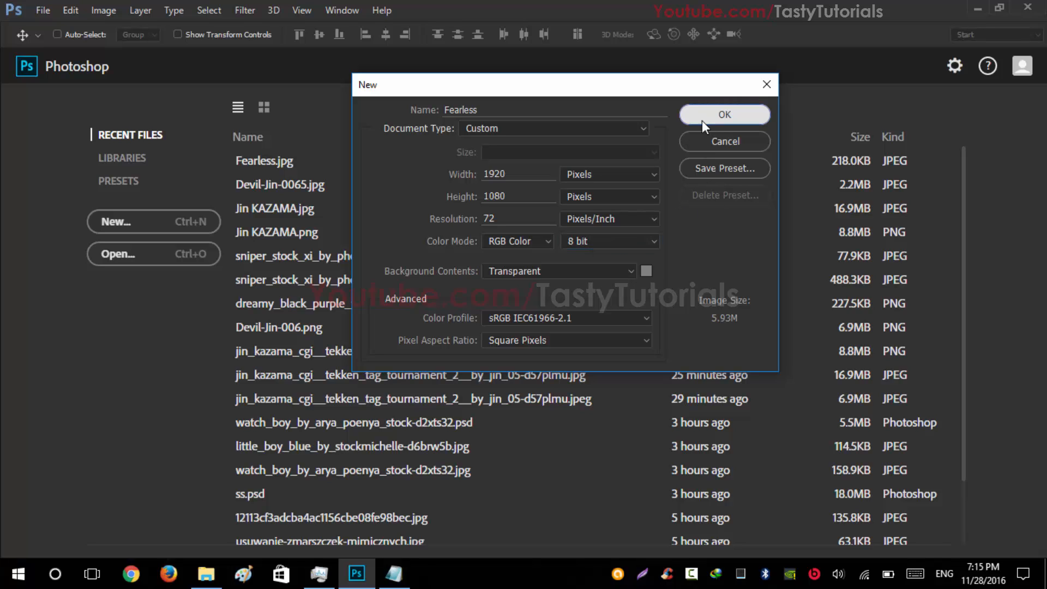
click(725, 114)
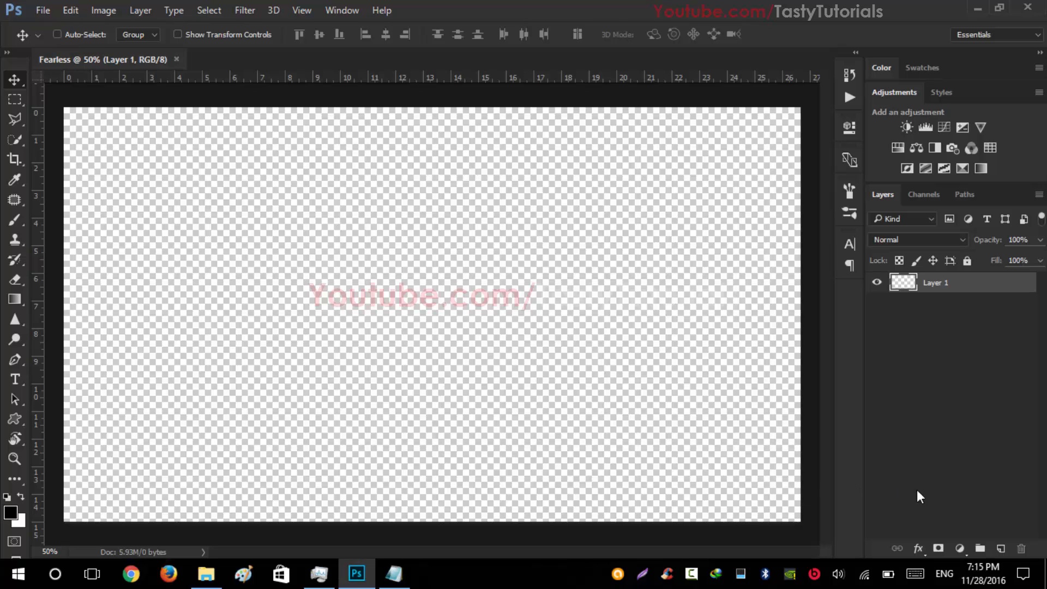
Add a Gradient Fill layer using a black-to-white radial gradient, reversed so the centre is bright
click(960, 549)
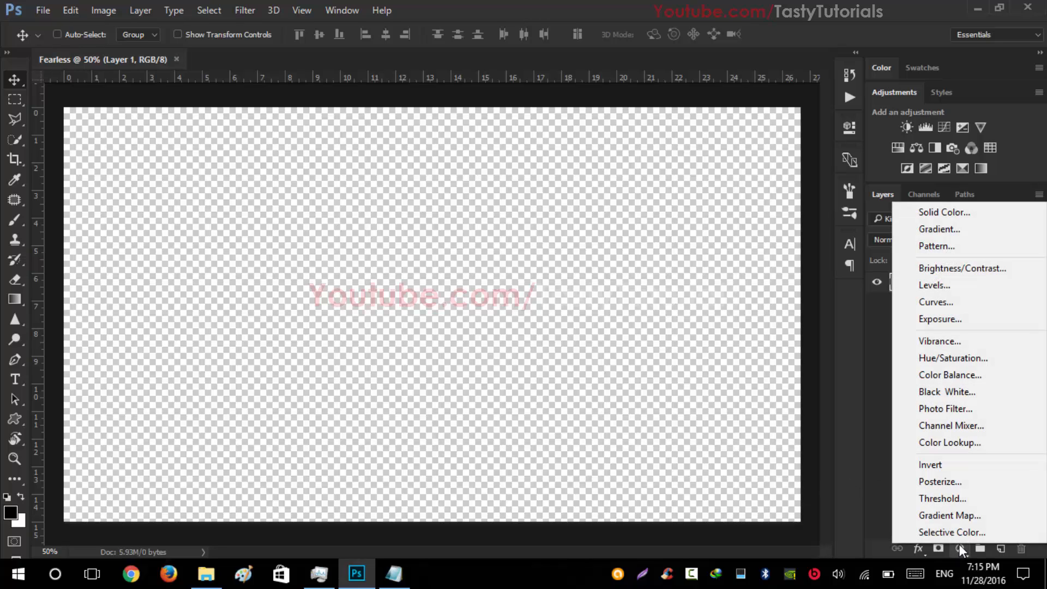
mouse_move(939, 229)
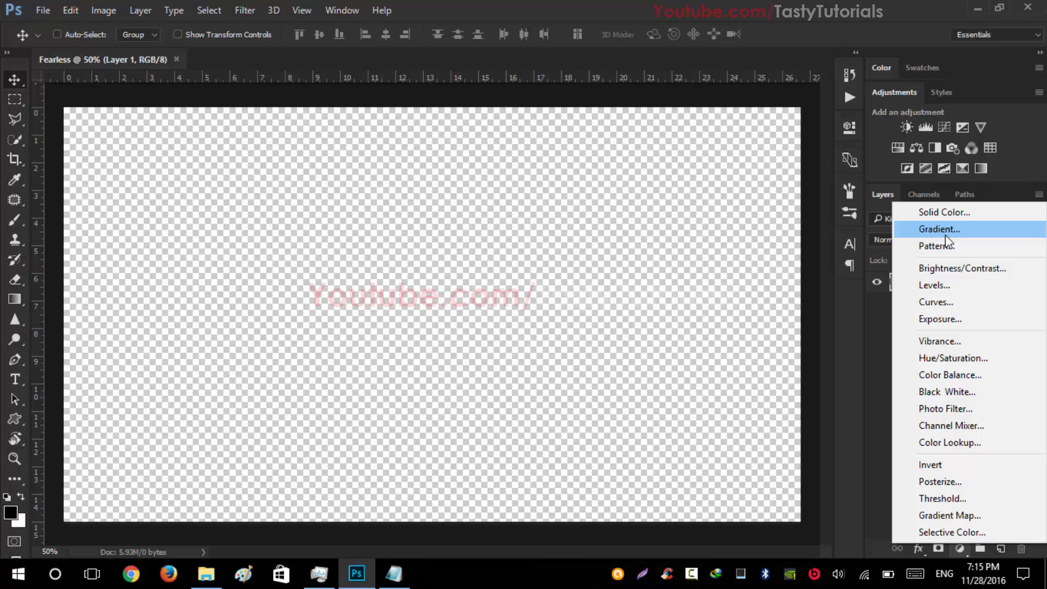
click(938, 229)
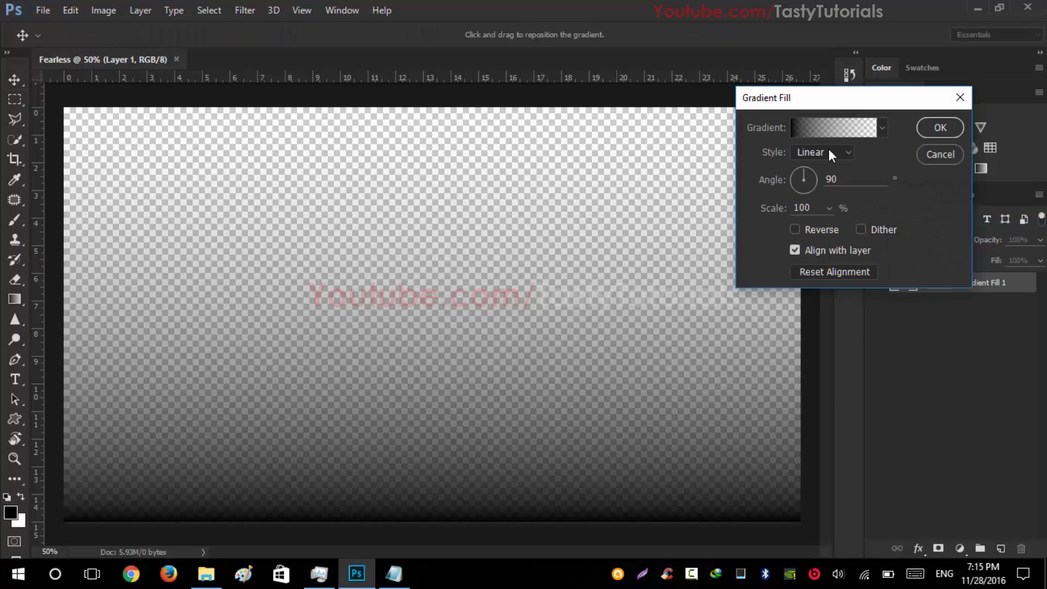
click(834, 128)
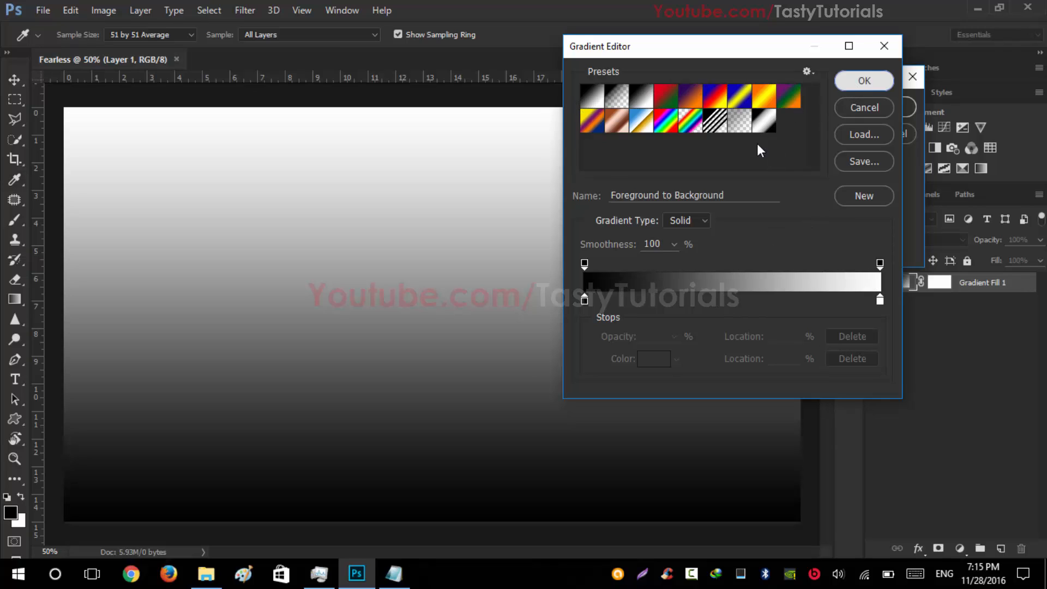
click(863, 80)
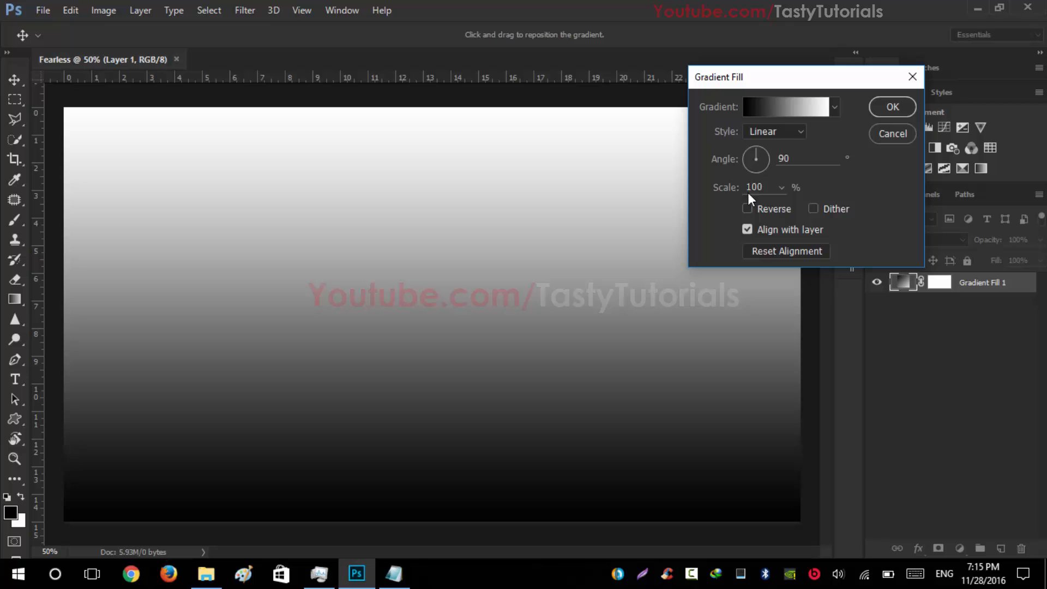
click(774, 131)
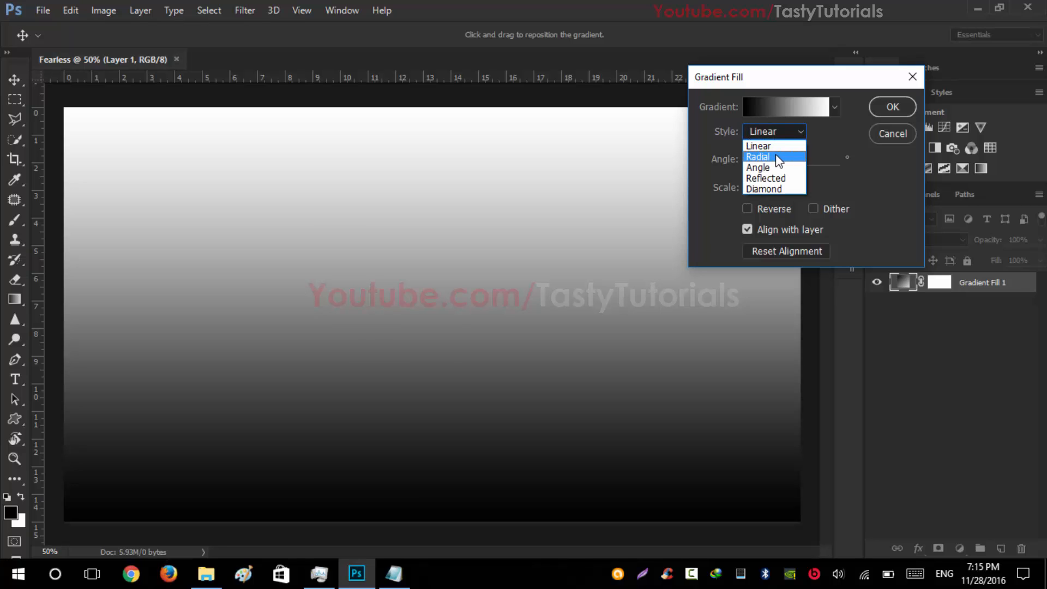
click(760, 156)
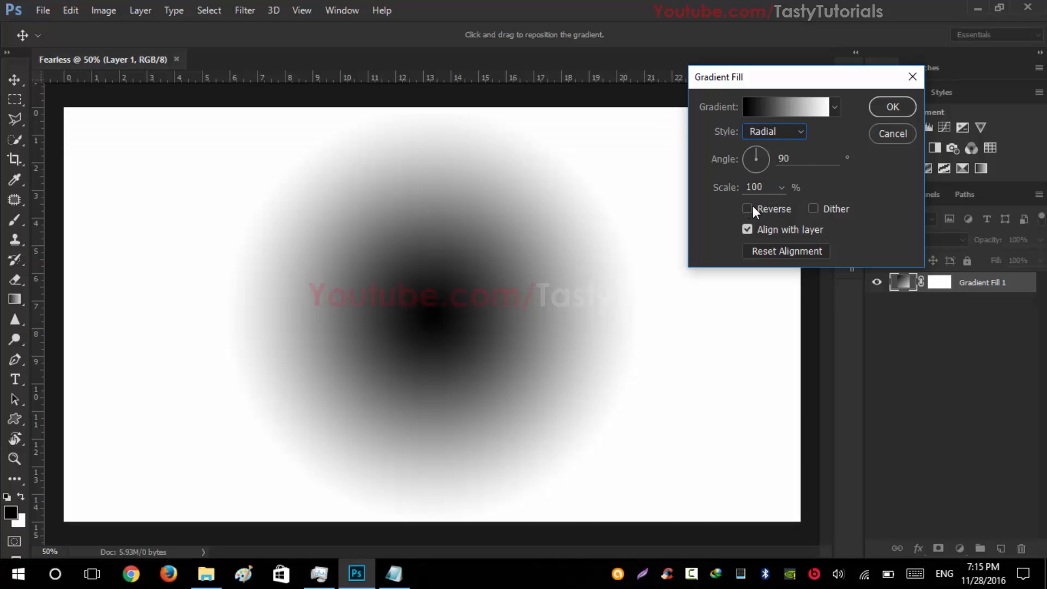
click(747, 209)
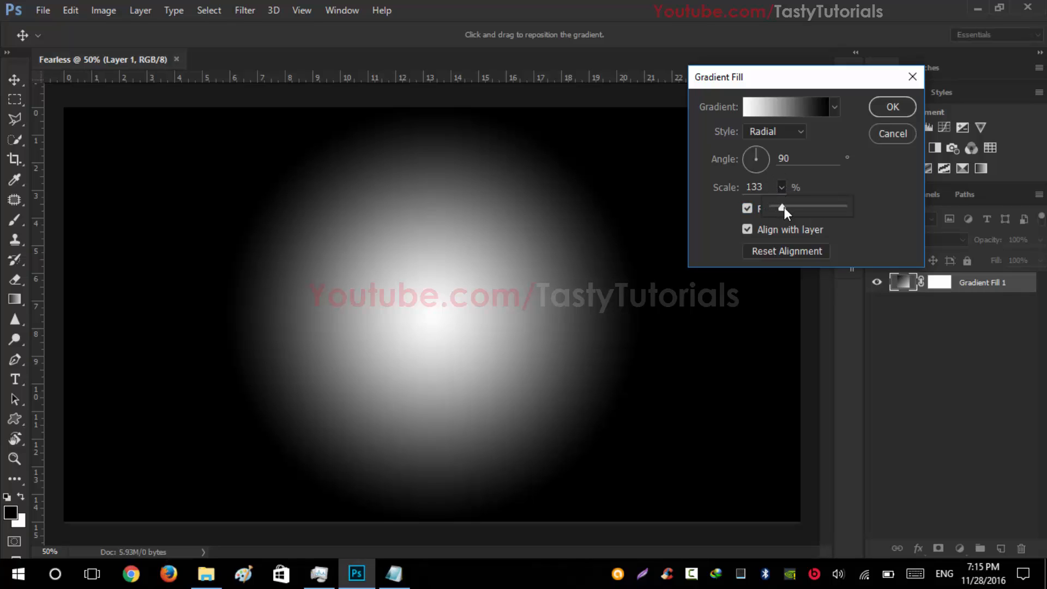
Scale the radial gradient up toward the canvas edges and shift its bright centre higher
drag(782, 207, 792, 213)
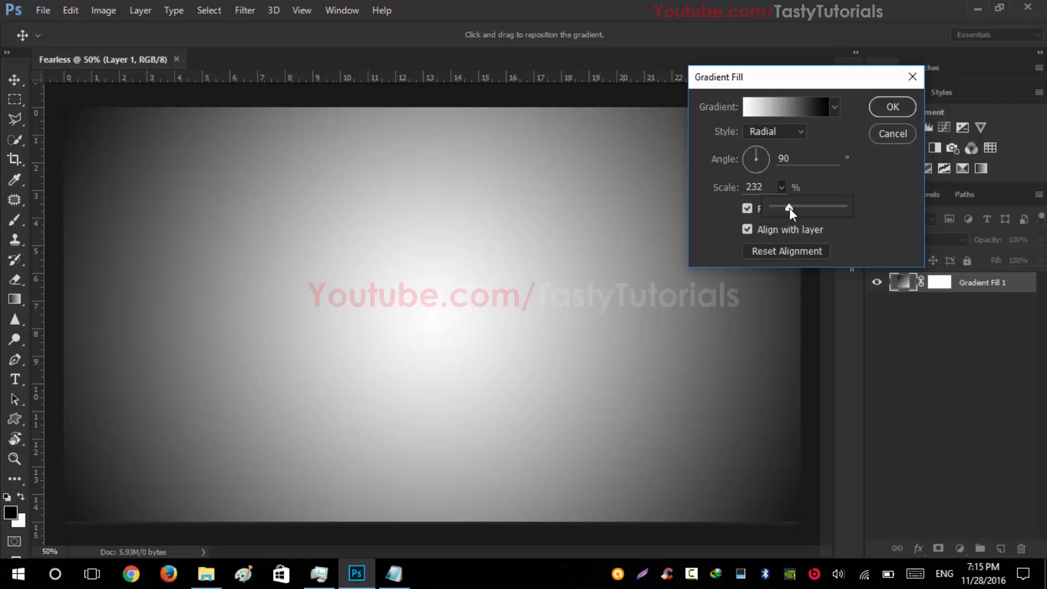
drag(790, 207, 799, 207)
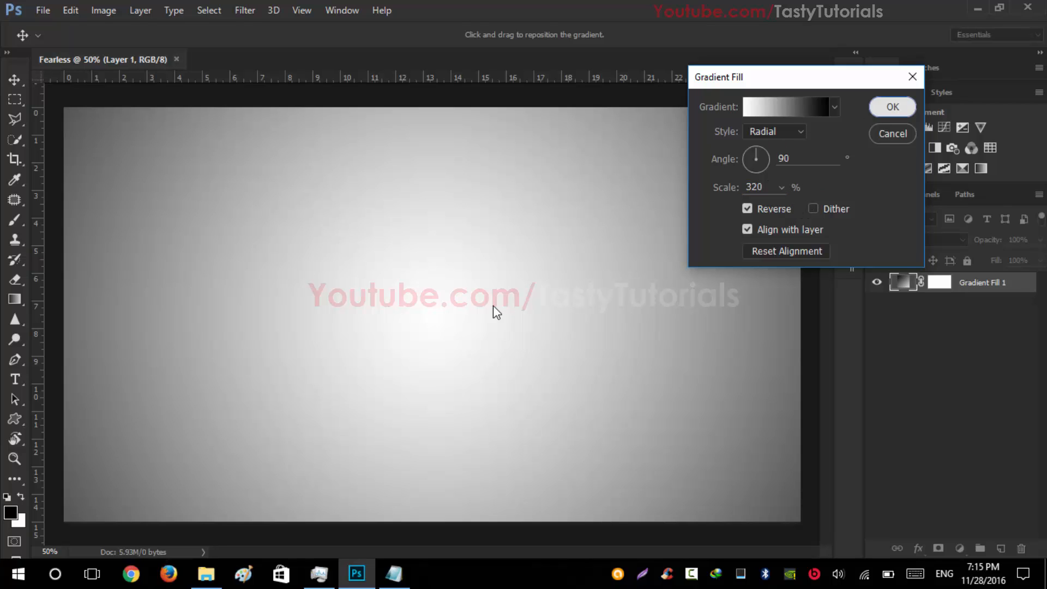
click(893, 107)
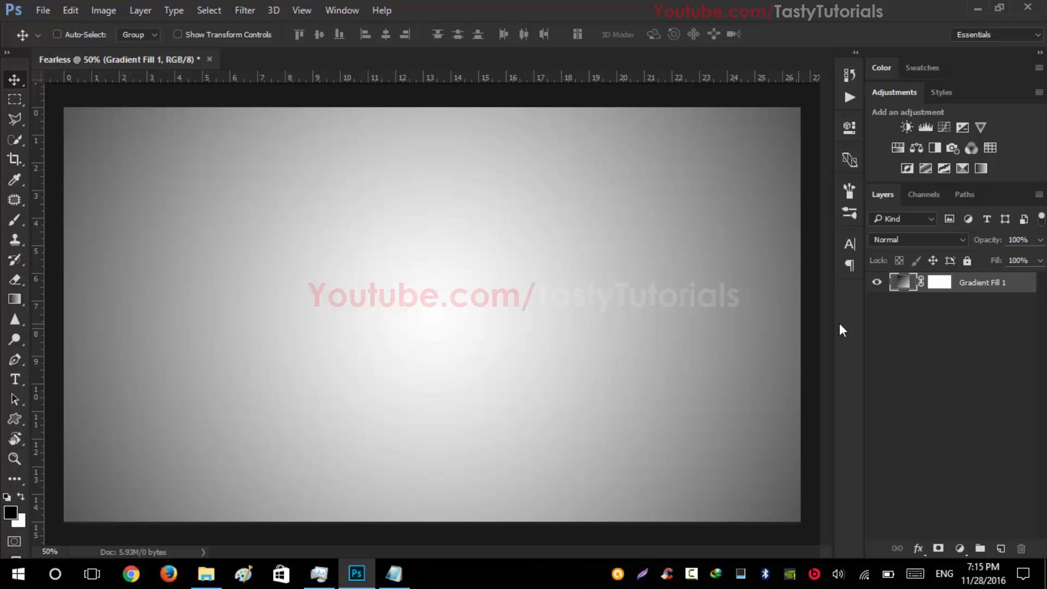
double_click(904, 282)
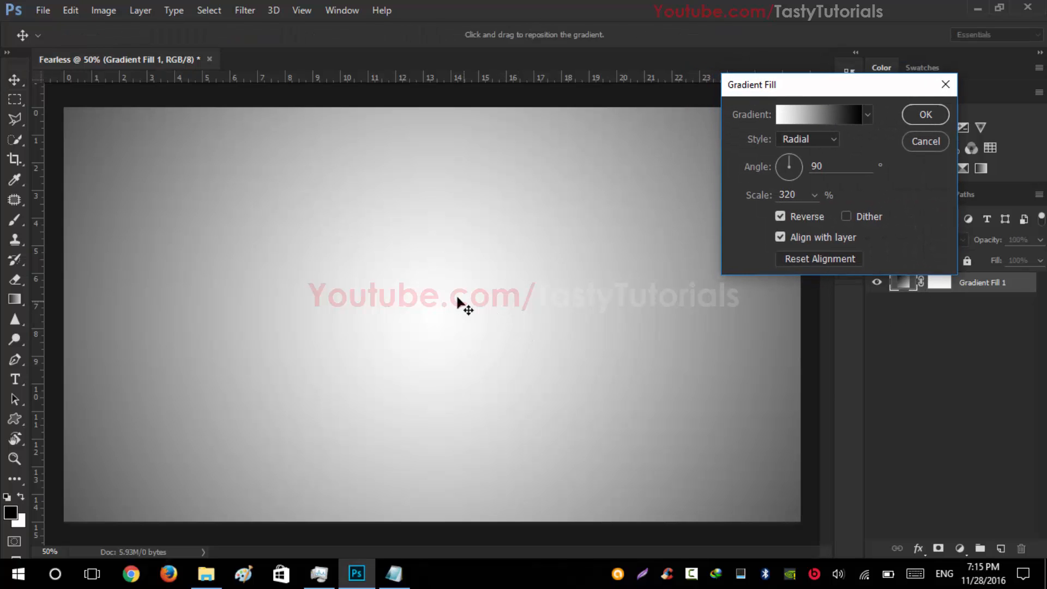
drag(461, 304, 458, 234)
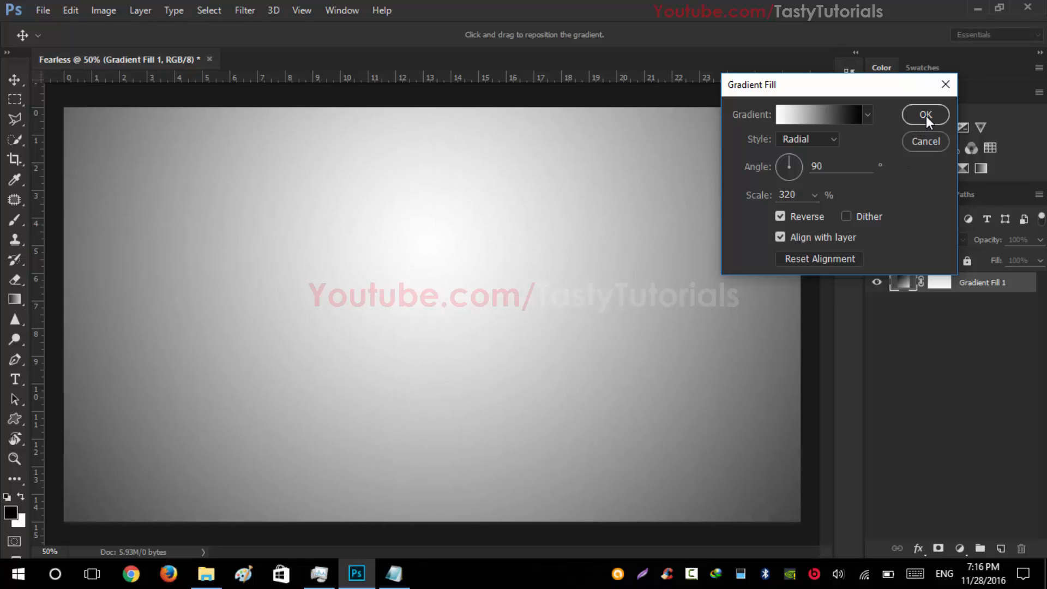
click(926, 114)
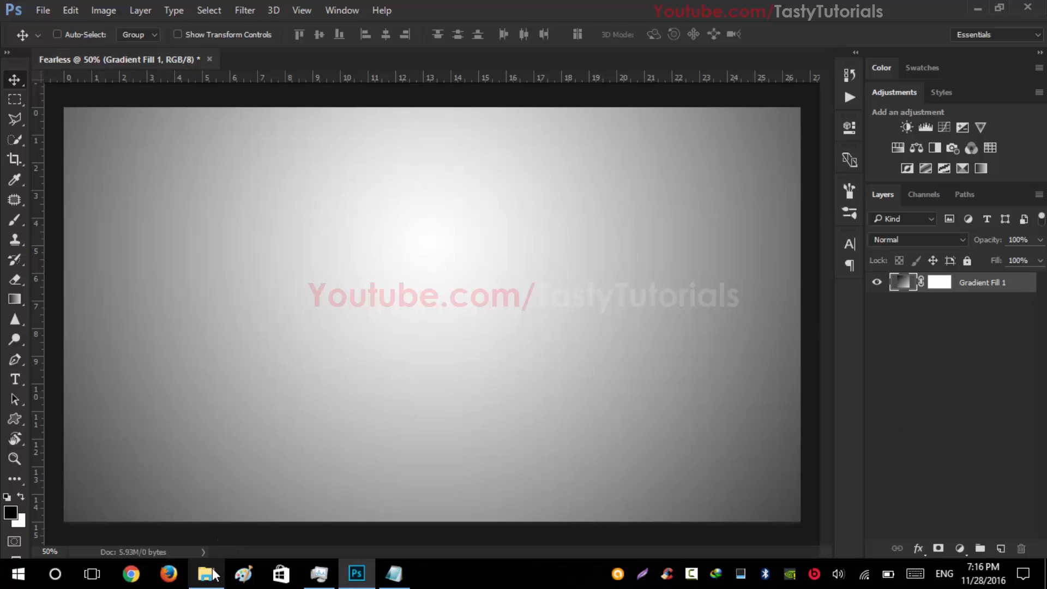
Drag the Devil-Jin-006 render from Explorer into Fearless above the gradient and scale it down
click(206, 573)
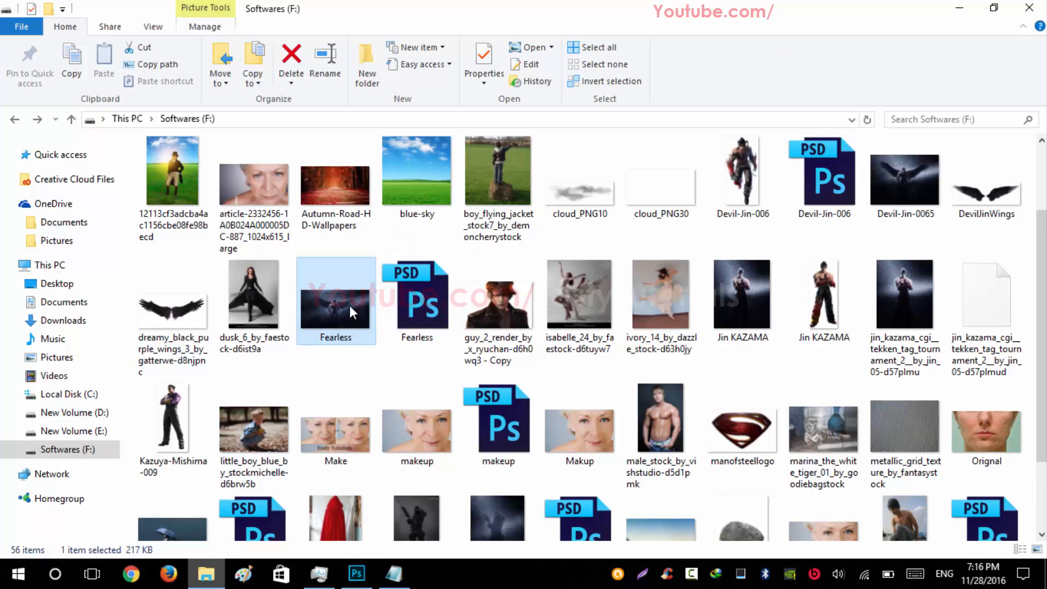
mouse_move(666, 353)
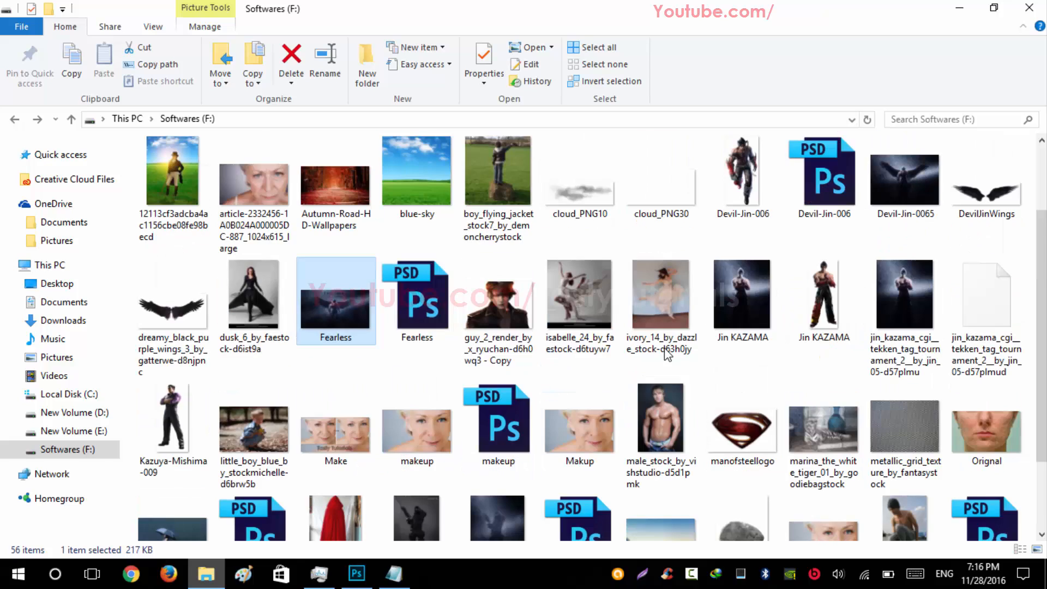
click(742, 171)
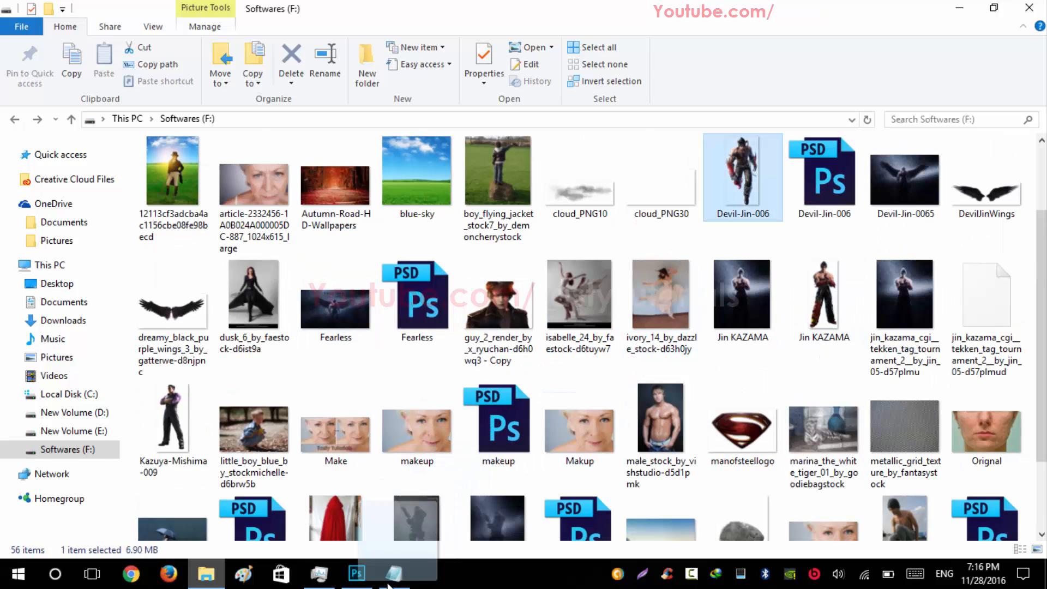
click(356, 574)
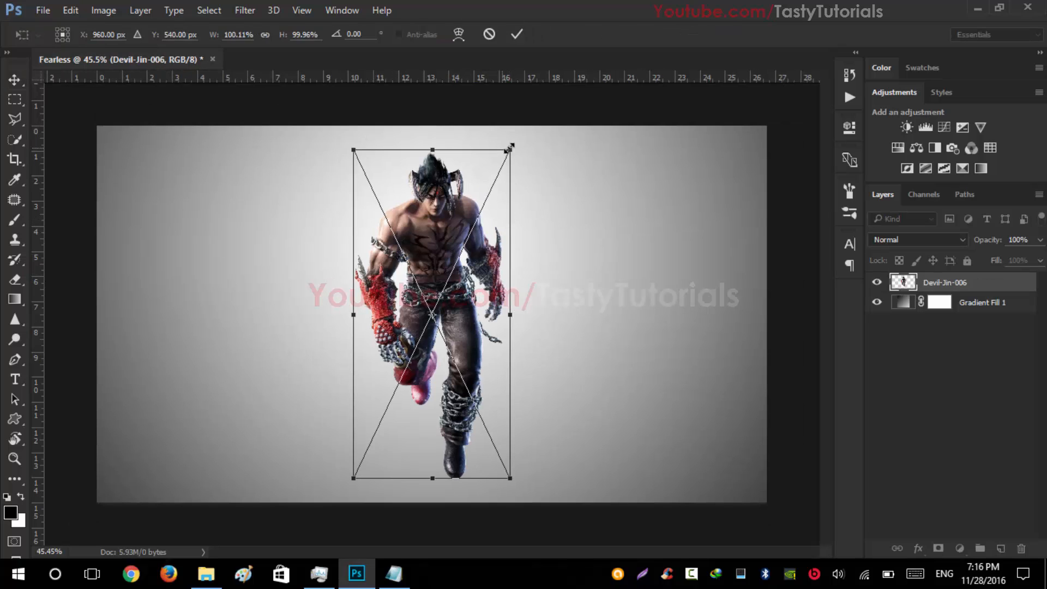
drag(511, 145, 498, 180)
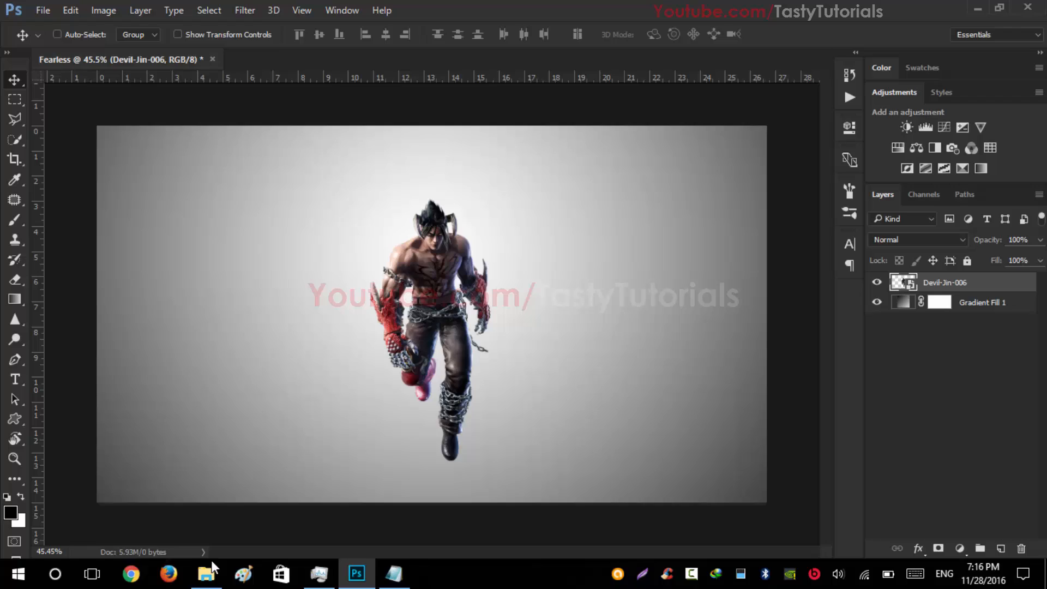
click(206, 573)
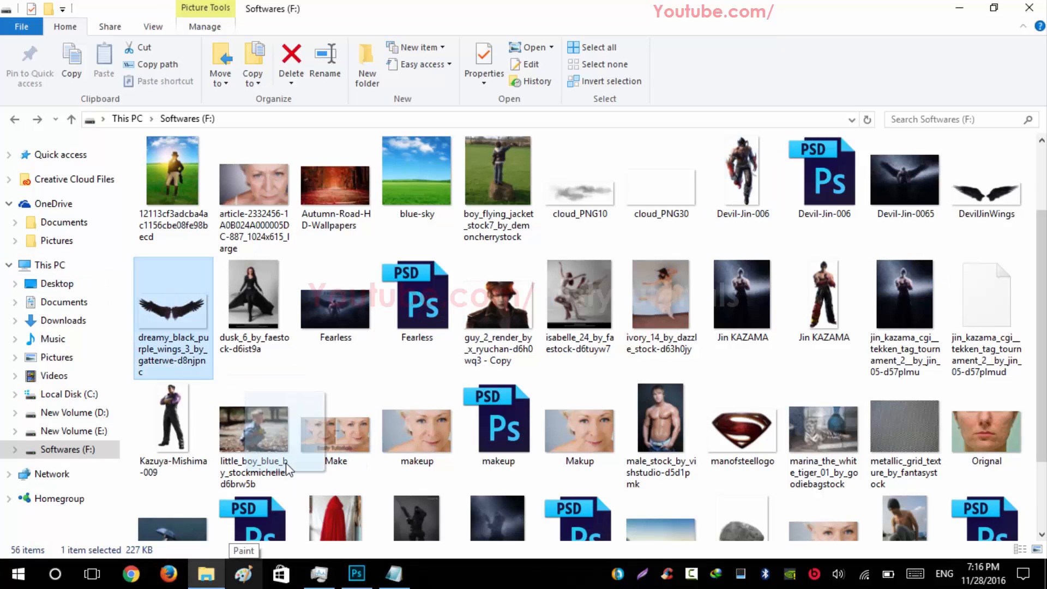
Bring the wings PNG into Fearless below Devil Jin and enlarge them to spread behind him
click(356, 574)
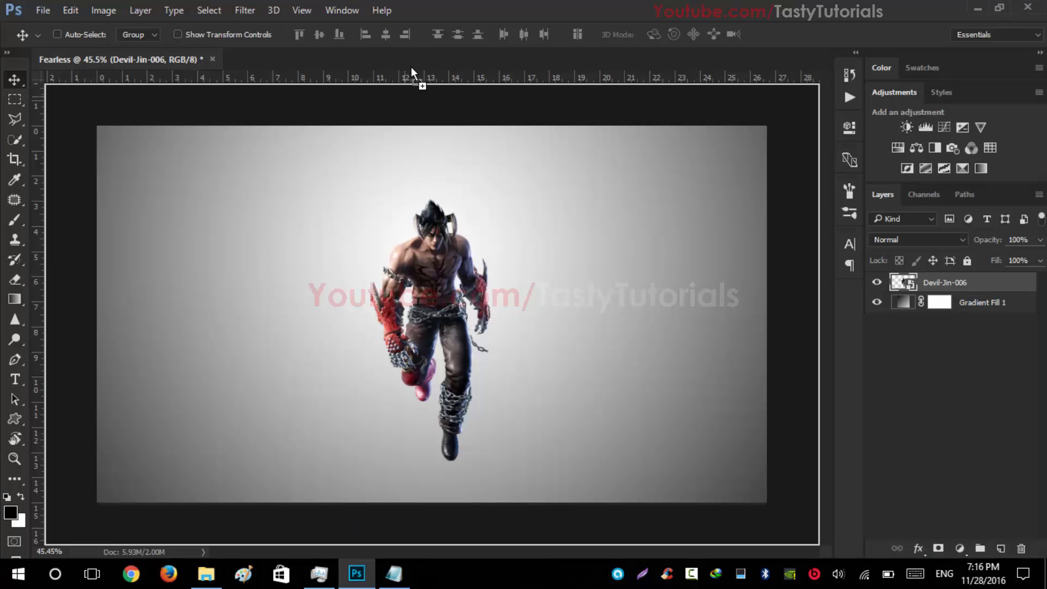
click(401, 59)
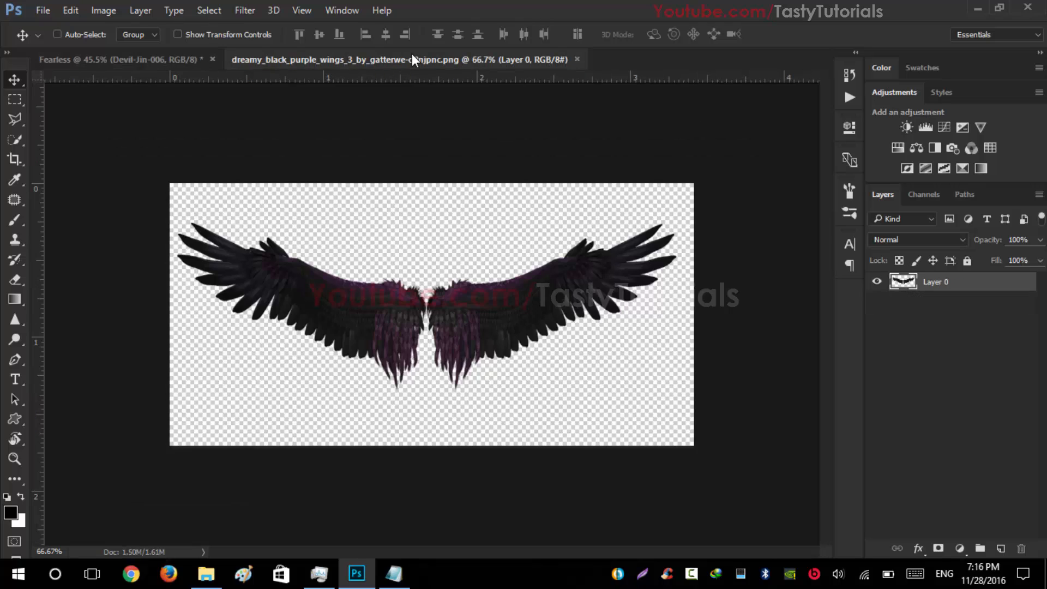
mouse_move(368, 281)
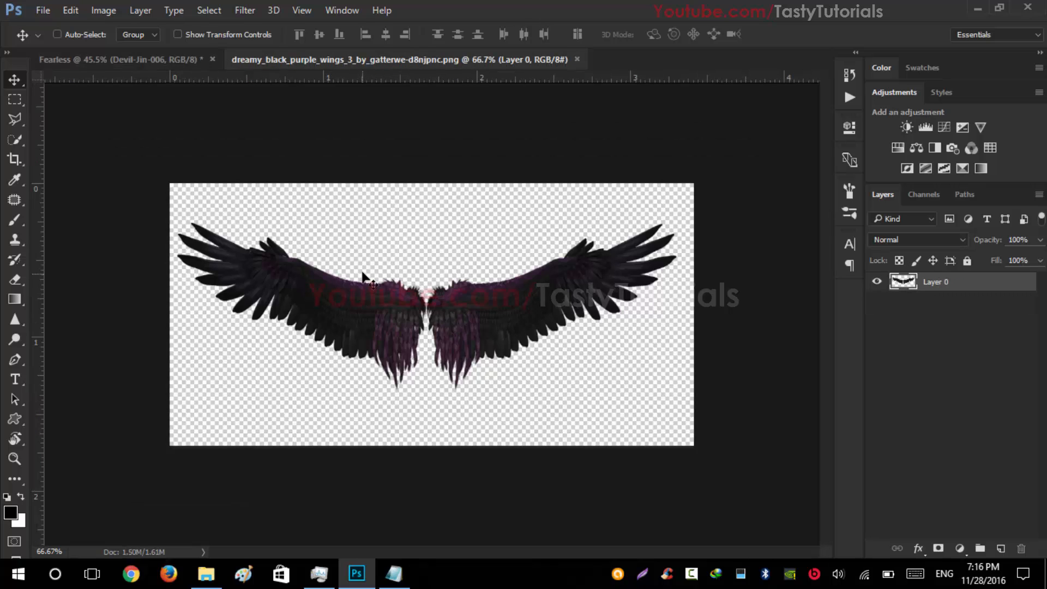
mouse_move(391, 305)
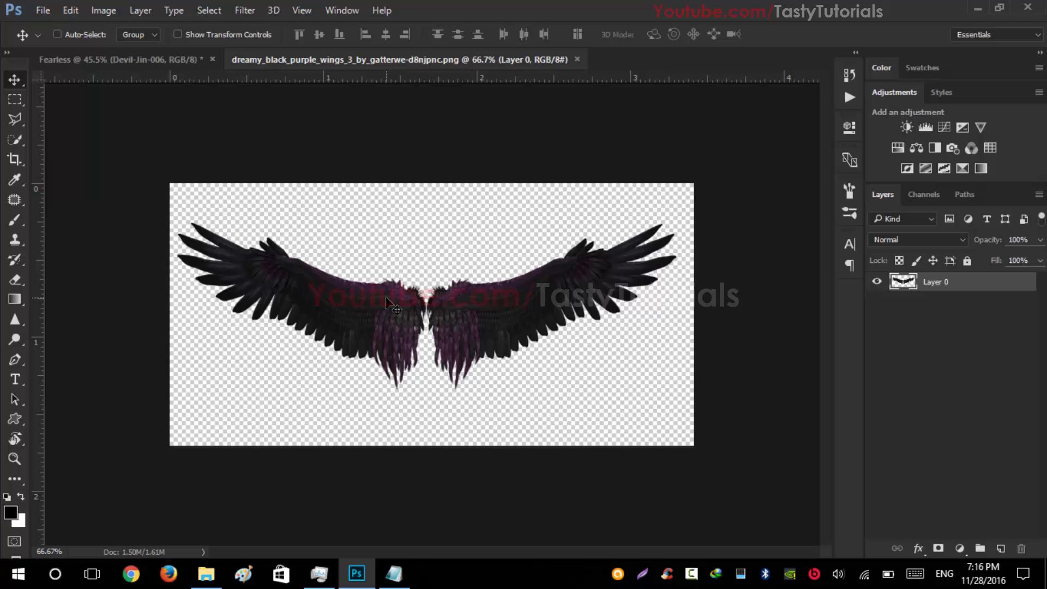
click(120, 59)
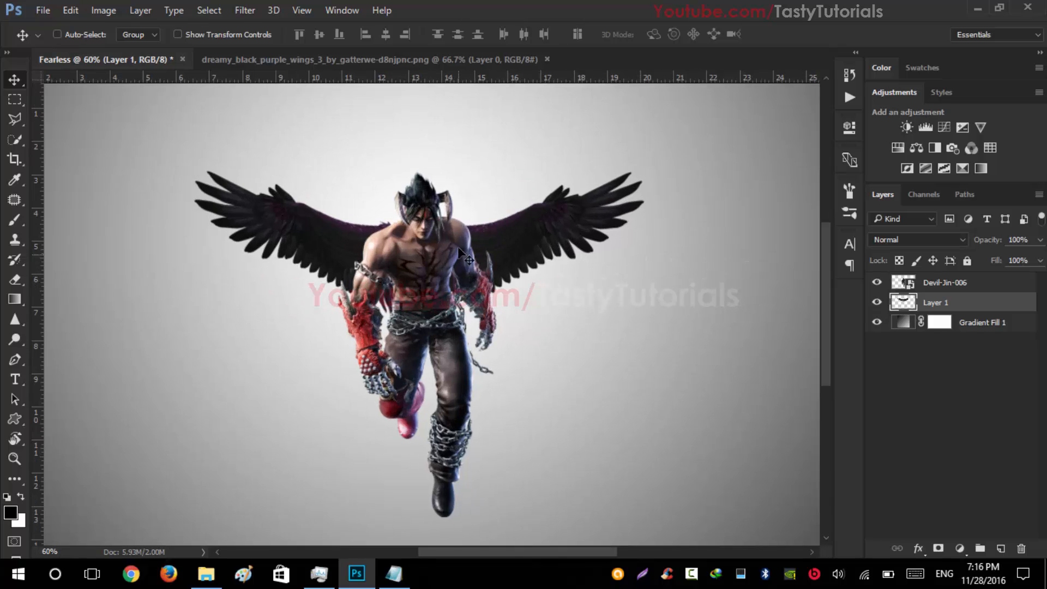
key(ctrl+t)
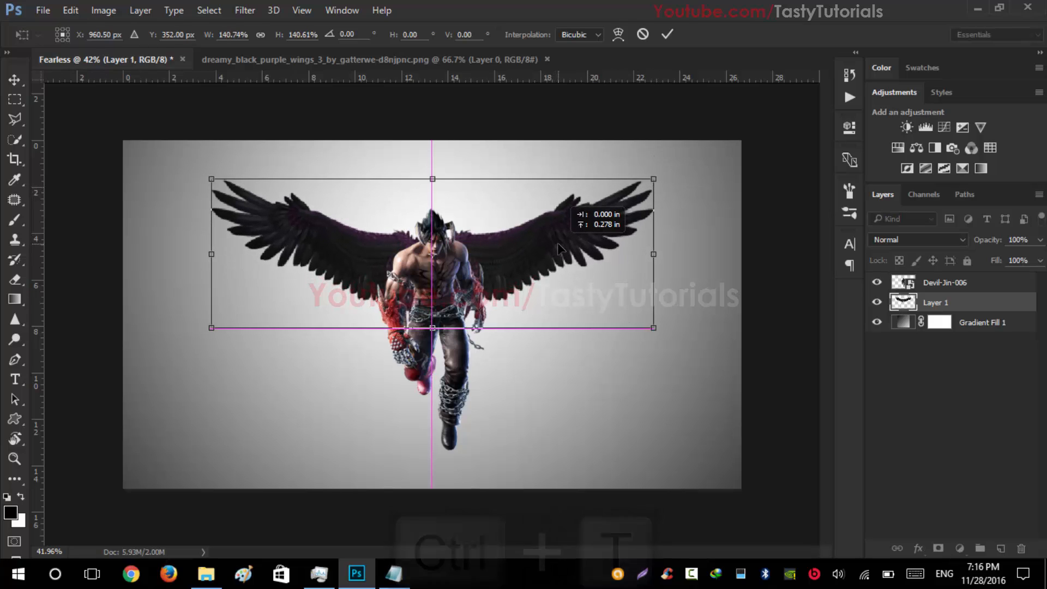
drag(558, 251, 487, 278)
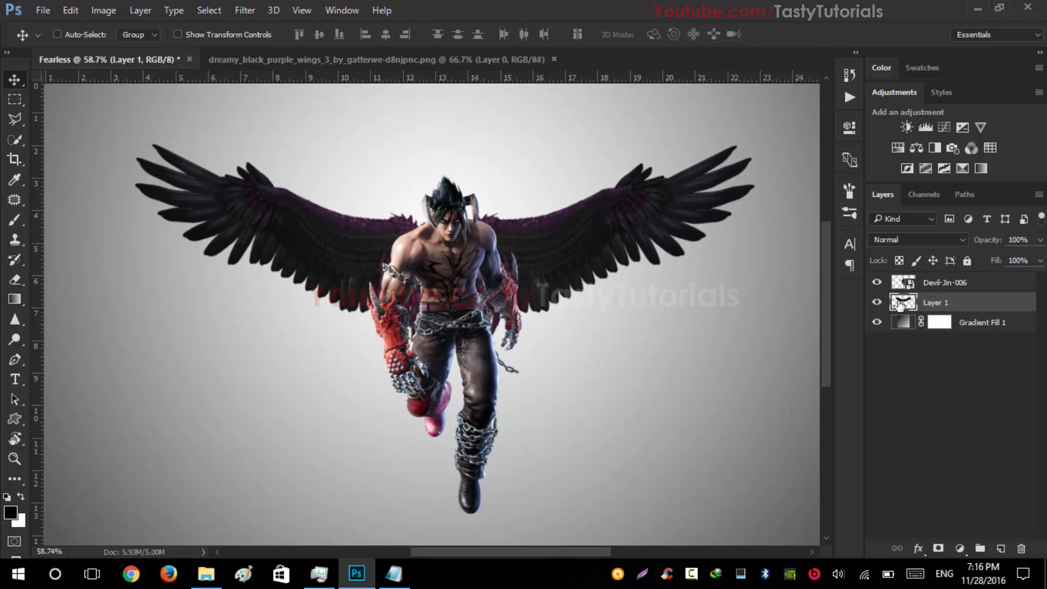
Cut the lassoed left wing from the wings layer onto its own new layer
click(877, 282)
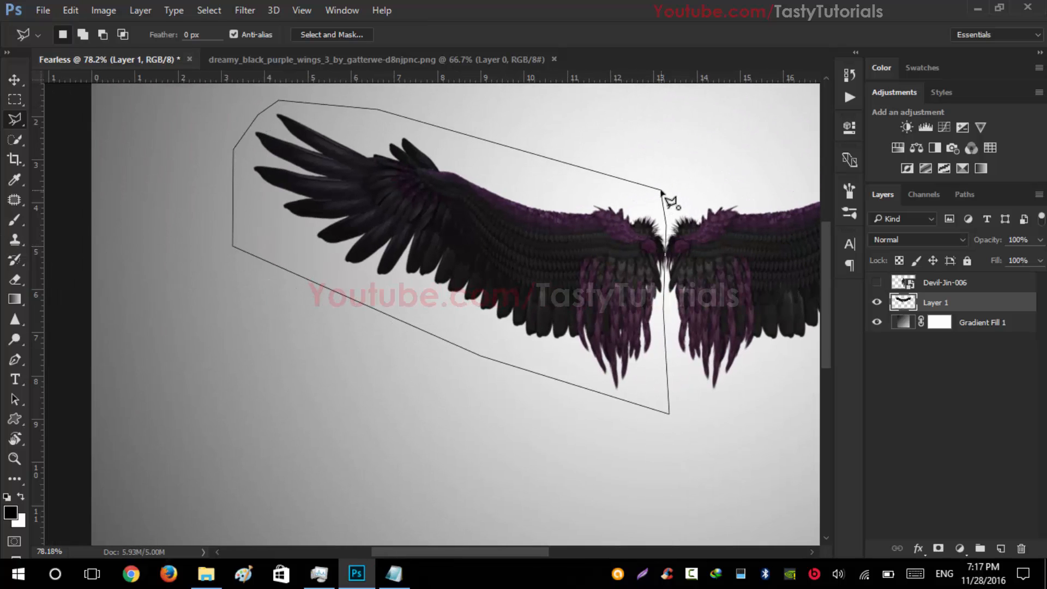
key(ctrl+shift+j)
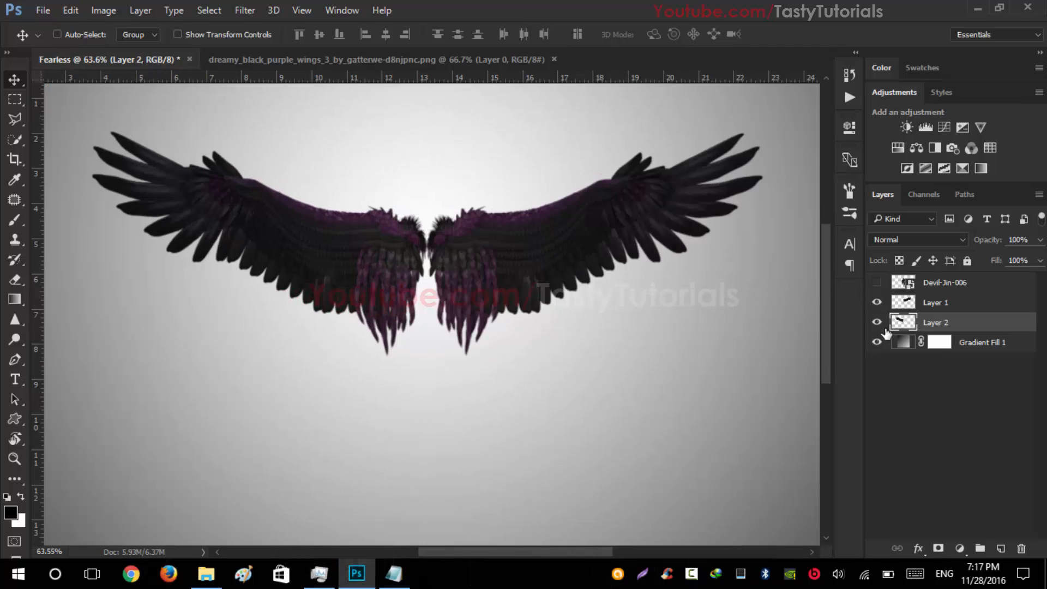
Show Devil Jin again and rotate the right and left wings upward into a raised spread
click(877, 281)
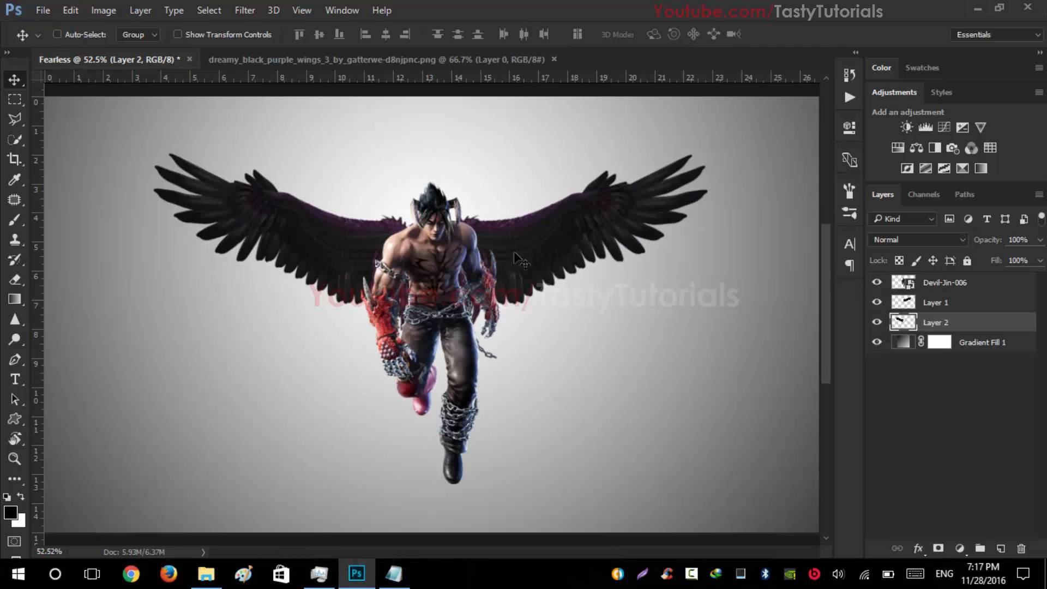
key(ctrl+t)
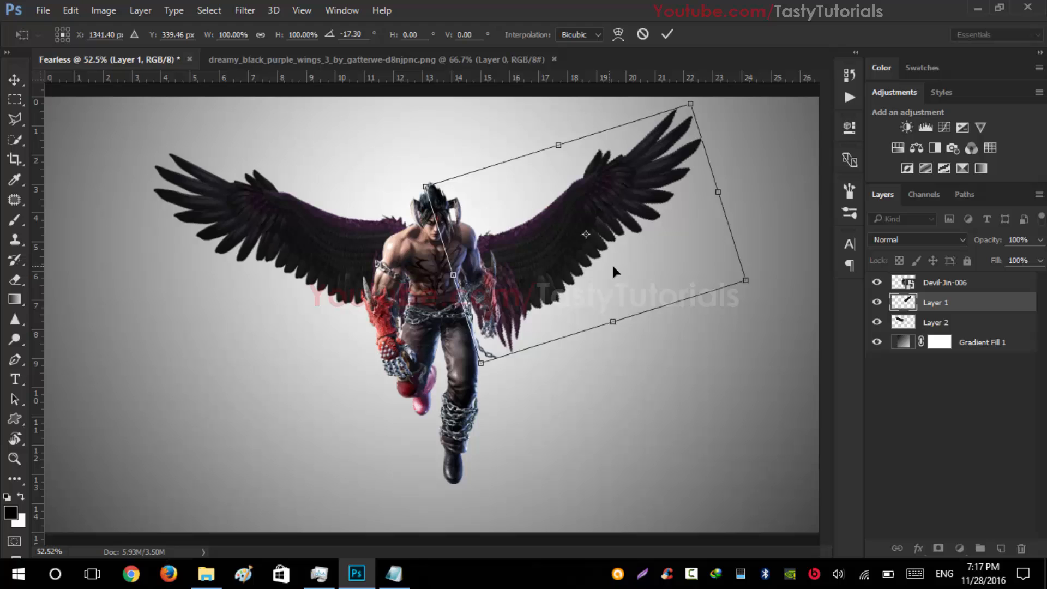
click(666, 34)
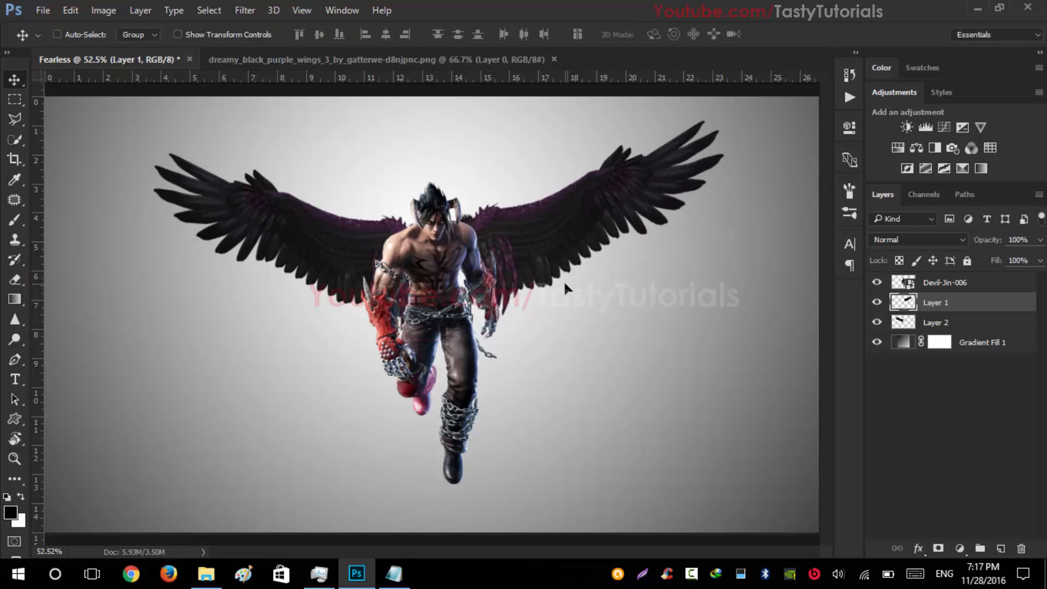
key(ctrl+t)
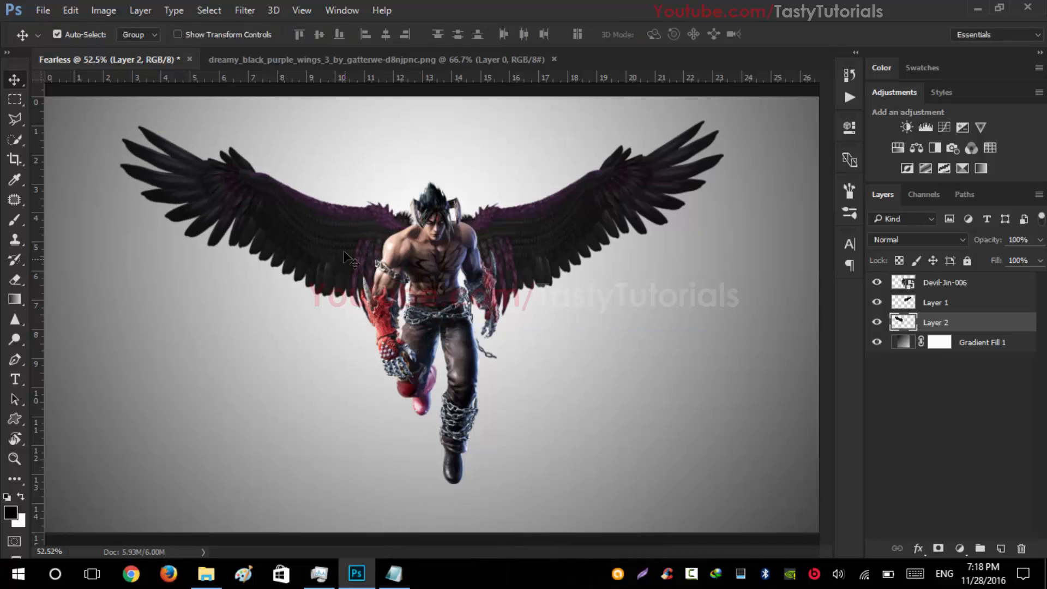
key(ctrl+t)
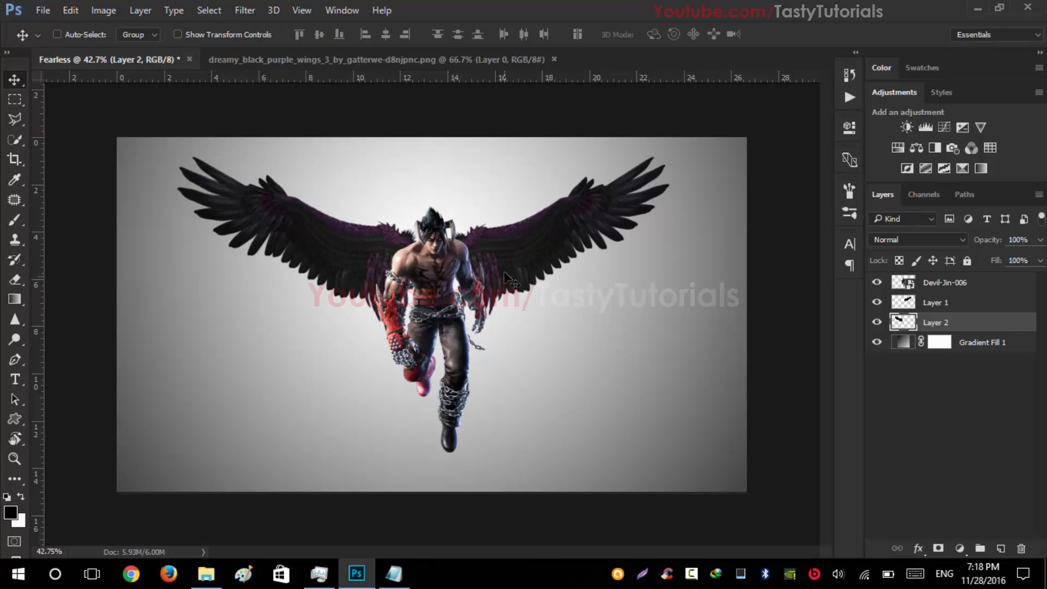
mouse_move(943, 308)
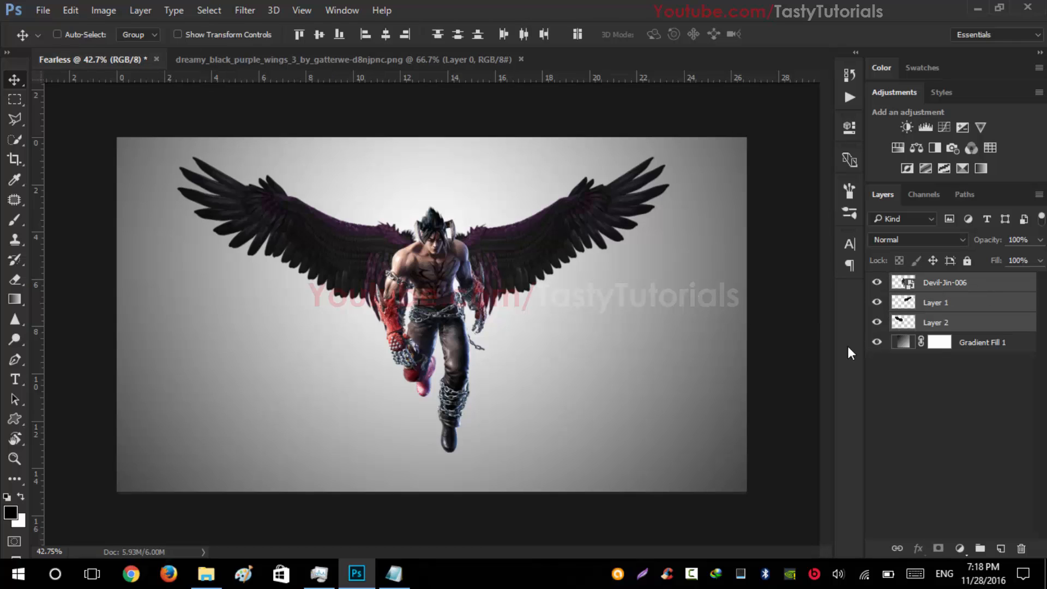
Nudge Jin and the wings upward, undoing an accidental merge so the layers stay separate
key(shift+down)
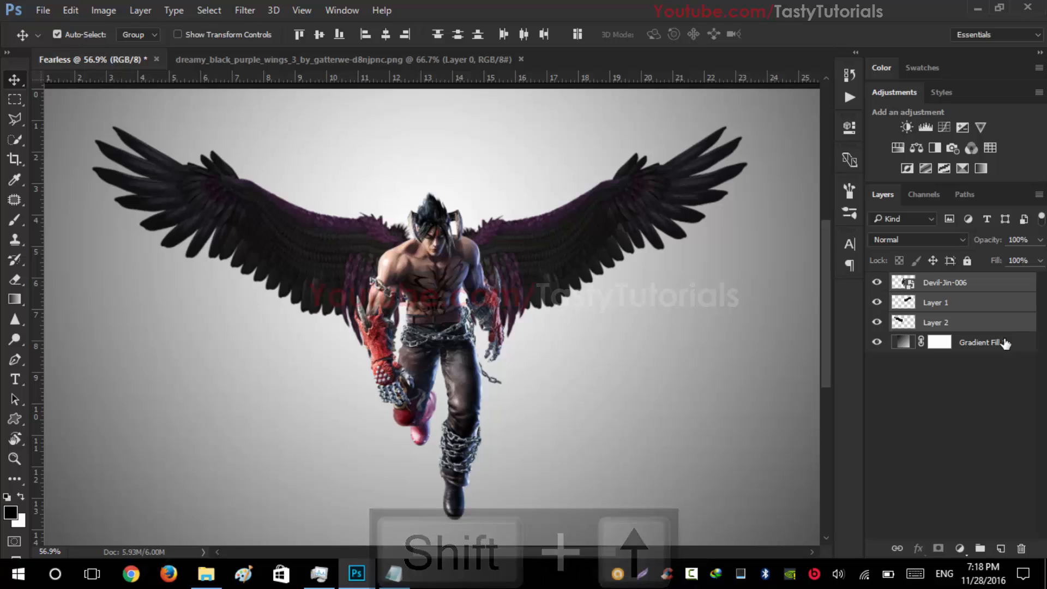
key(ctrl+e)
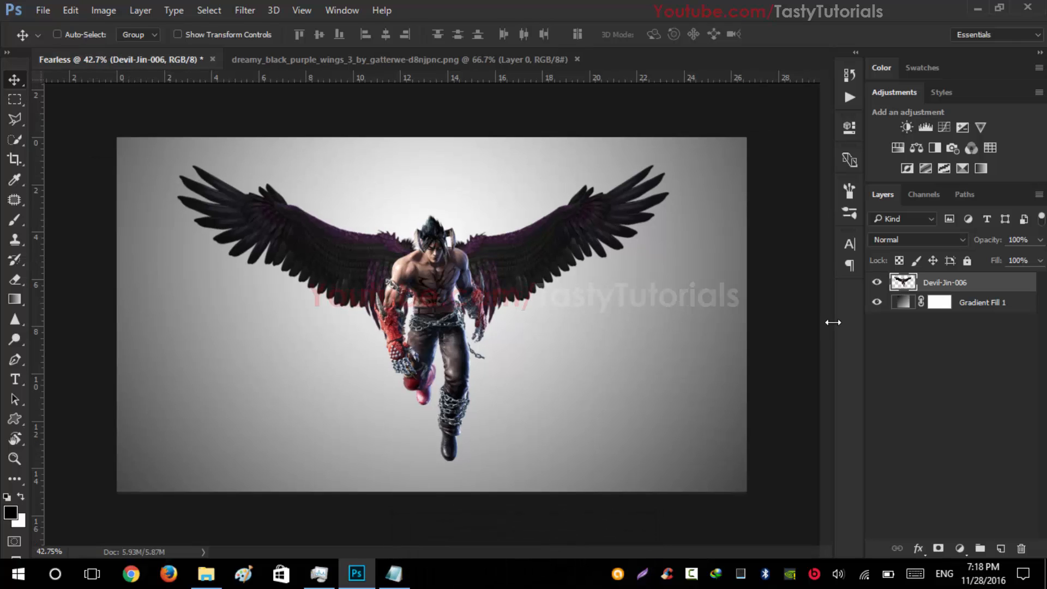
key(ctrl+alt+z)
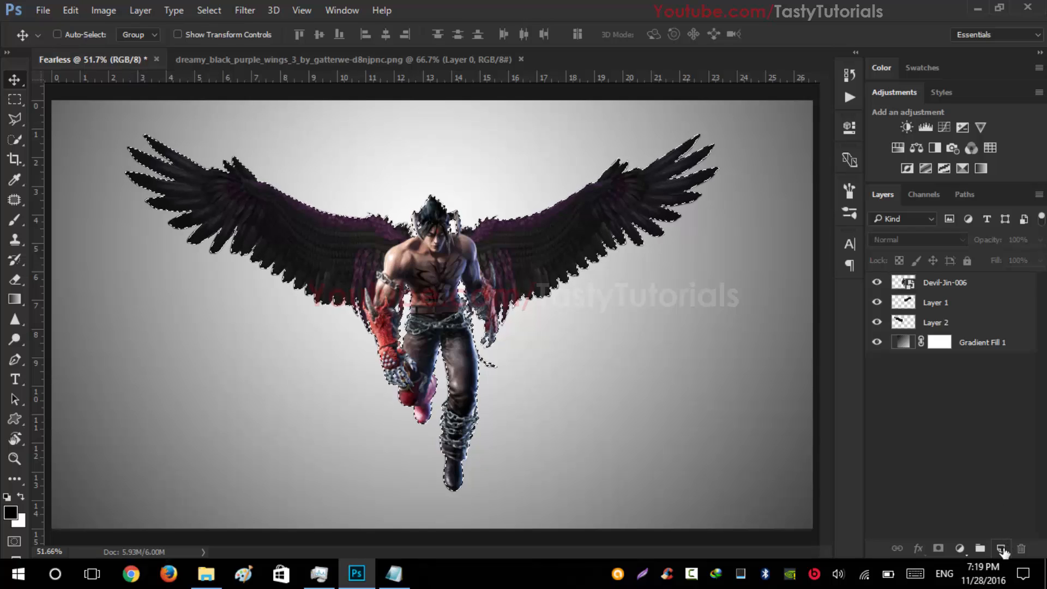
Fill the silhouette selection with black on a new top layer
click(1001, 548)
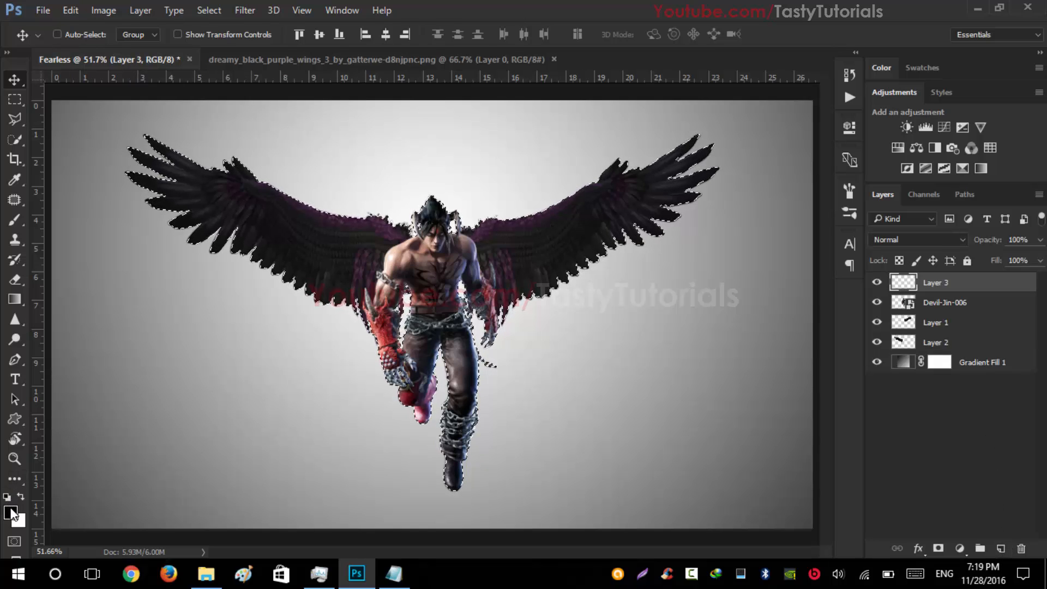
click(9, 497)
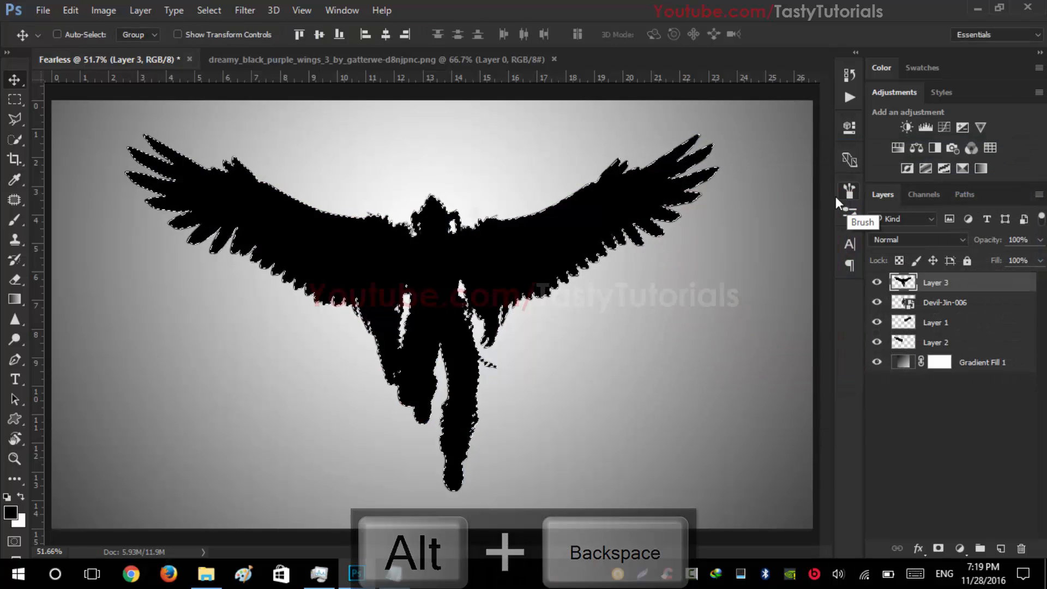
key(ctrl+d)
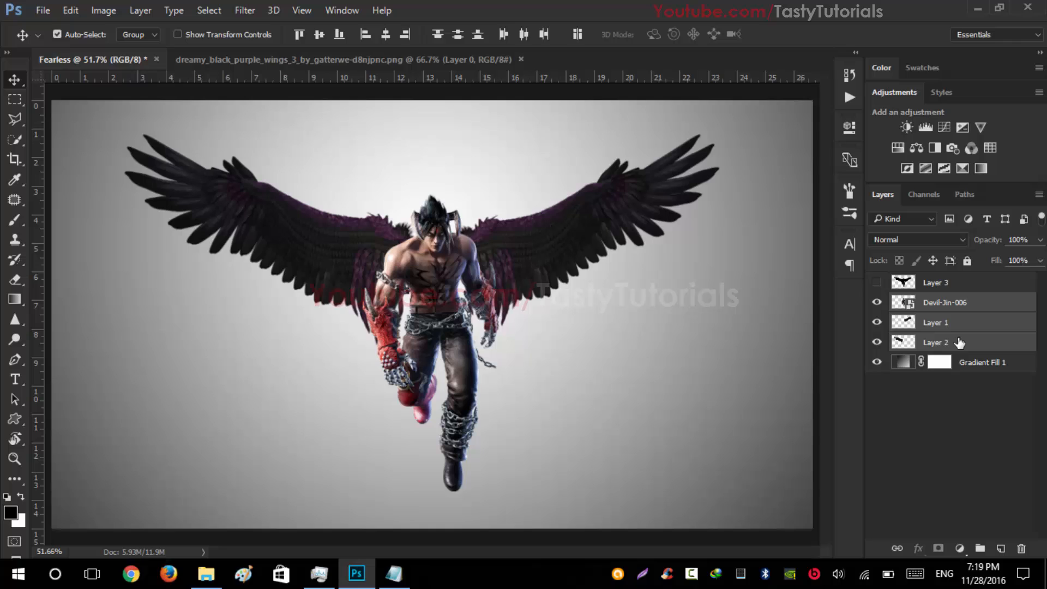
Merge Jin, wings and gradient into one layer and rename the silhouette layer to brush
key(ctrl+e)
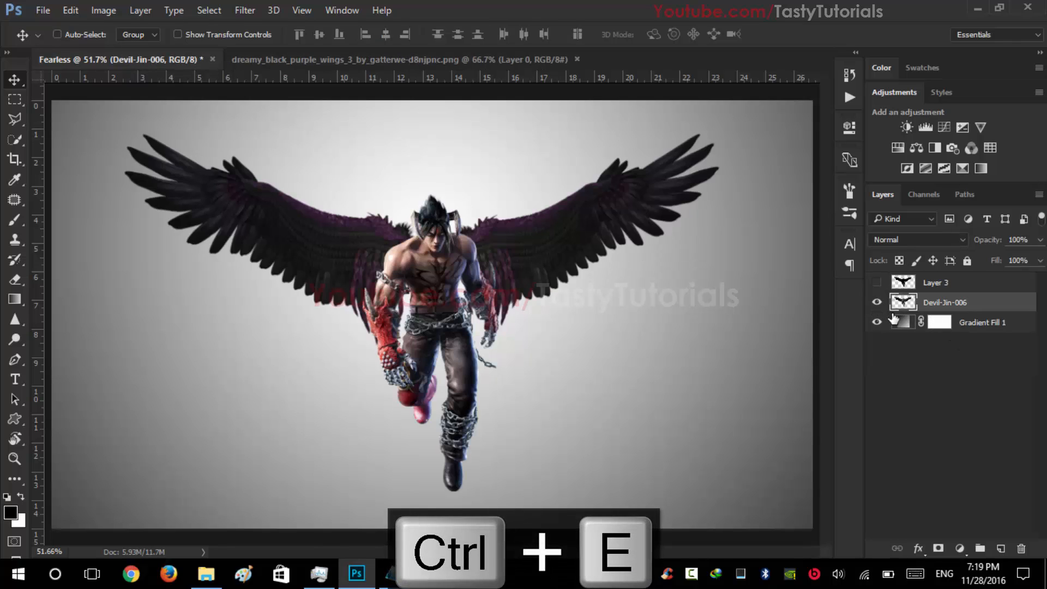
key(ctrl+e)
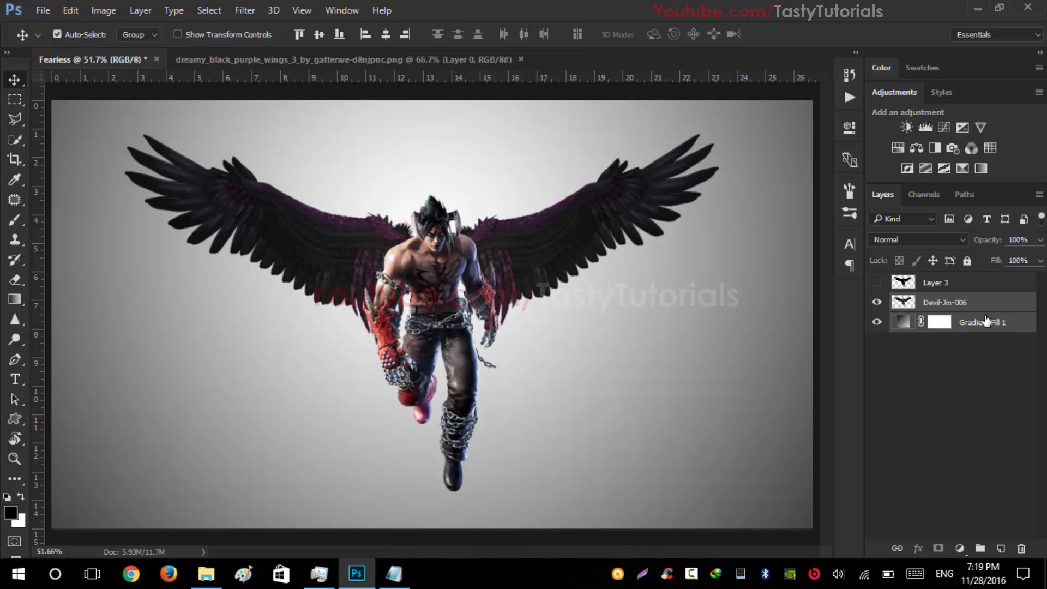
key(ctrl+e)
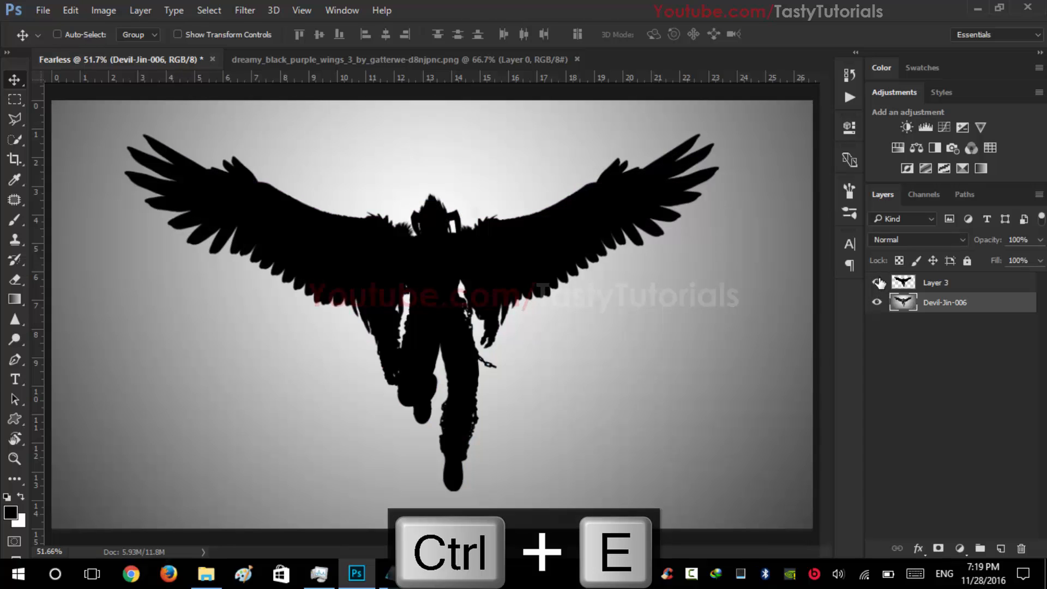
key(ctrl+e)
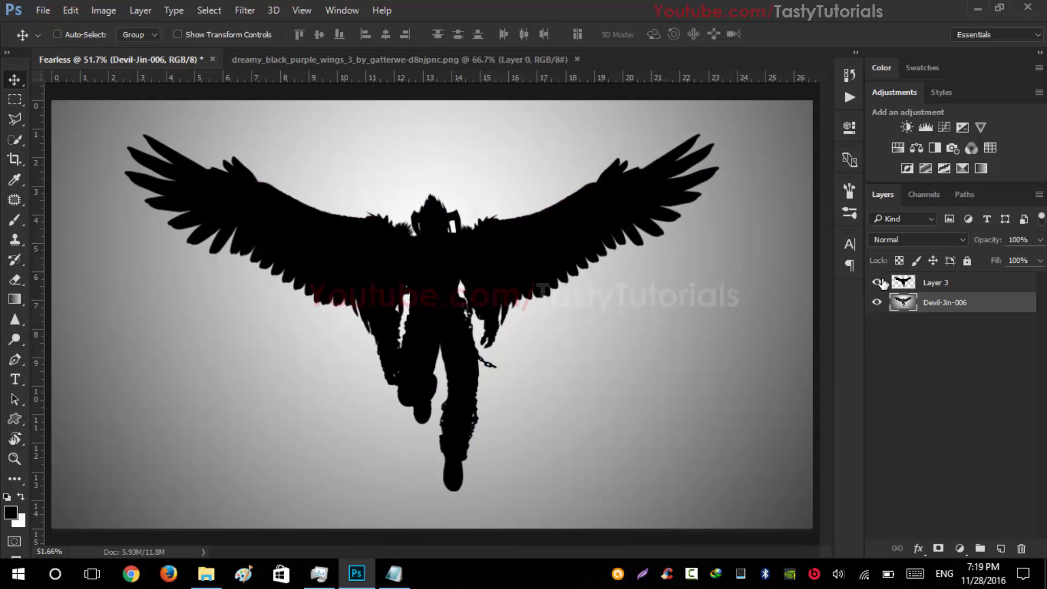
click(877, 281)
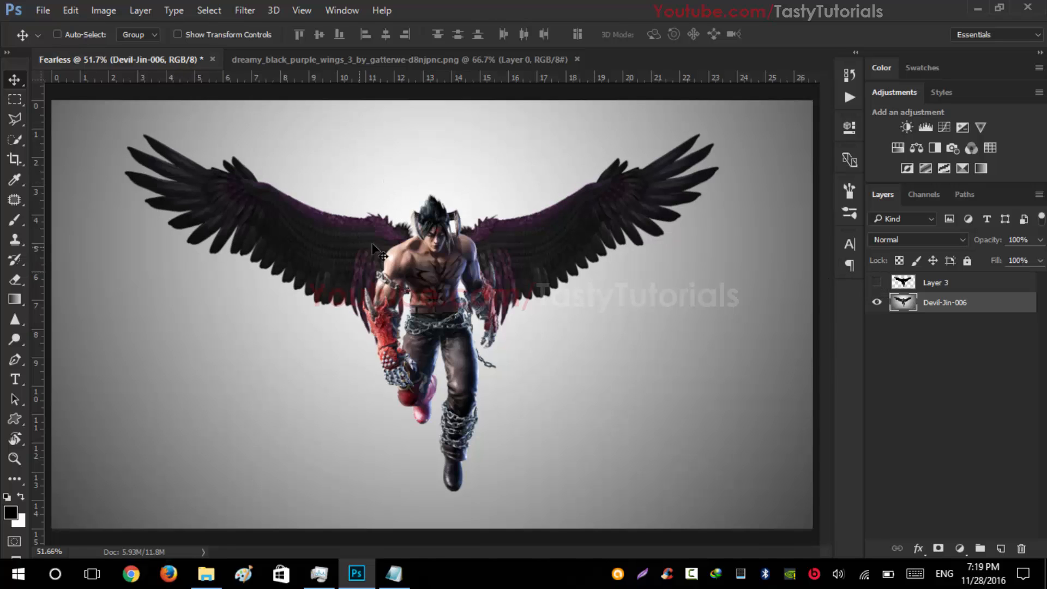
click(877, 281)
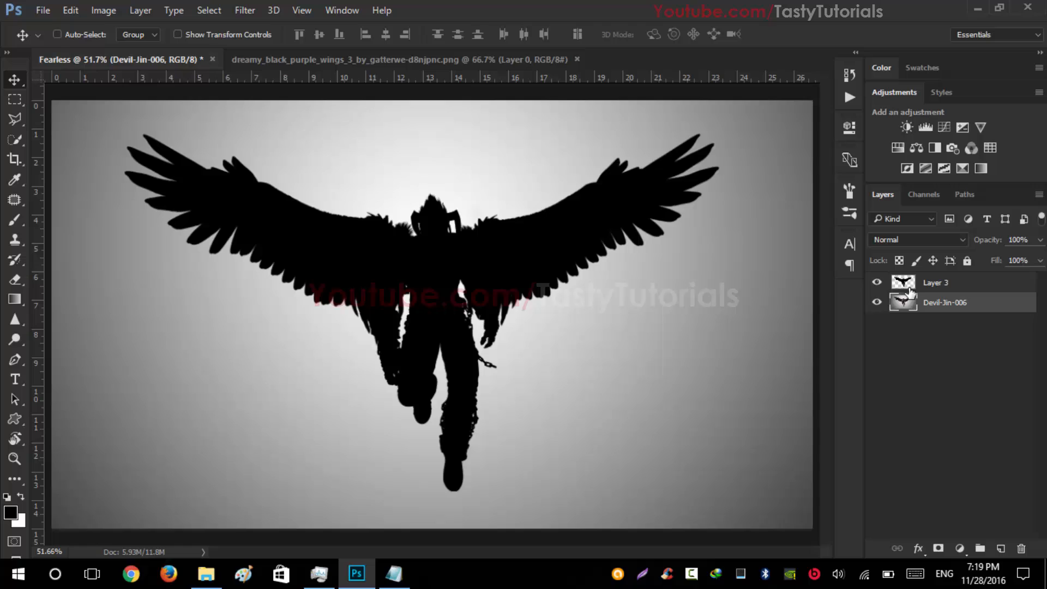
click(941, 282)
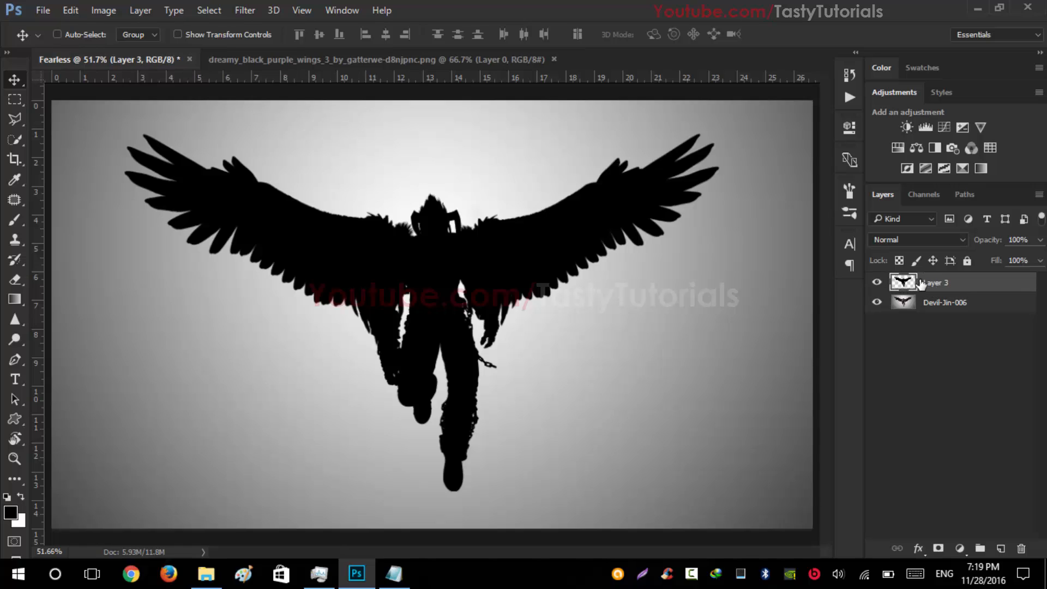
double_click(941, 283)
text(brush)
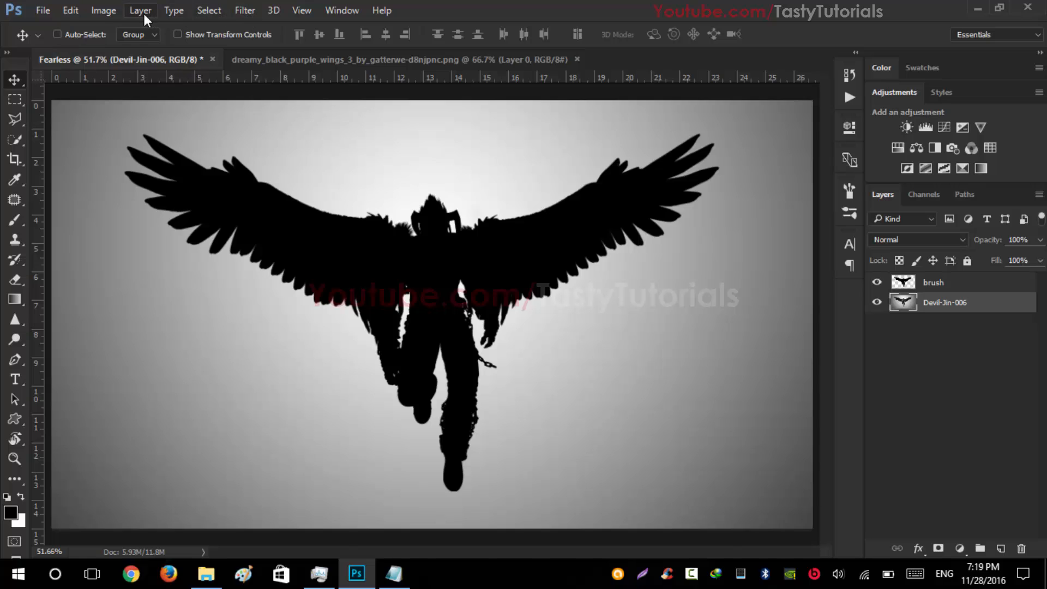
Convert the merged layer into the locked Background and bring up the Actions panel
click(141, 10)
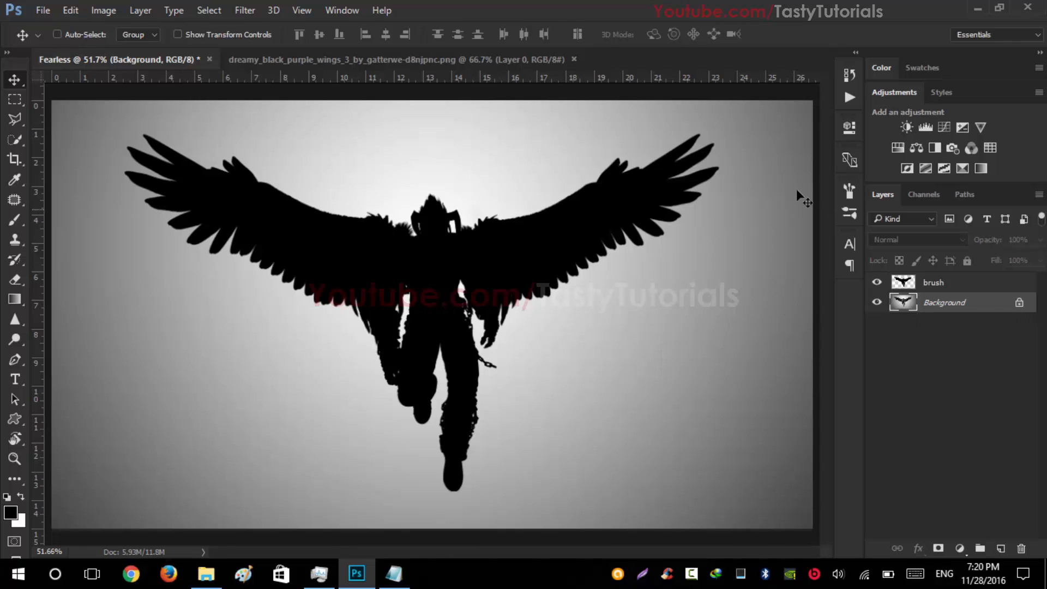
mouse_move(433, 97)
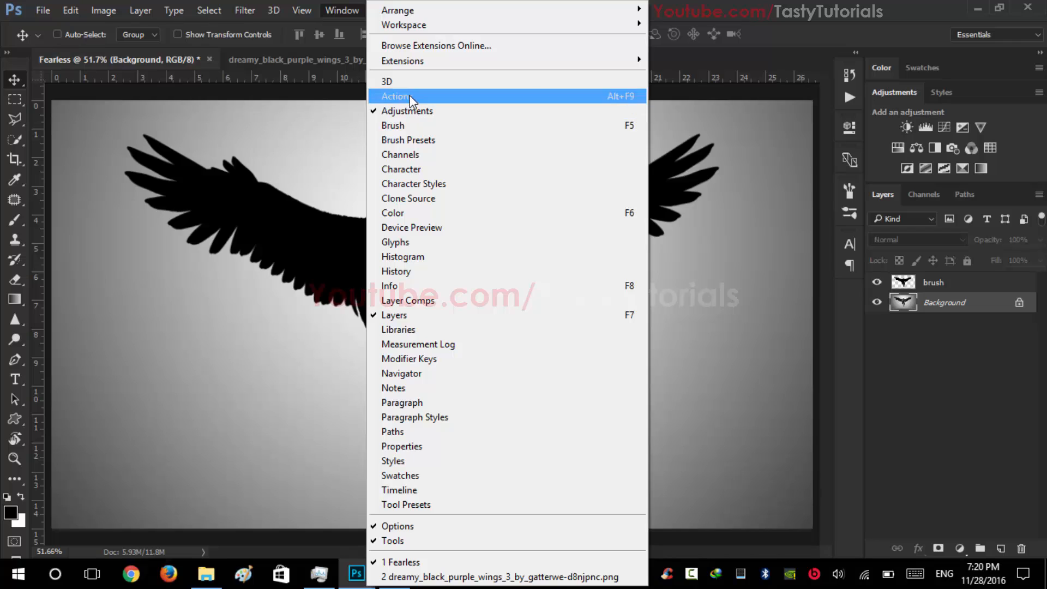
click(395, 96)
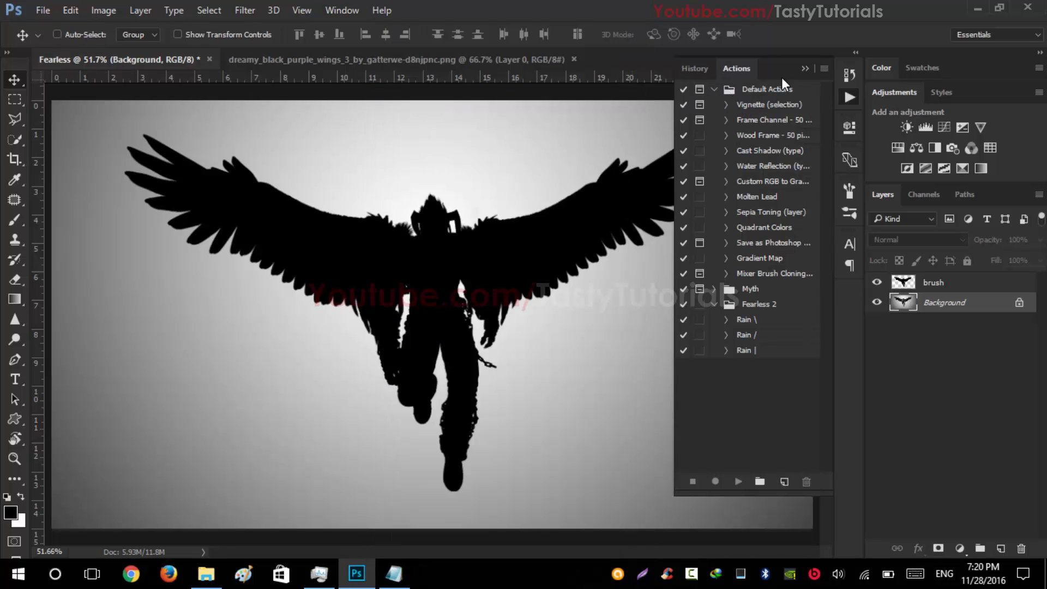
click(824, 68)
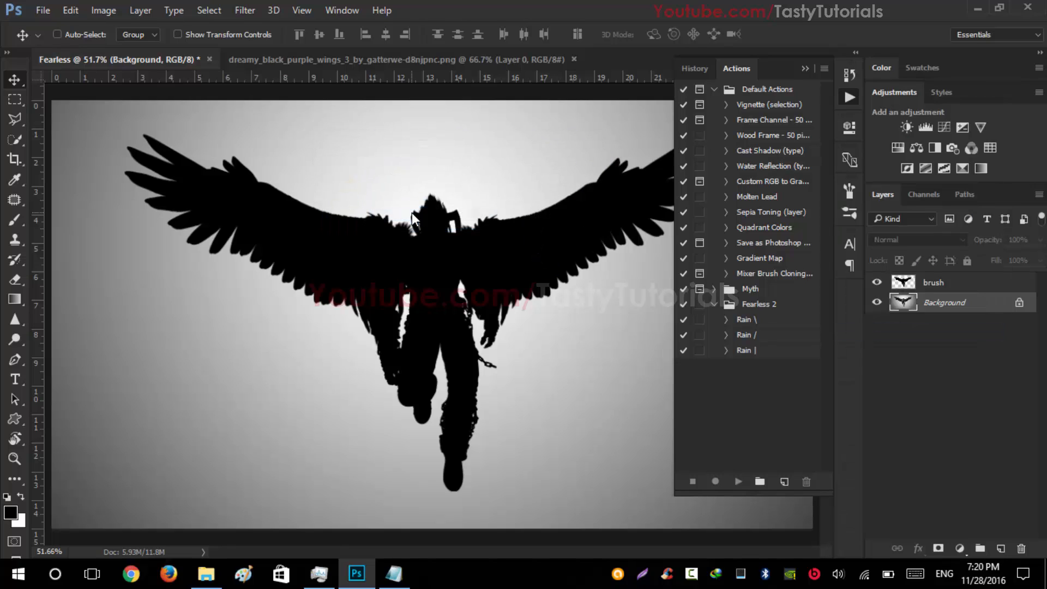
click(714, 89)
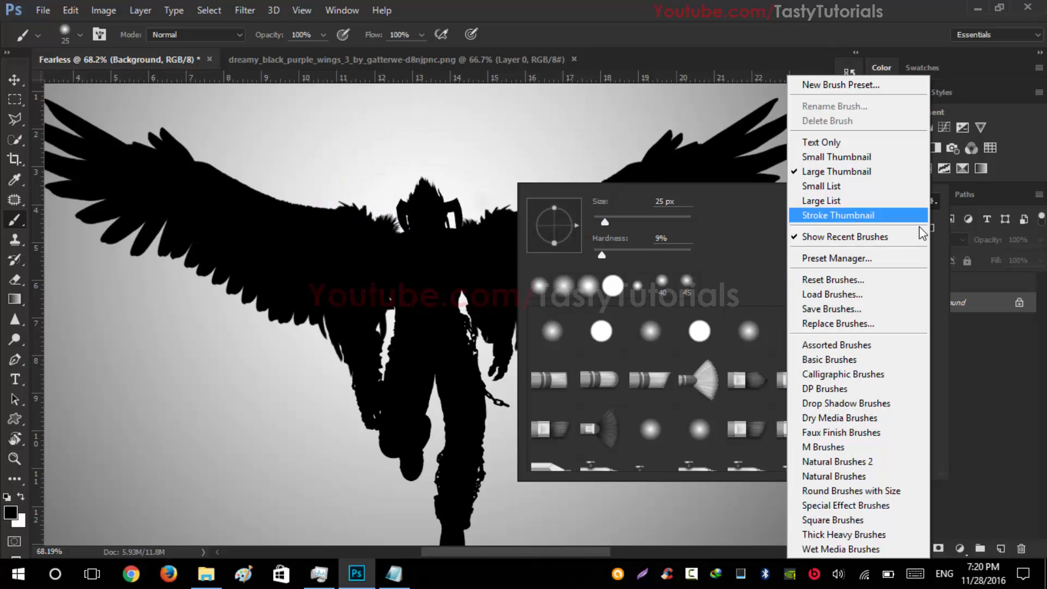
mouse_move(848, 295)
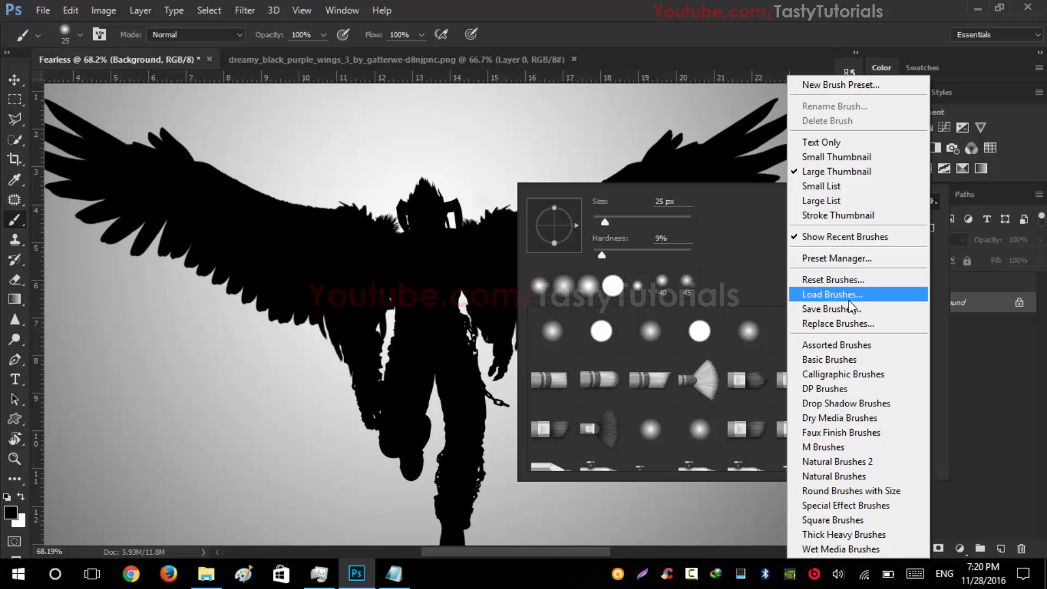
Load Fearless2_Brushes.abr from the Fearless 2 Photoshop Action folder into the brush presets
click(833, 294)
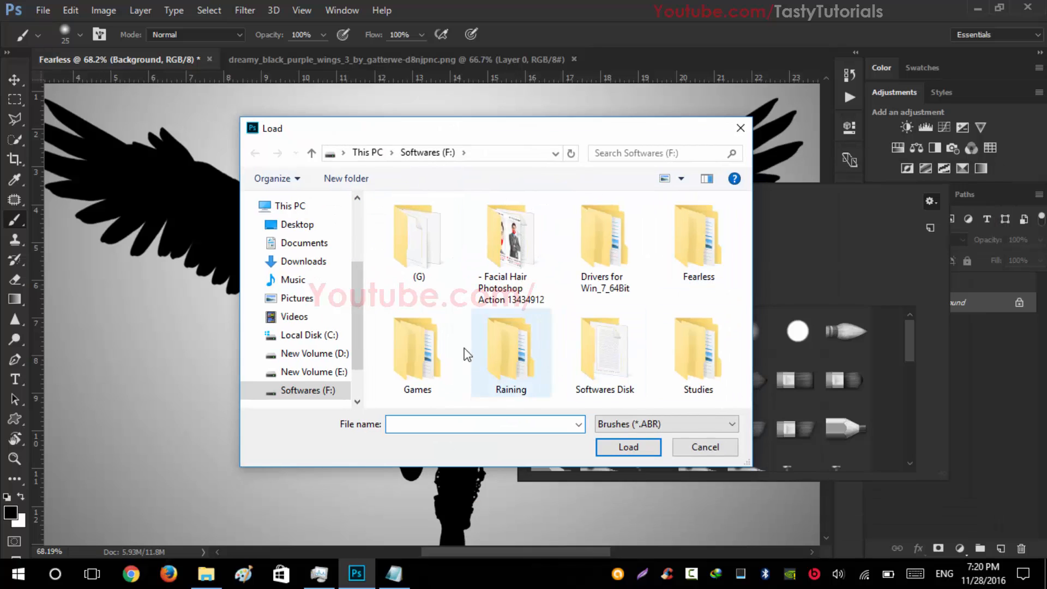
double_click(697, 234)
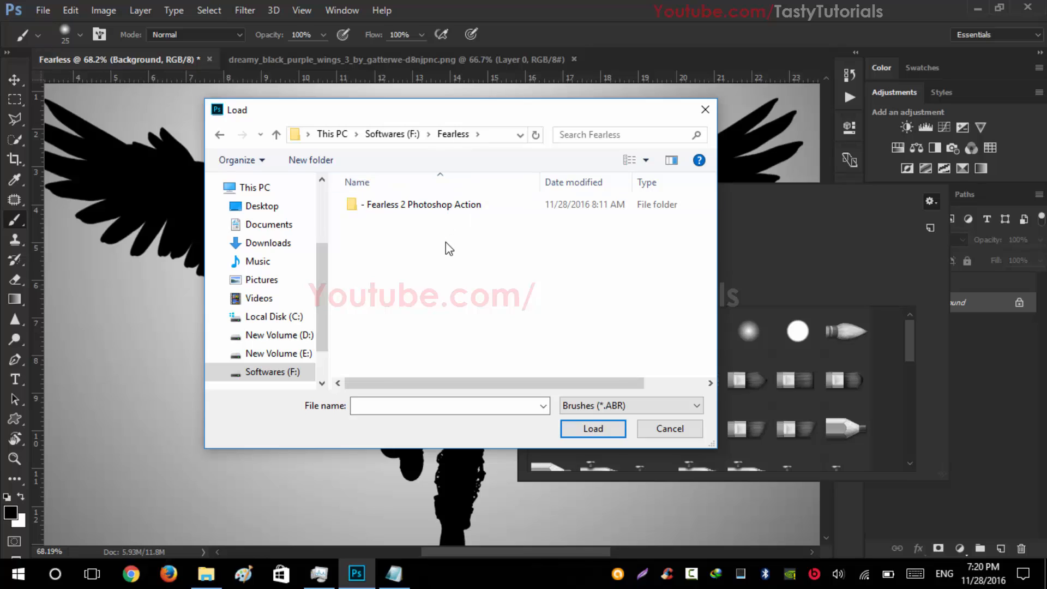
mouse_move(459, 270)
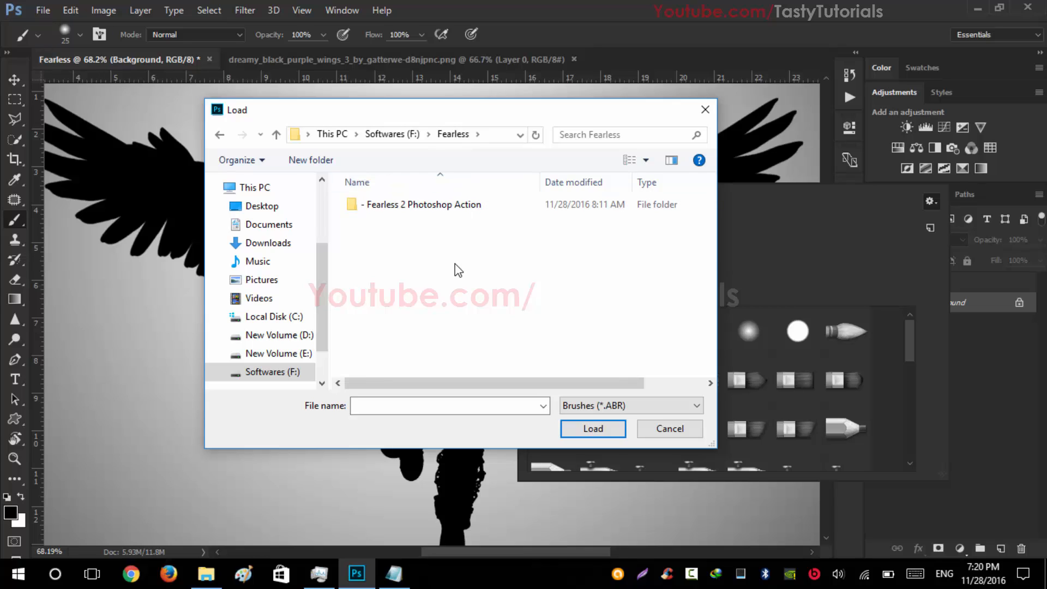
mouse_move(460, 242)
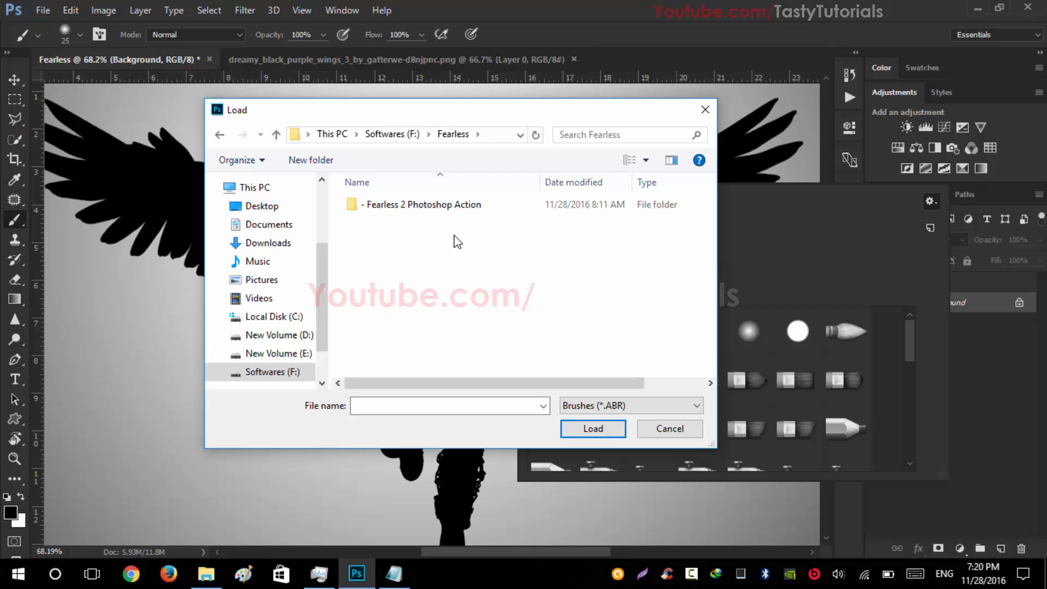
click(423, 204)
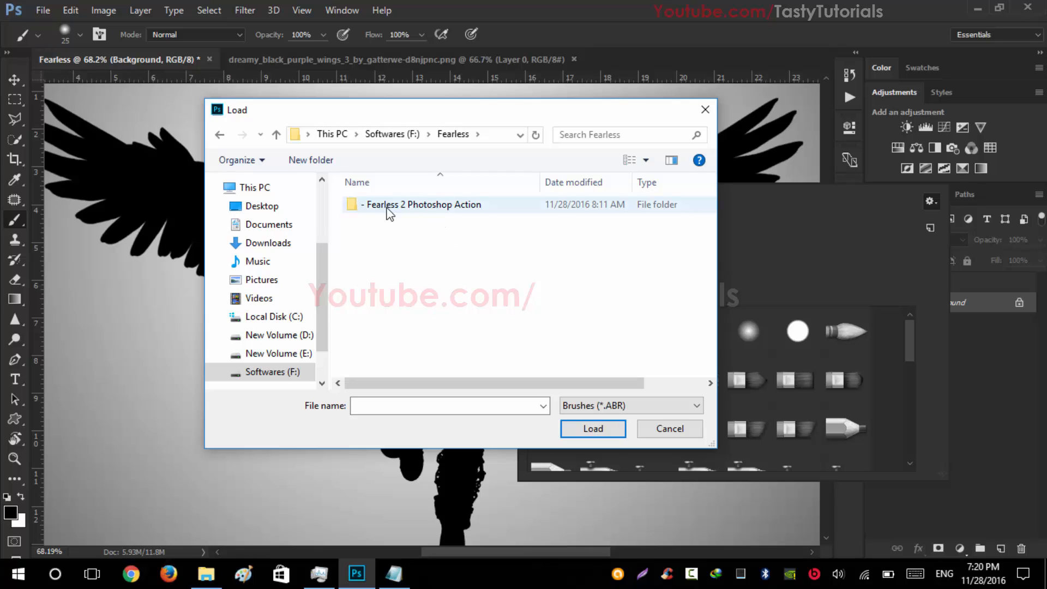
double_click(423, 204)
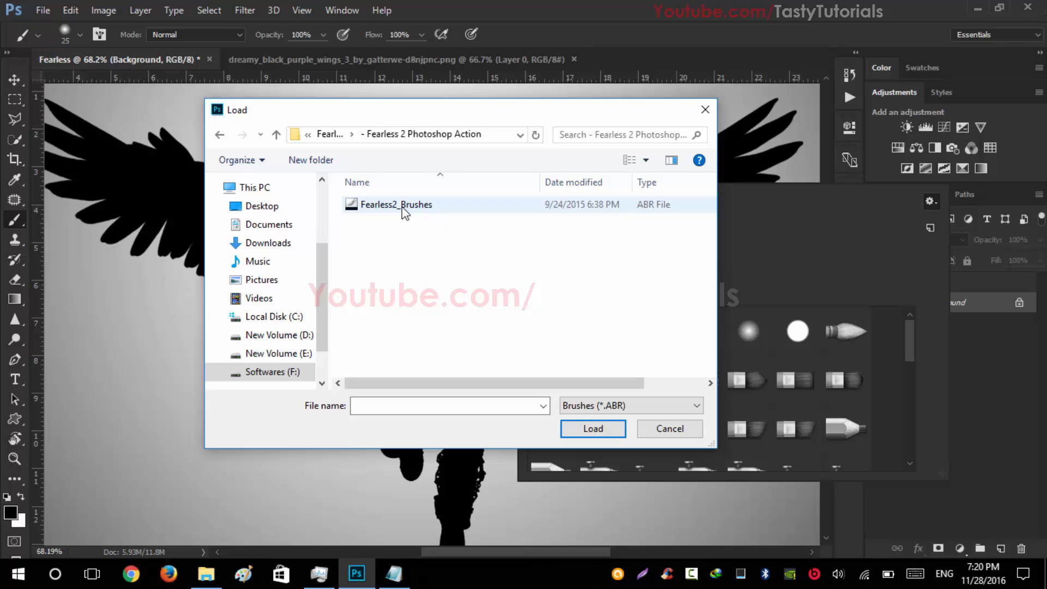
click(395, 204)
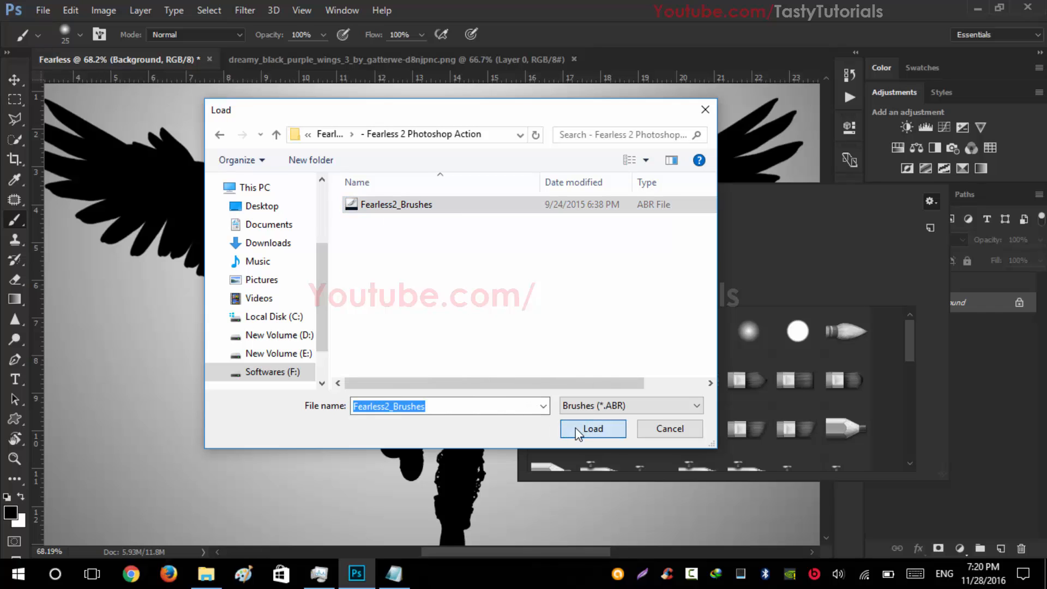
click(591, 428)
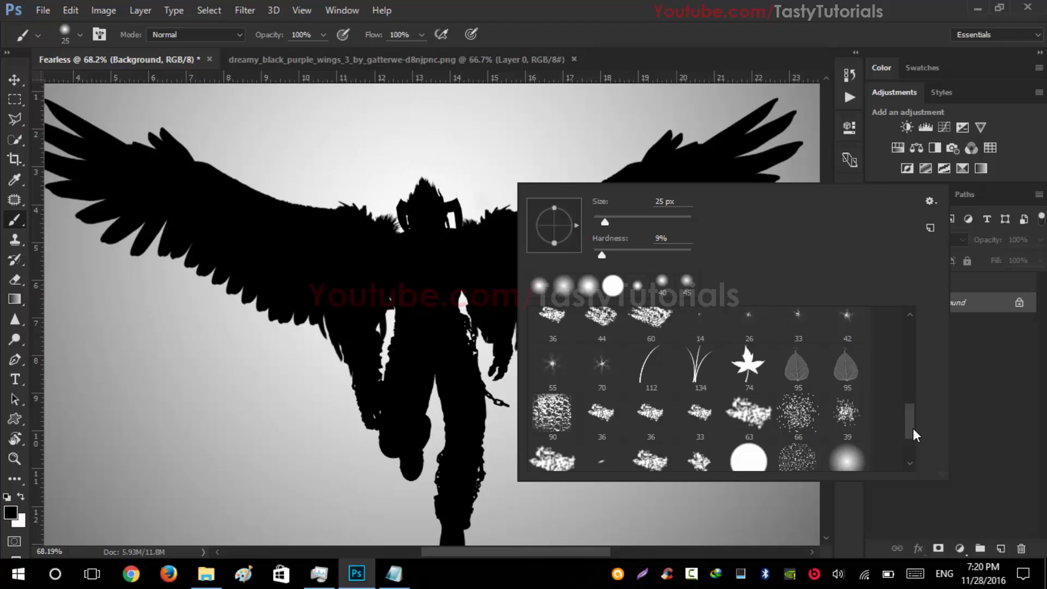
scroll(down, 3)
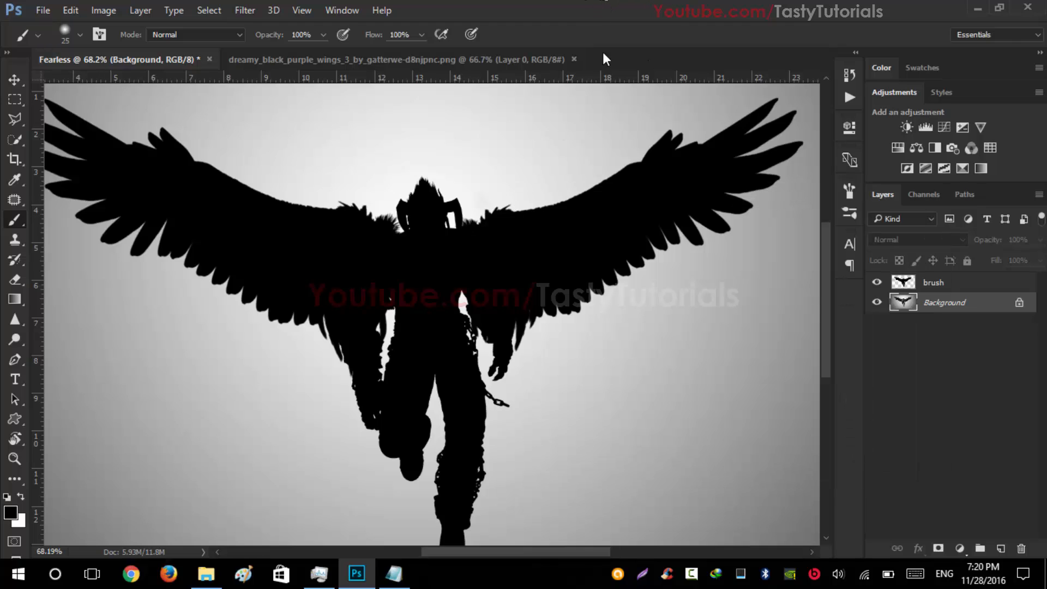
click(341, 10)
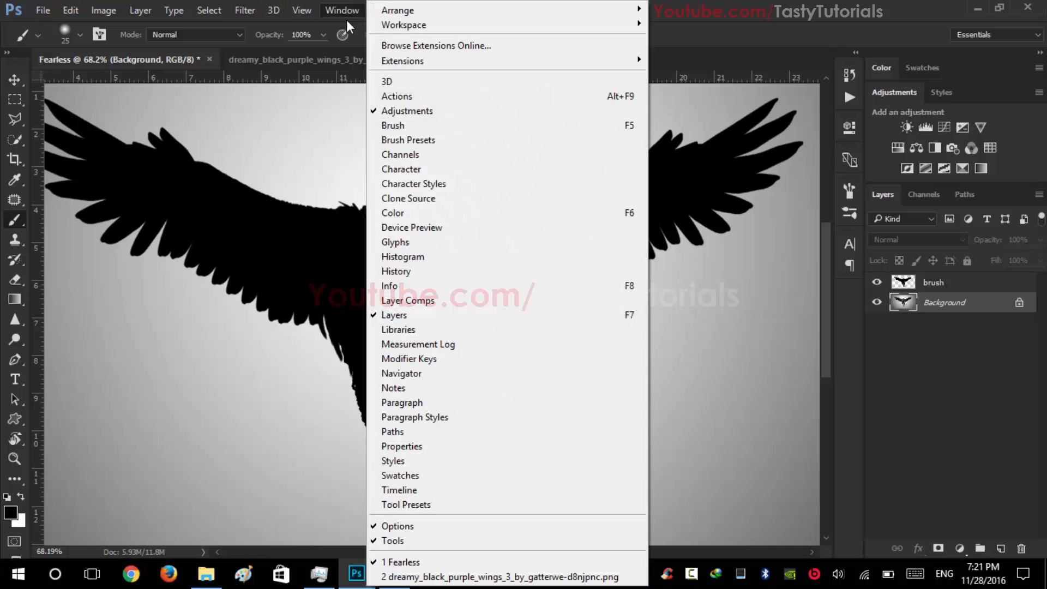
Load the Fearless2.atn action set into the Actions panel
click(397, 96)
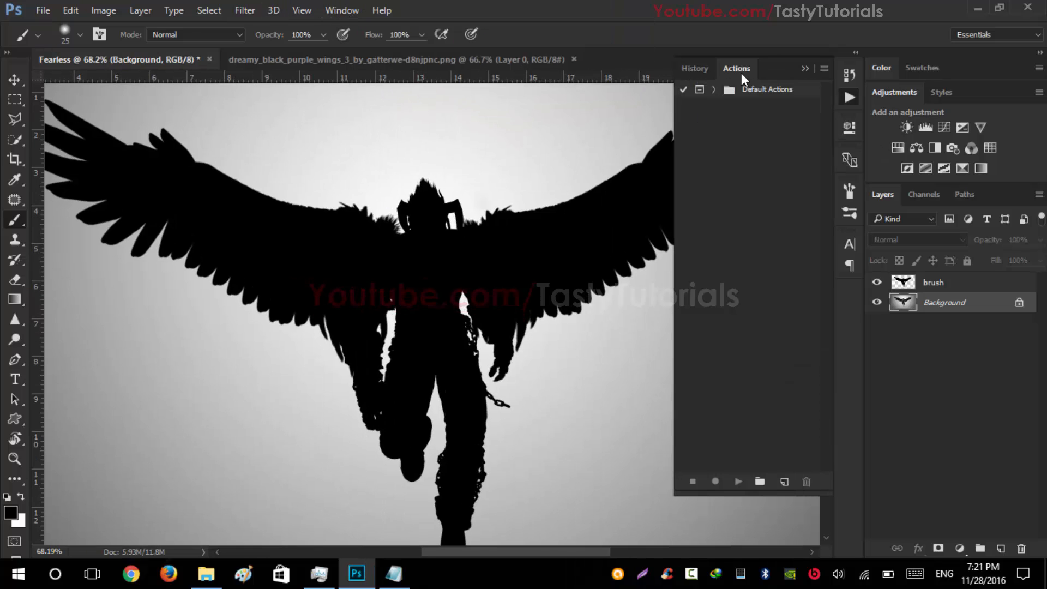
click(825, 68)
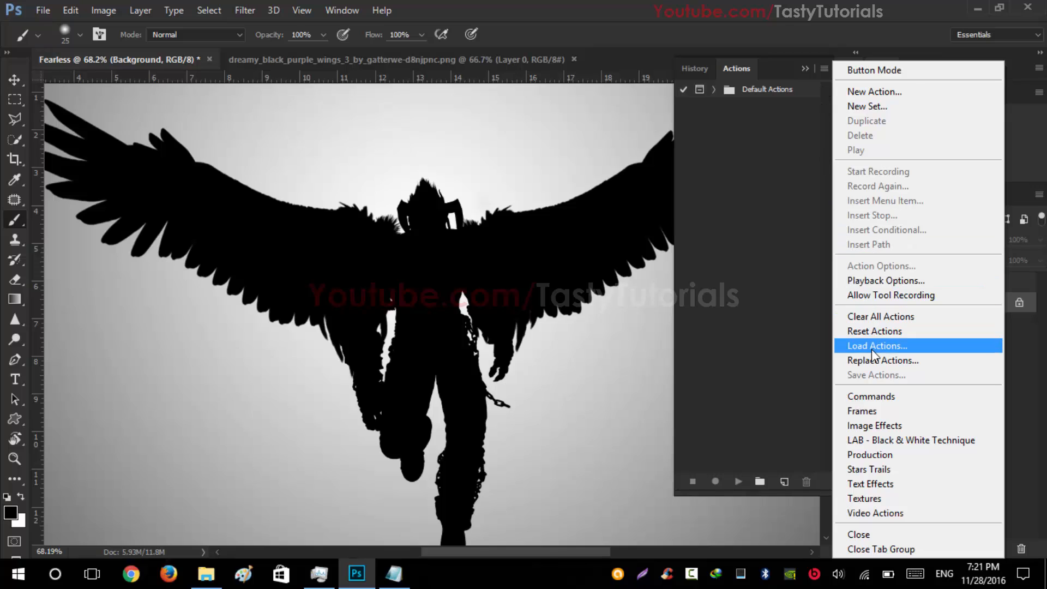
click(876, 346)
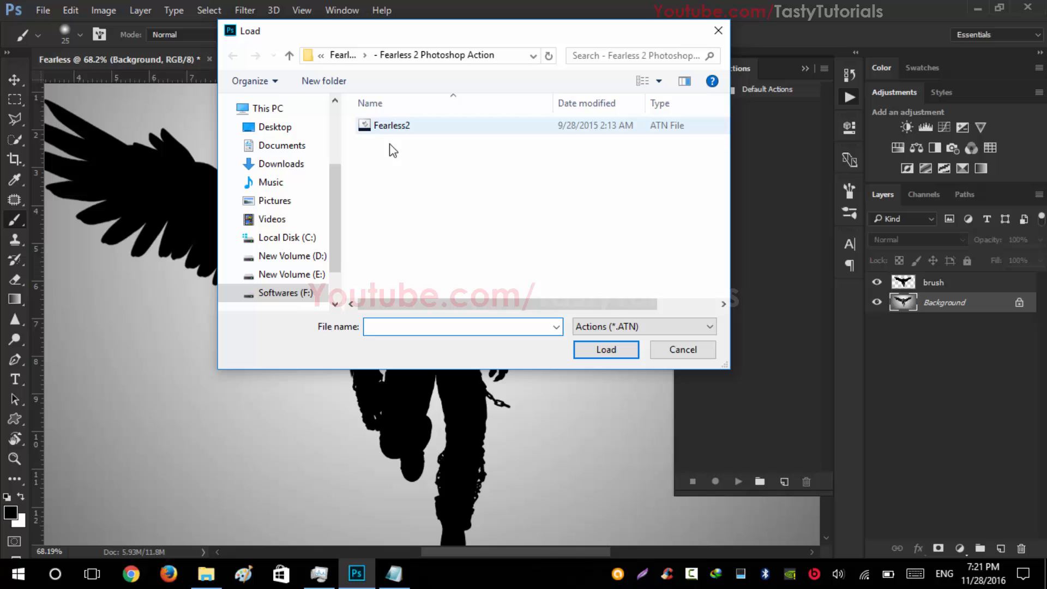
click(391, 125)
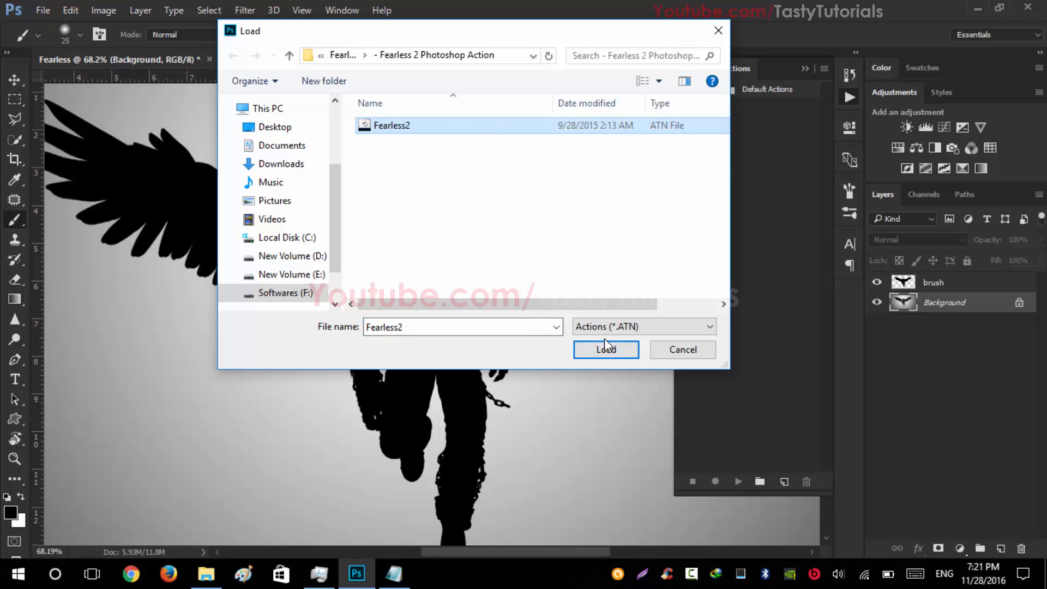
click(605, 349)
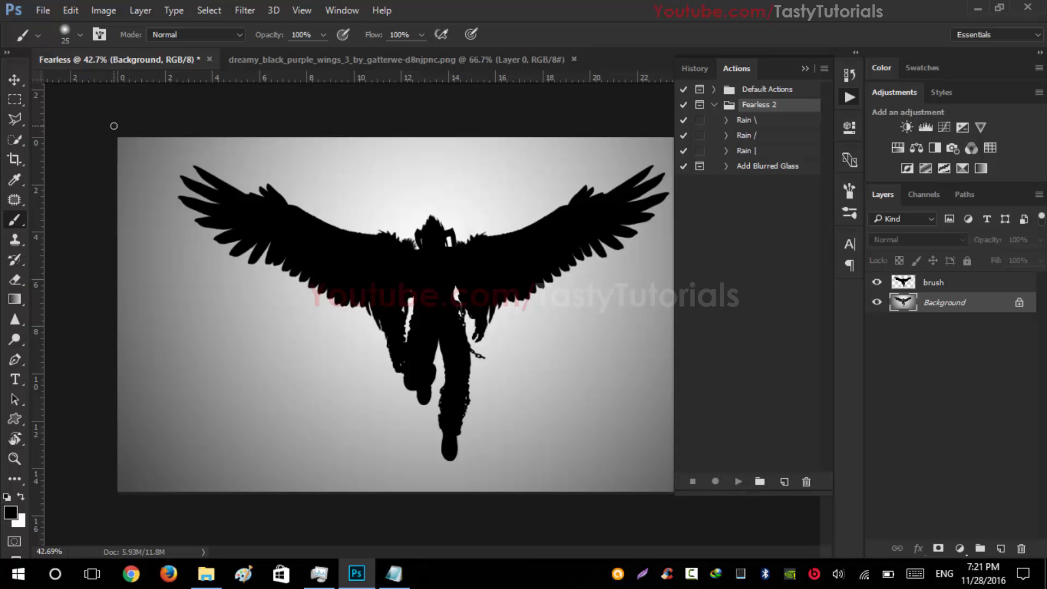
mouse_move(767, 148)
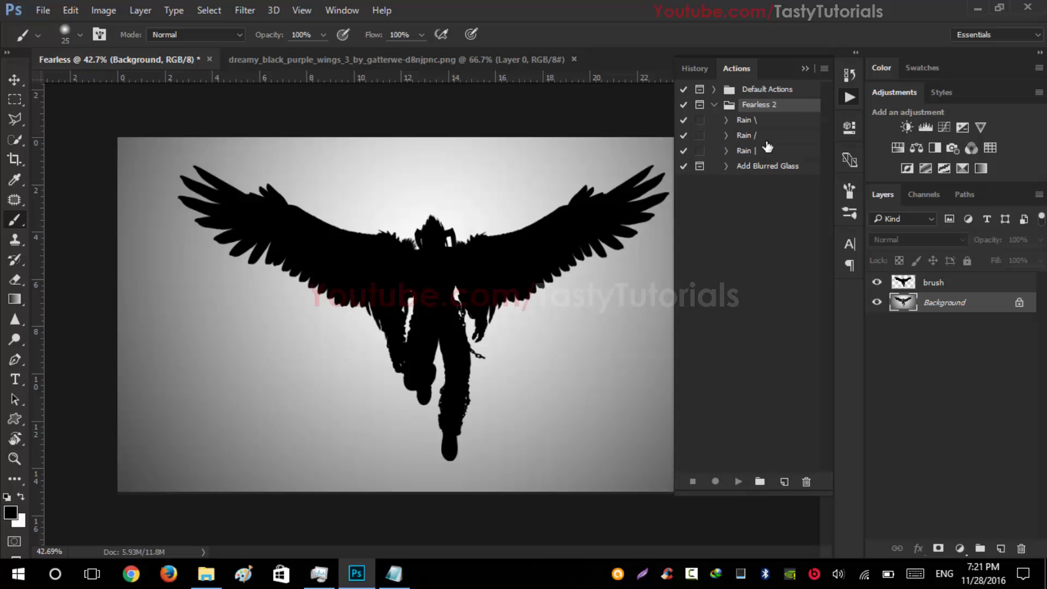
mouse_move(207, 385)
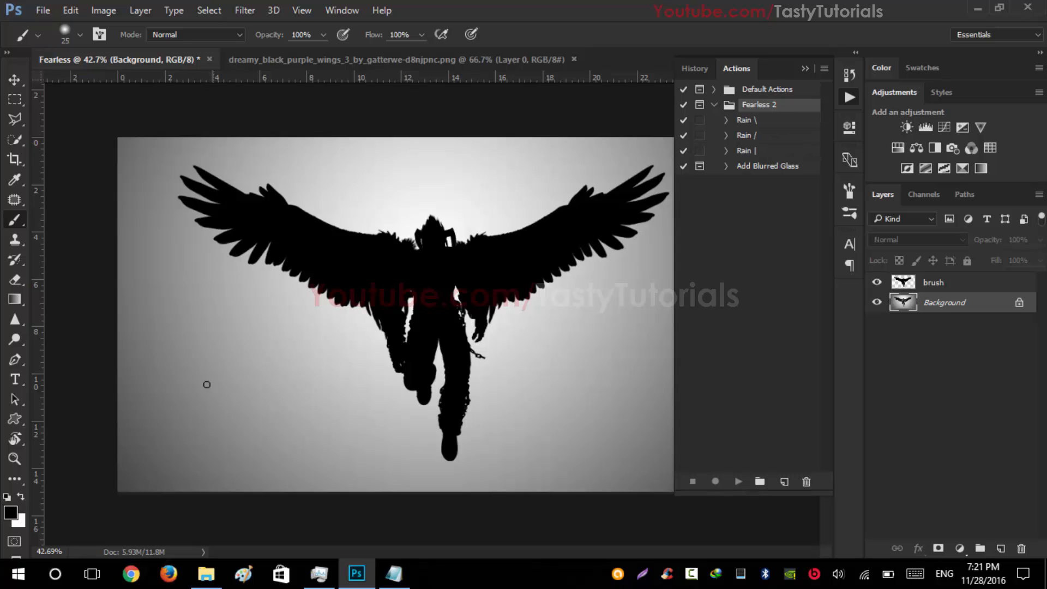
mouse_move(454, 305)
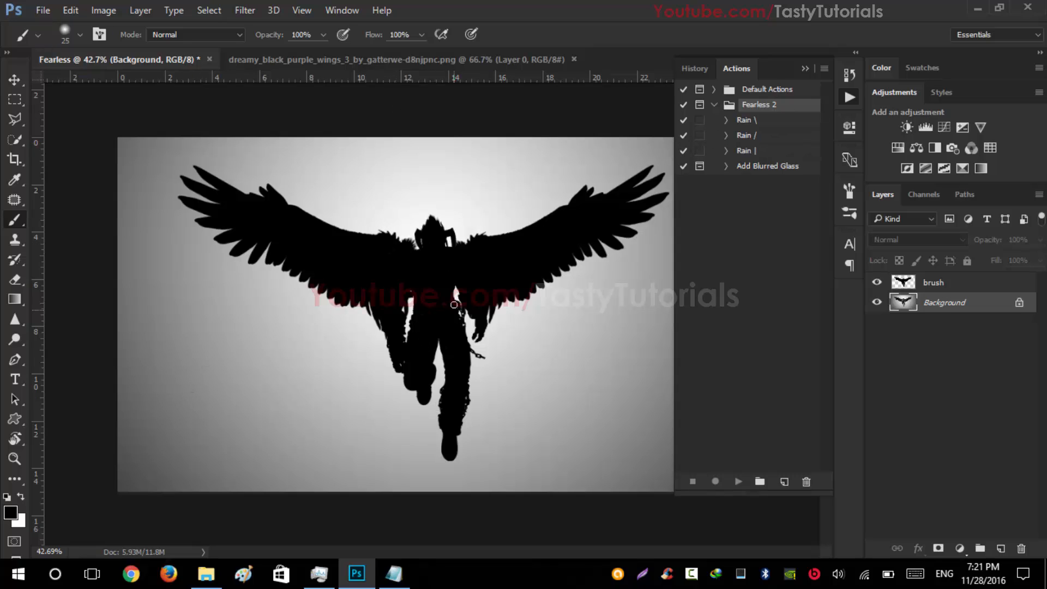
mouse_move(663, 145)
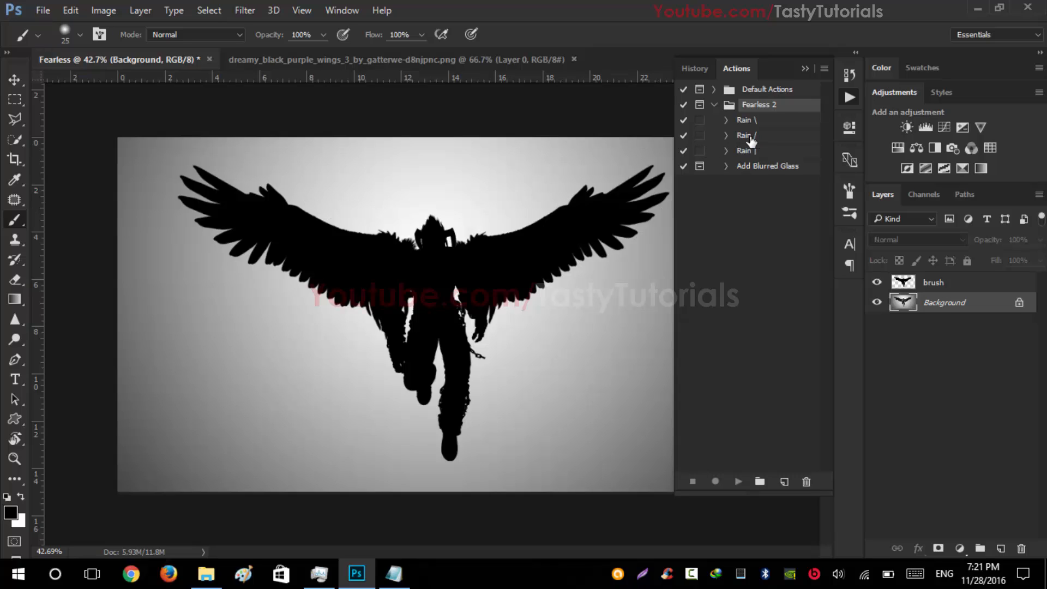
Select the Rain \ and then the Rain / action in the Fearless 2 set
click(748, 120)
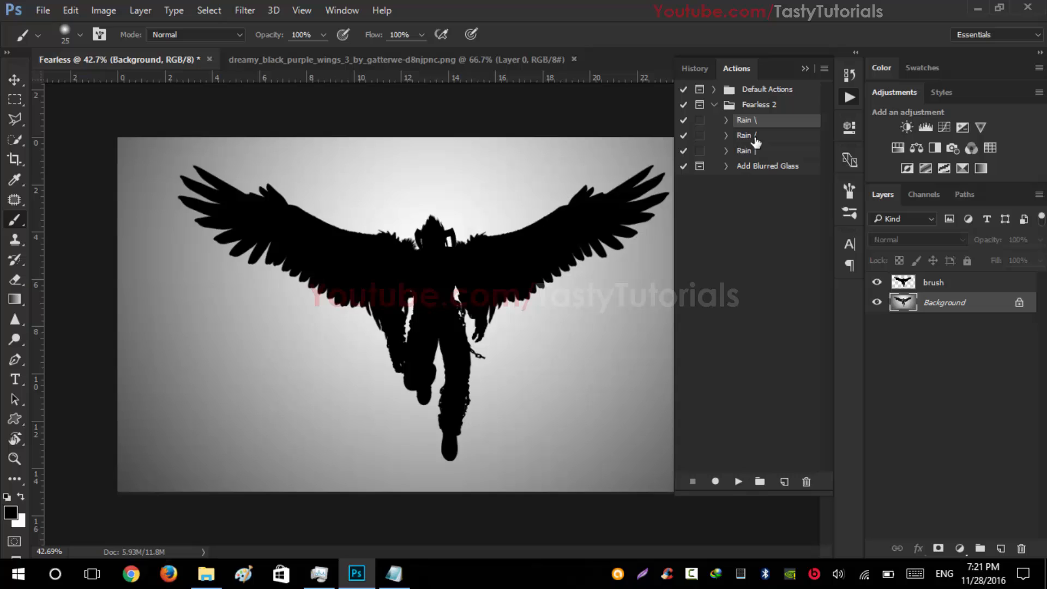
click(744, 135)
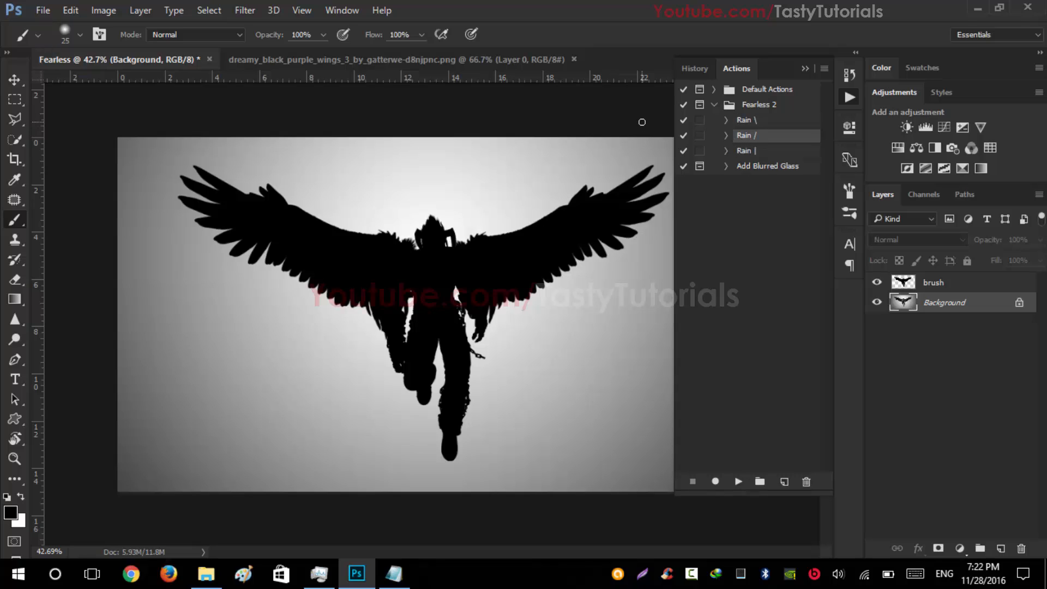
mouse_move(162, 446)
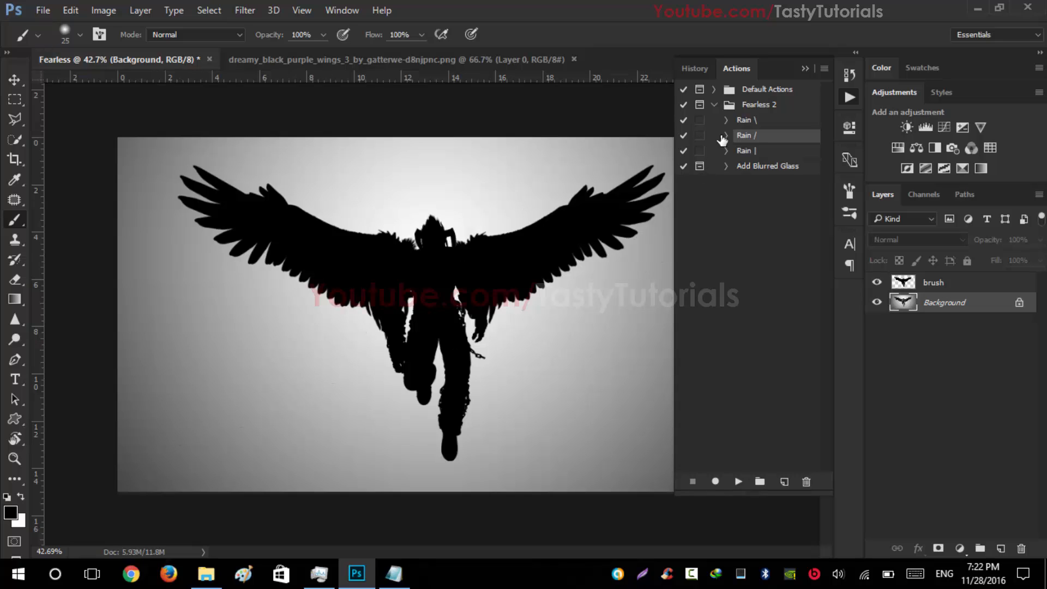
Expand the Rain / action to reveal its recorded steps
click(727, 135)
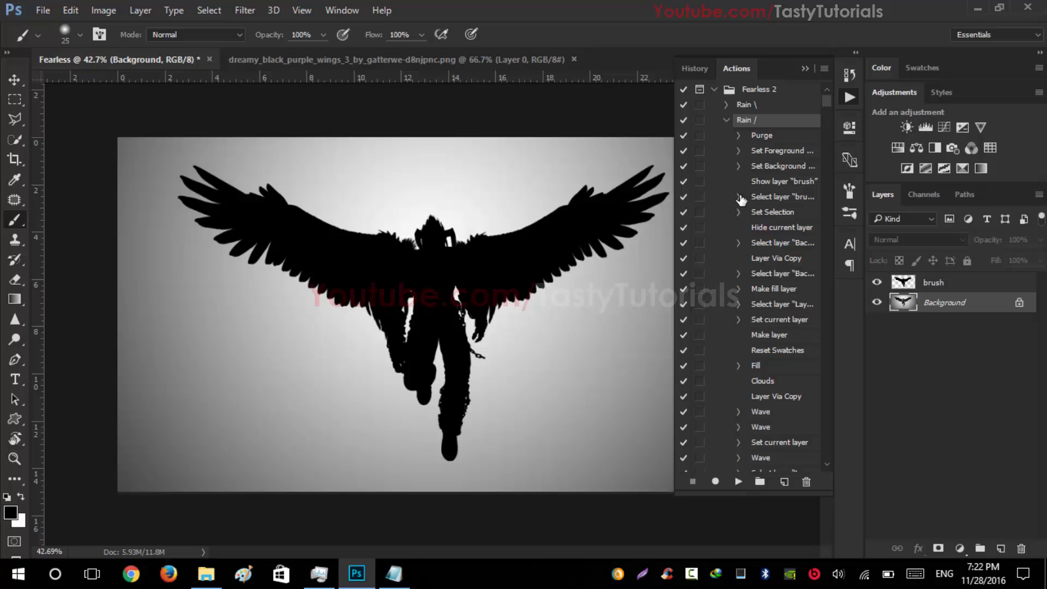
mouse_move(567, 219)
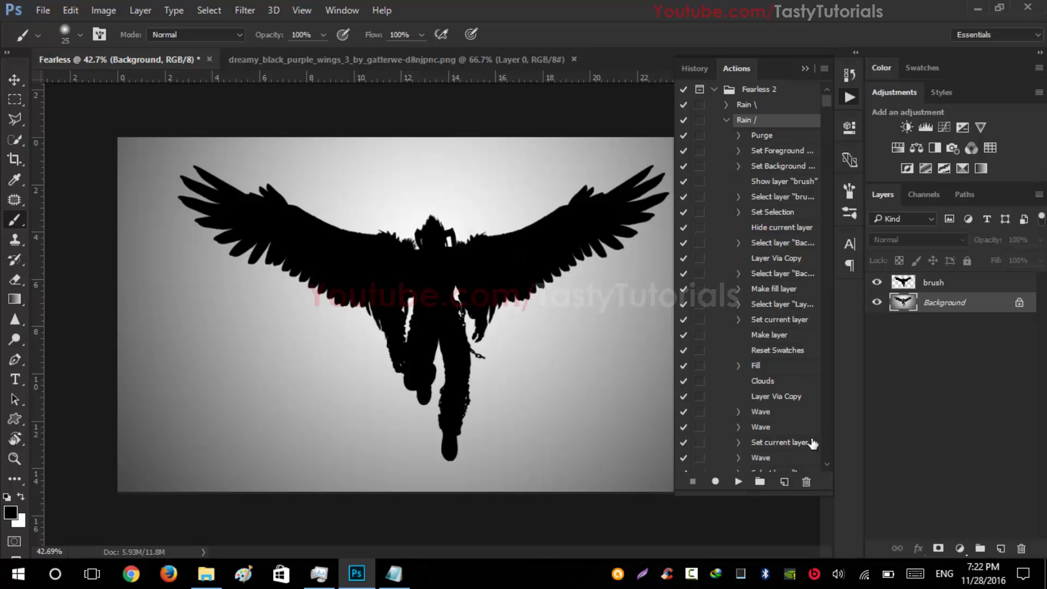
mouse_move(739, 481)
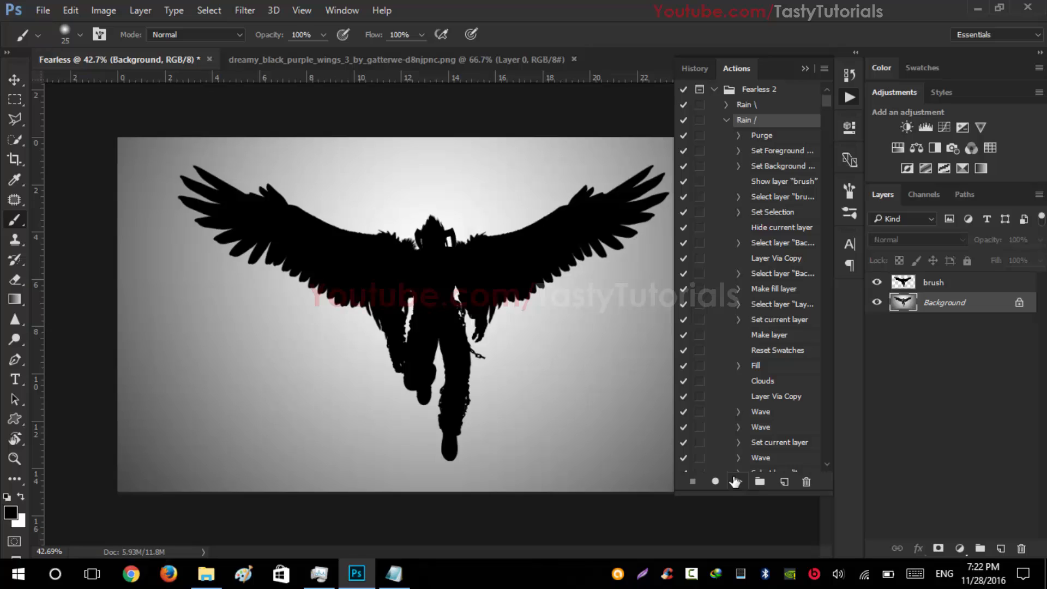
mouse_move(734, 481)
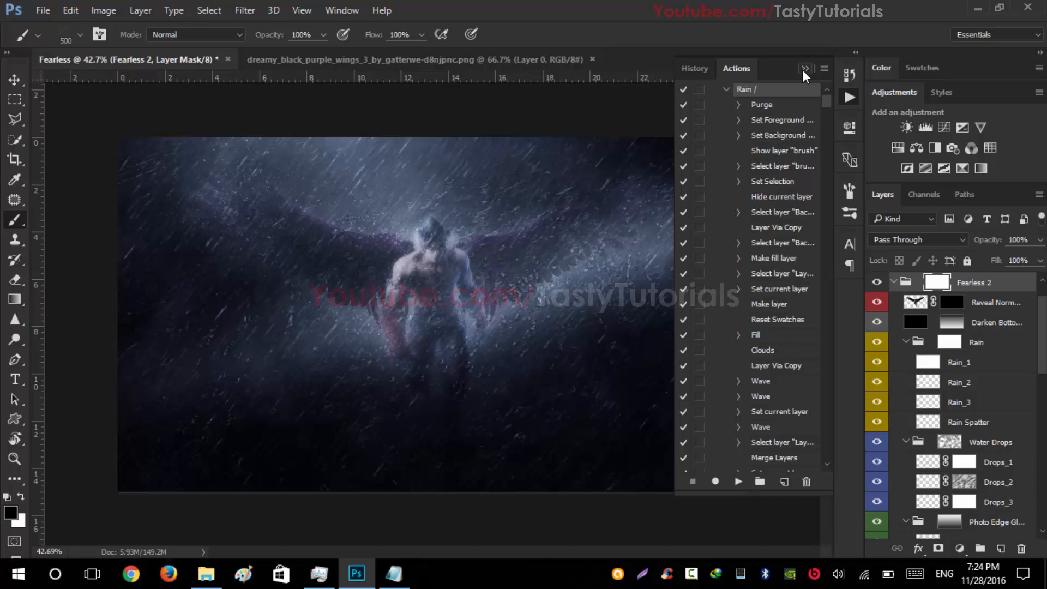
Hide the Water Drops group and duplicate Main Photo twice to strengthen the figure
click(805, 67)
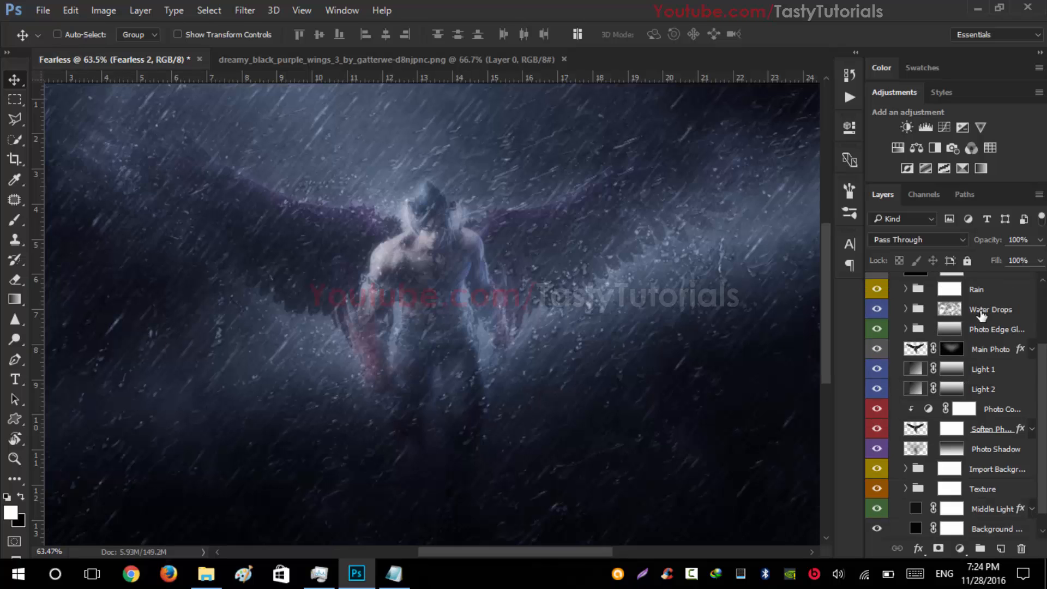
click(877, 309)
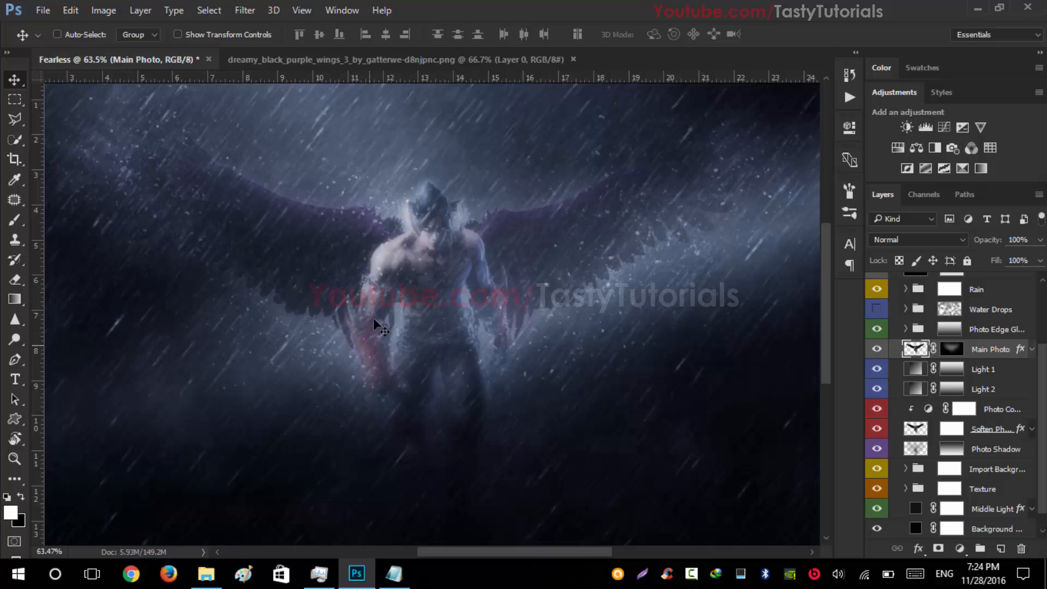
key(ctrl+j)
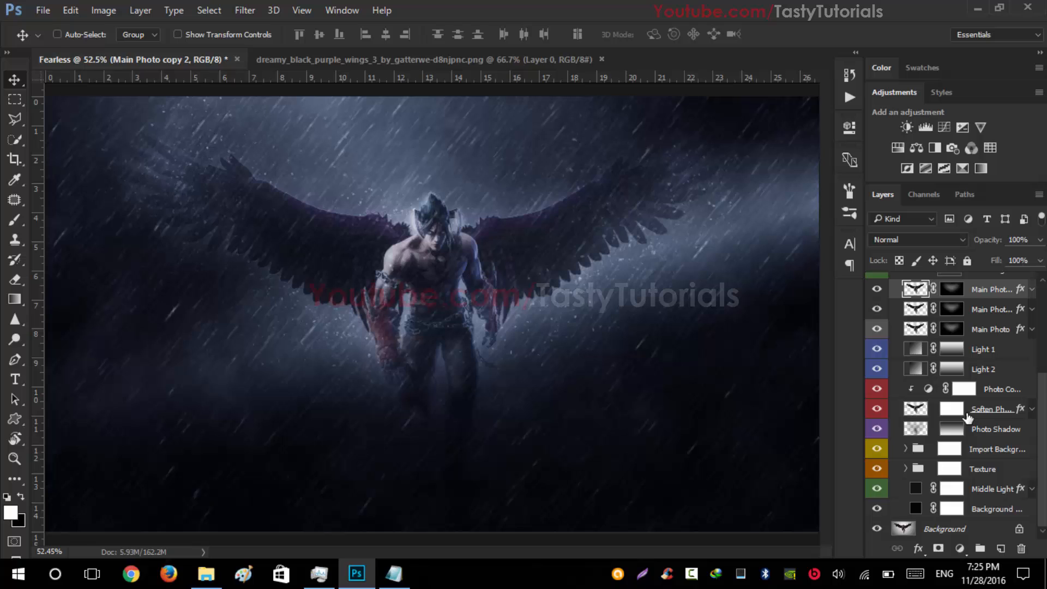
click(877, 410)
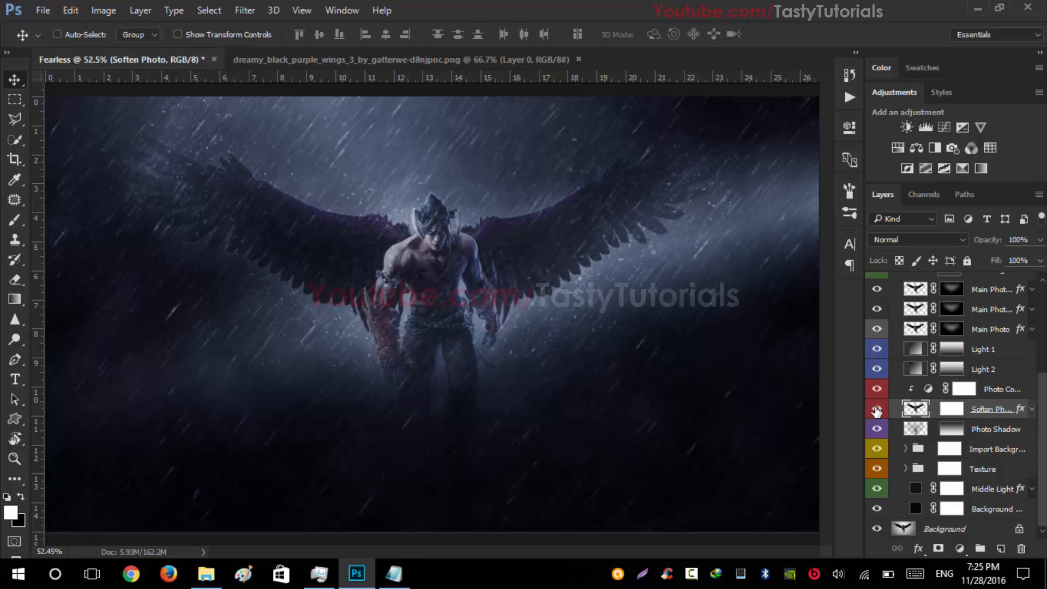
key(ctrl+j)
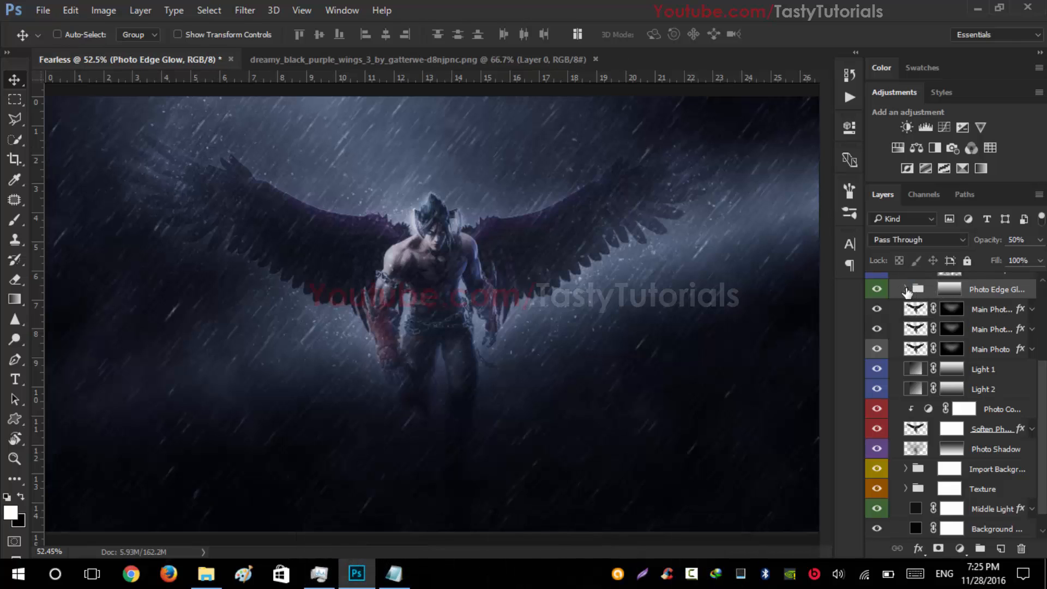
Mask the Edge Glow and Edge Glow_Boost 1 layers with black over Jin's head
click(907, 288)
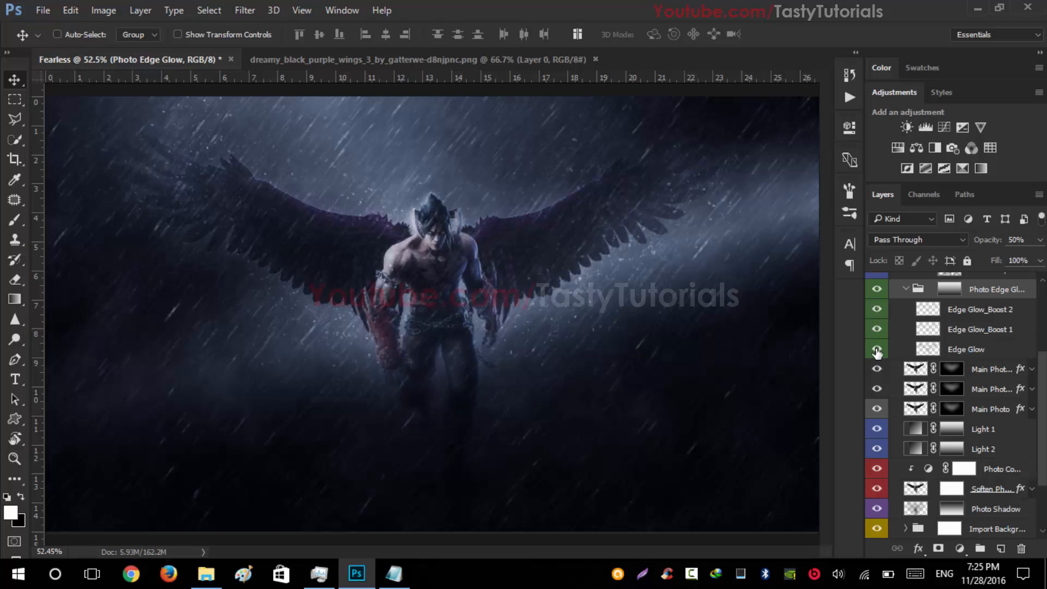
click(966, 349)
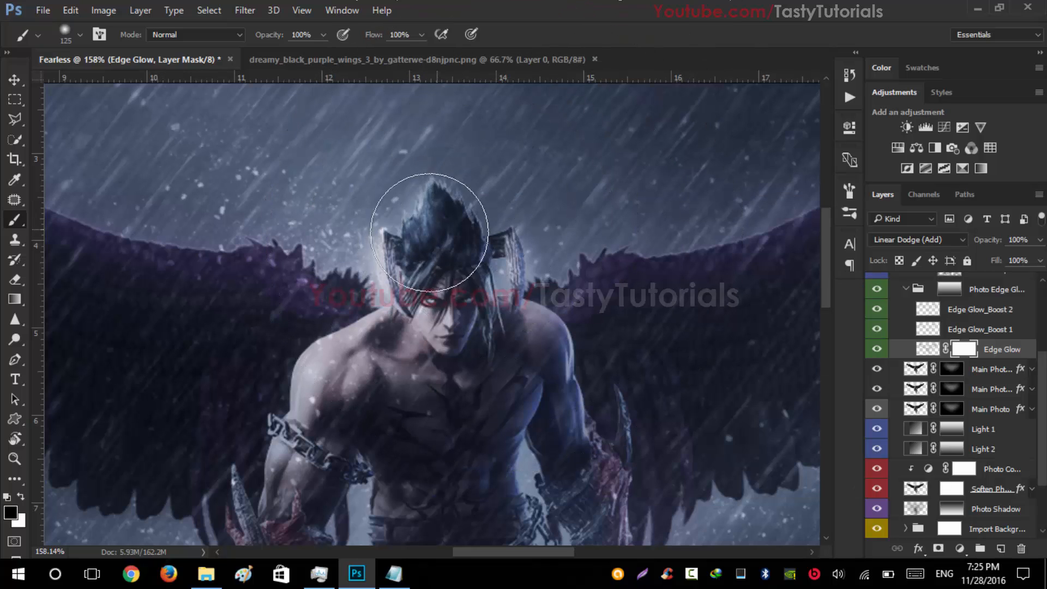
drag(430, 233, 430, 218)
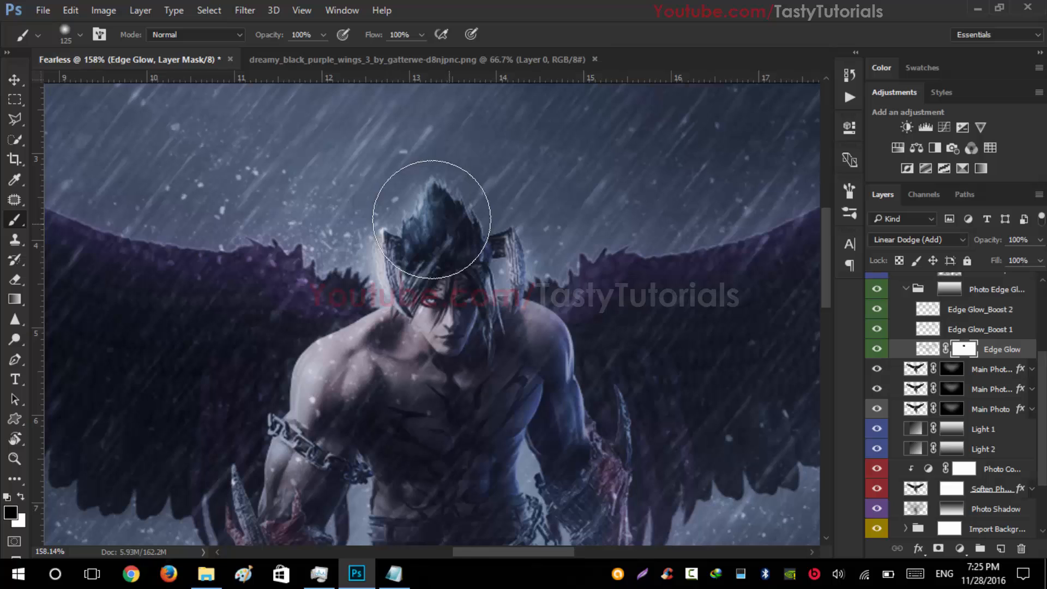
click(981, 329)
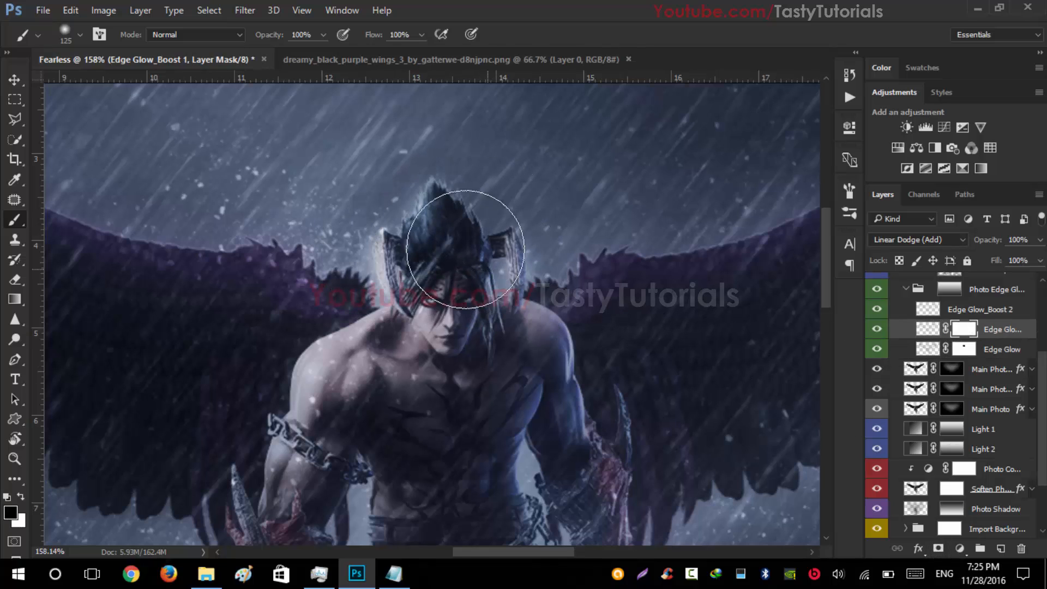
click(991, 309)
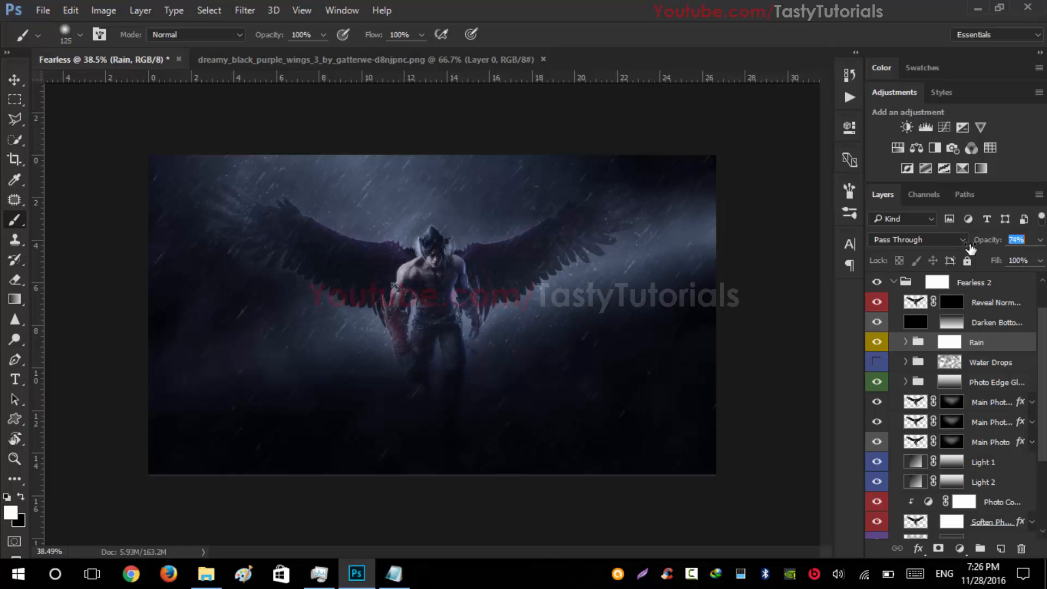
Lower the Rain group opacity to 74% and bring up the Fearless 2 actions list
drag(1015, 239, 1018, 239)
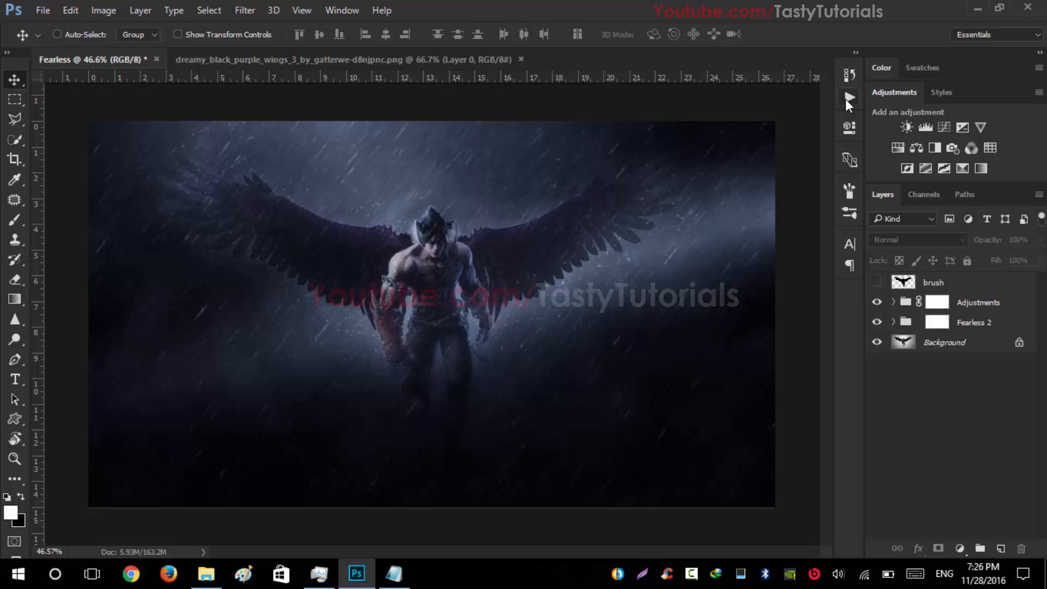
click(849, 97)
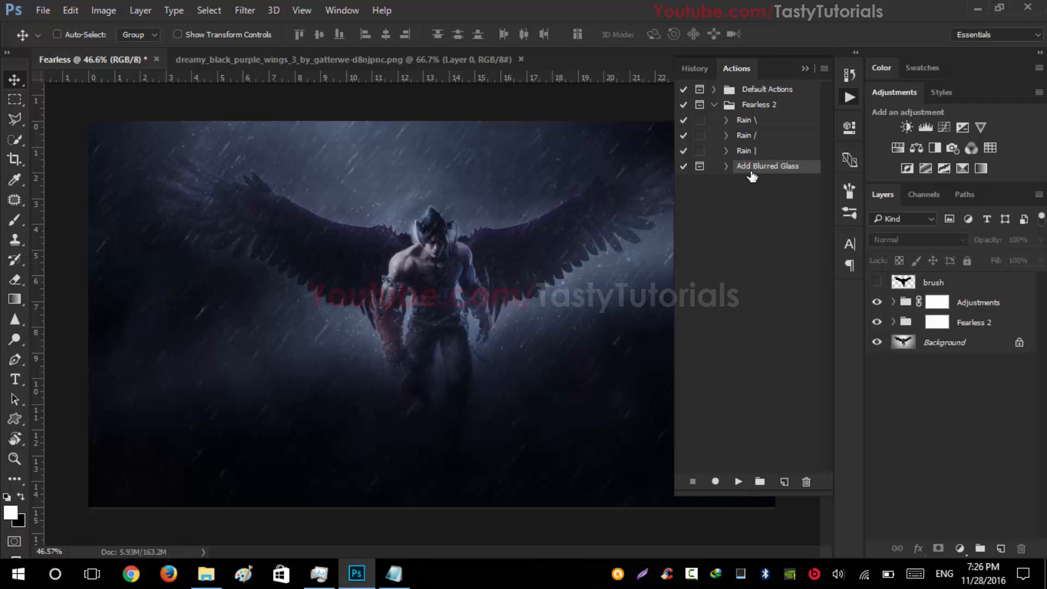
mouse_move(783, 206)
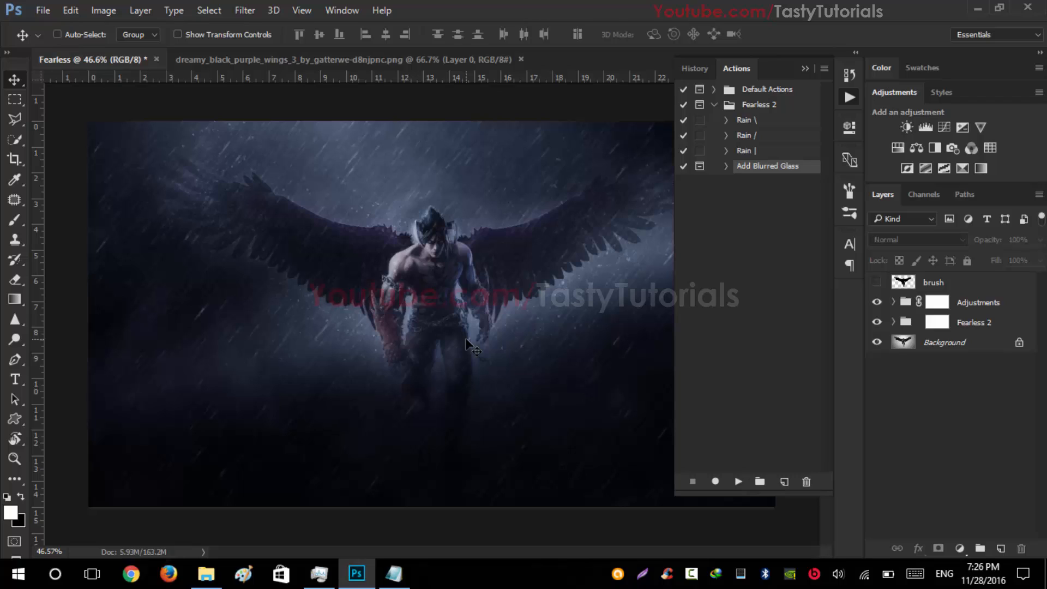
mouse_move(472, 341)
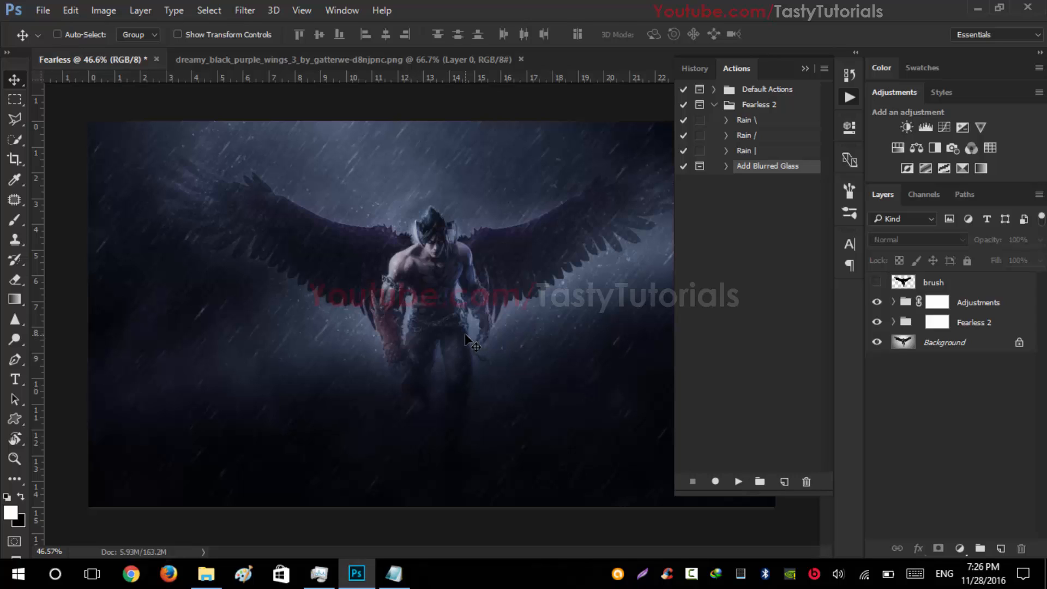
mouse_move(507, 255)
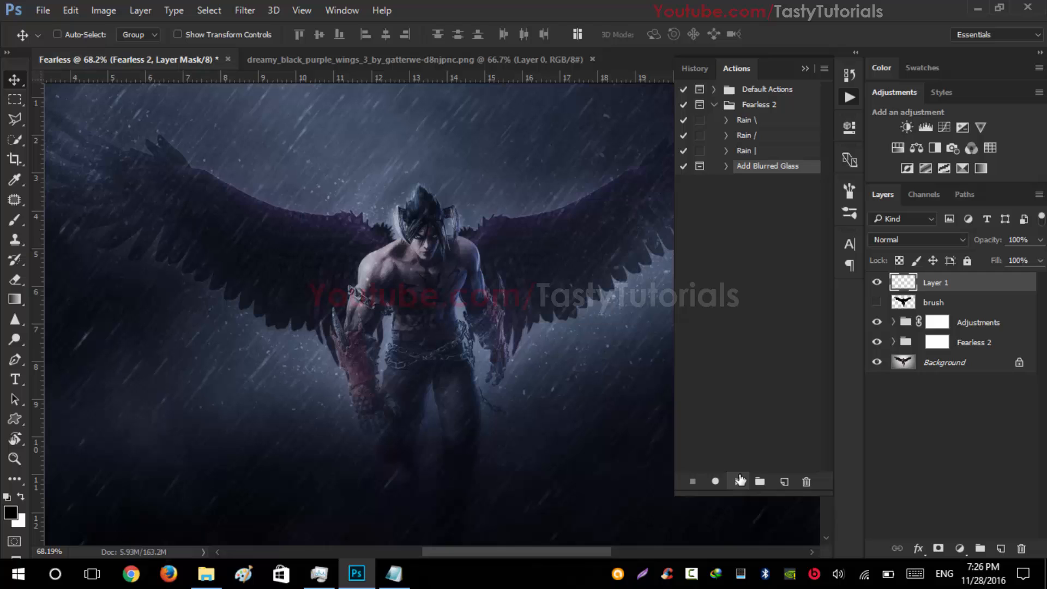
Run Add Blurred Glass and continue past its message to the Threshold step
click(737, 481)
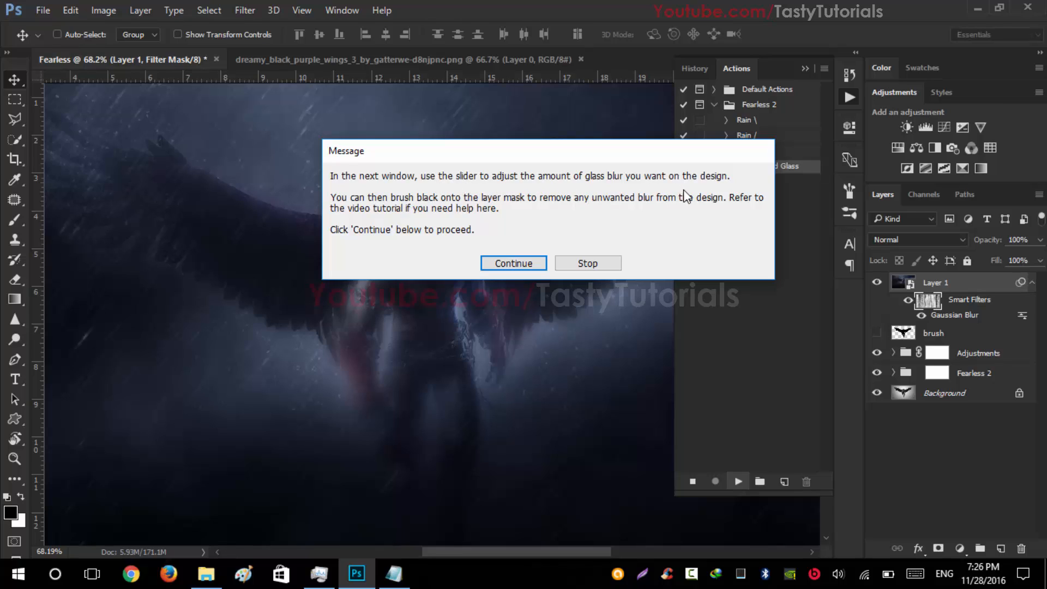
mouse_move(384, 217)
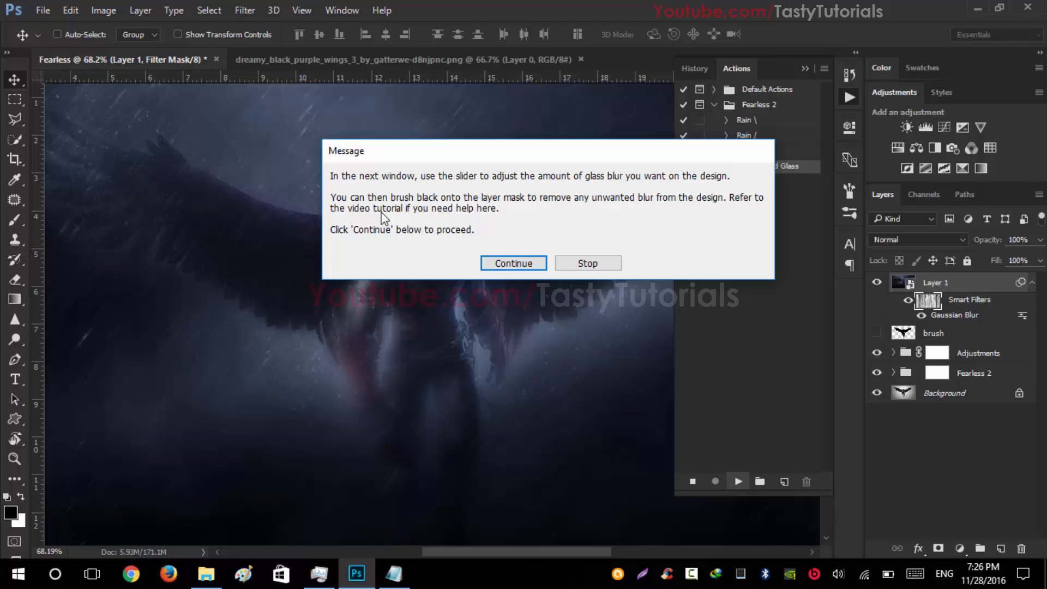
mouse_move(434, 220)
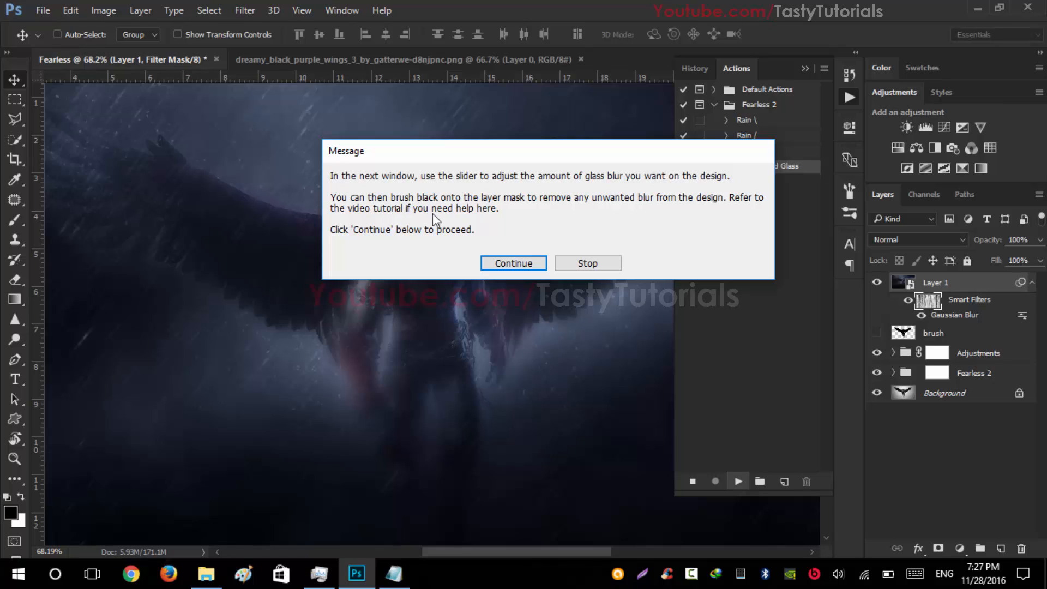
mouse_move(655, 222)
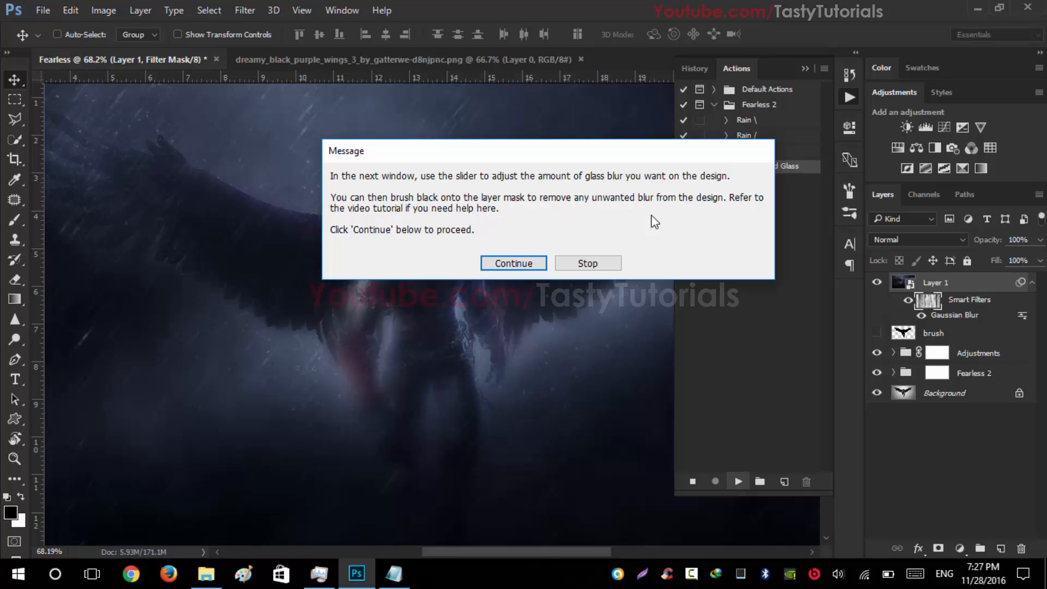
mouse_move(431, 225)
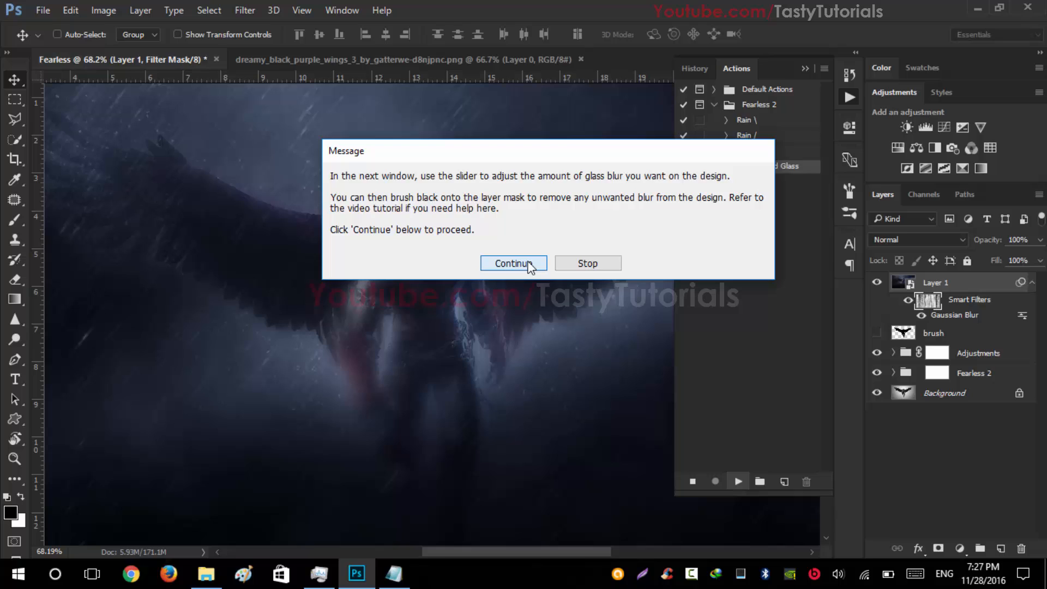
click(513, 263)
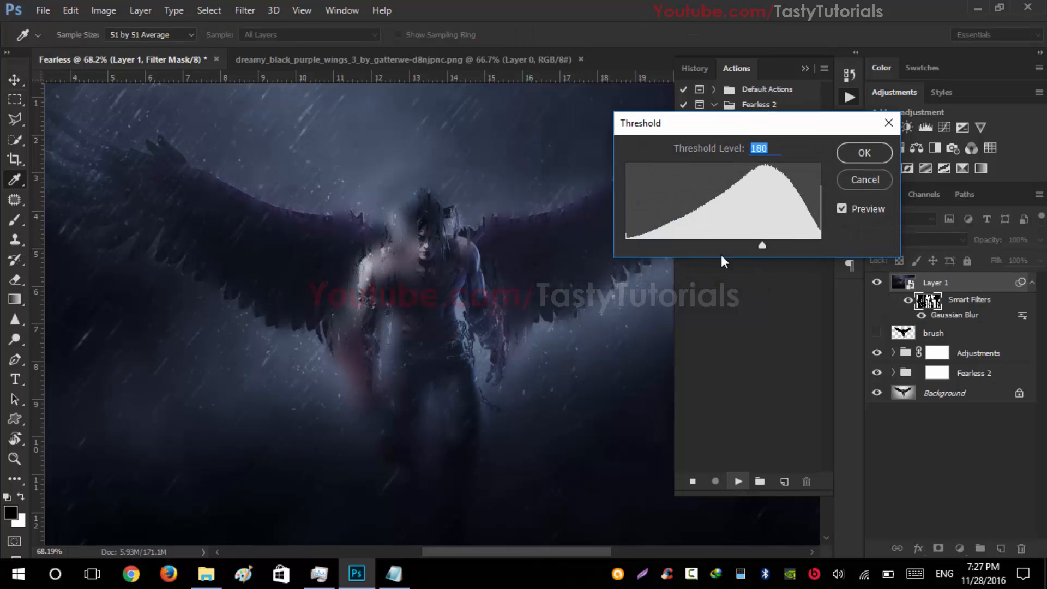
Set the glass threshold to 206 and confirm to finish the Blurred Glass layer
drag(763, 246, 782, 246)
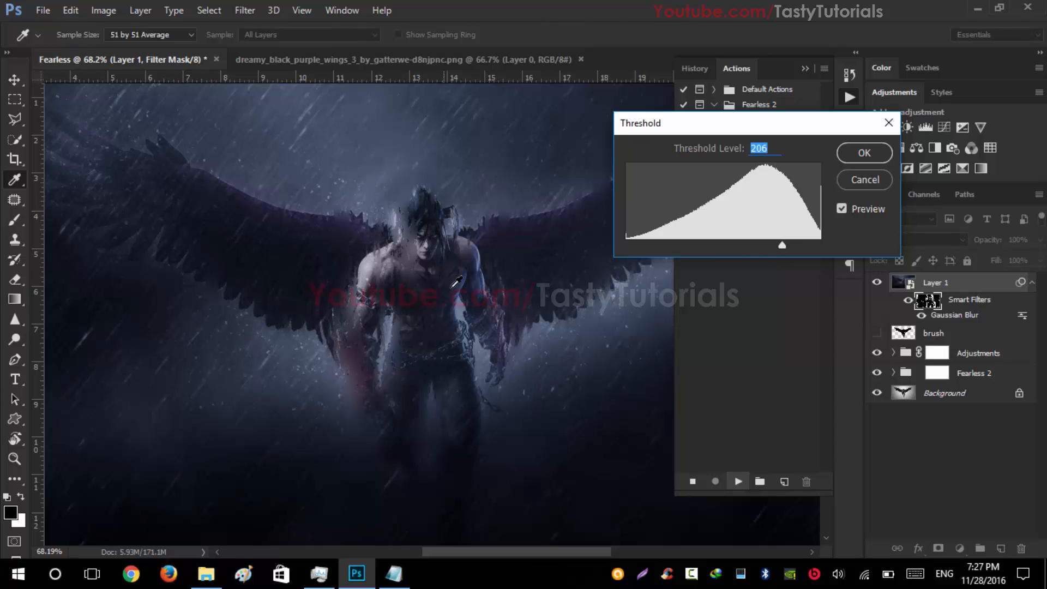
mouse_move(862, 207)
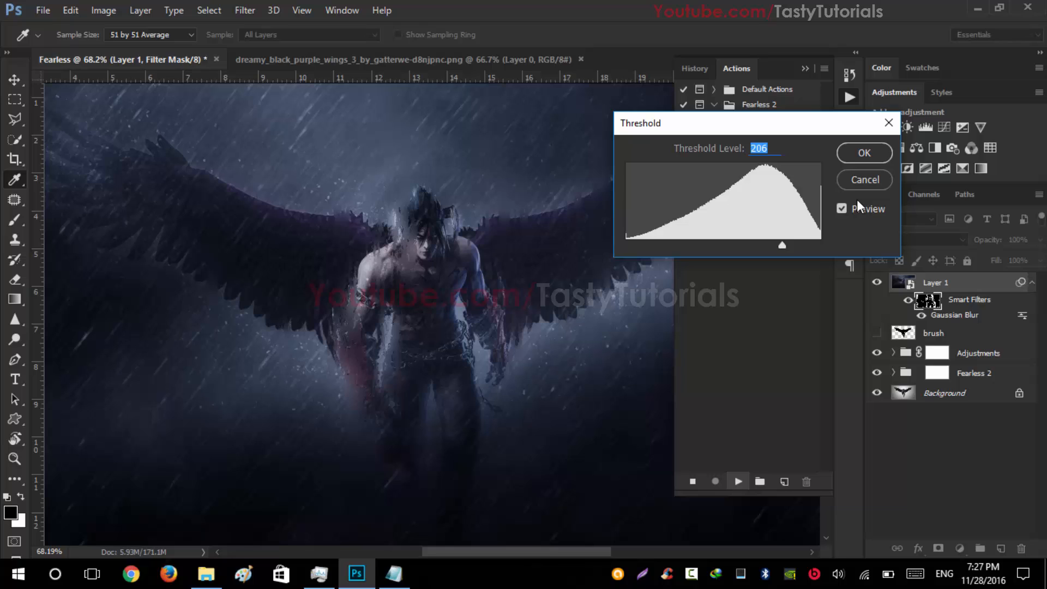
click(864, 153)
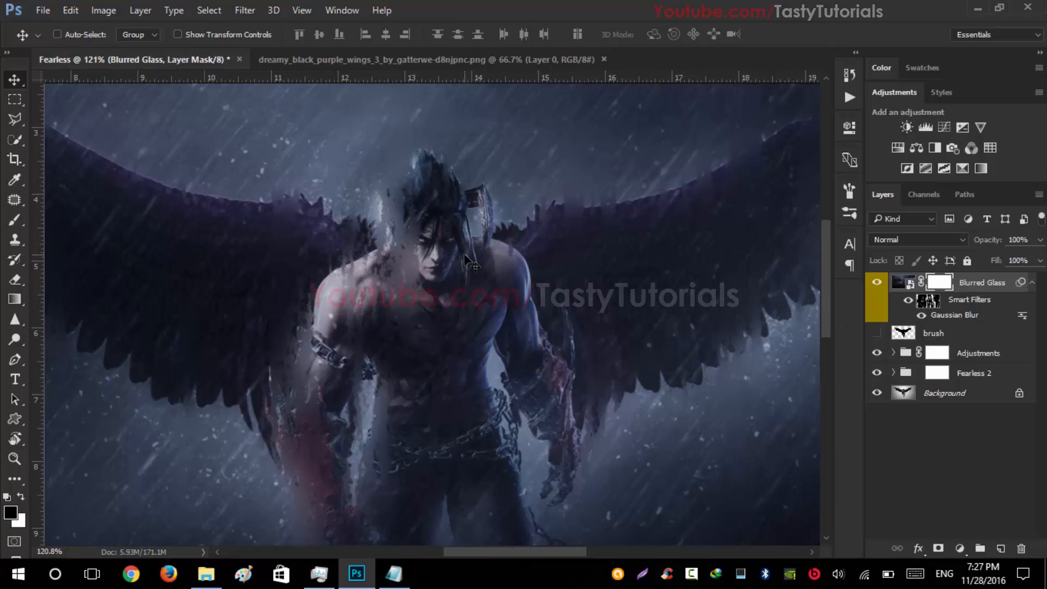
Paint black on the Blurred Glass mask over Jin's face so it stays sharp
key(ctrl+plus)
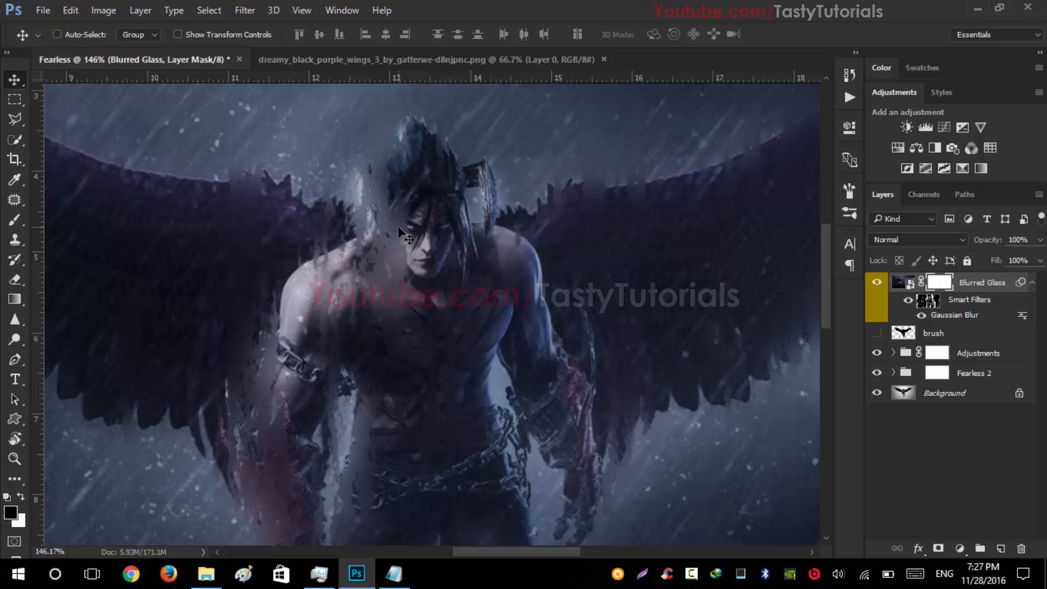
click(14, 219)
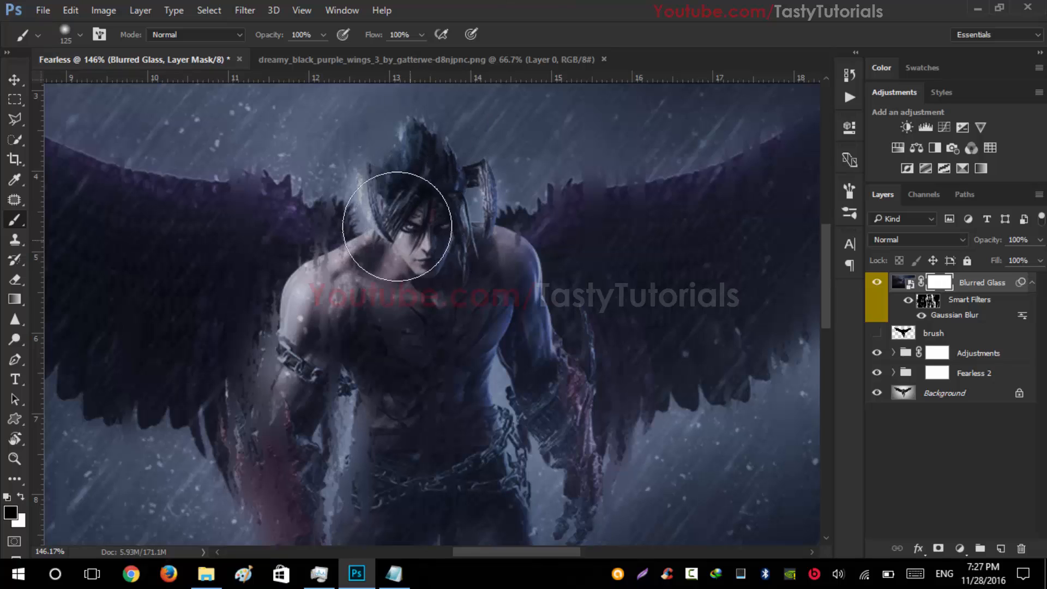
drag(397, 227, 437, 248)
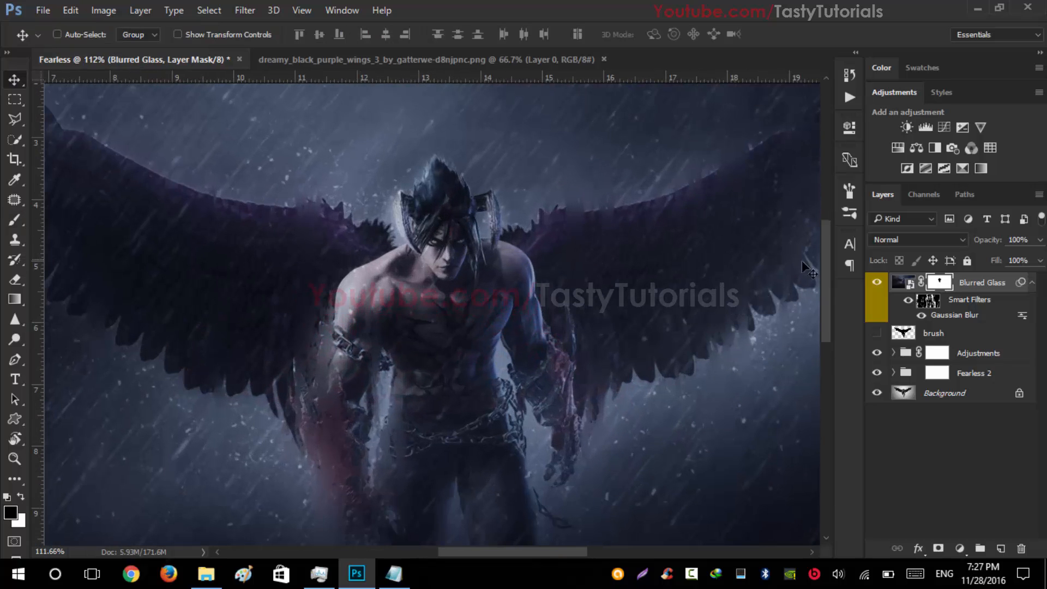
click(877, 282)
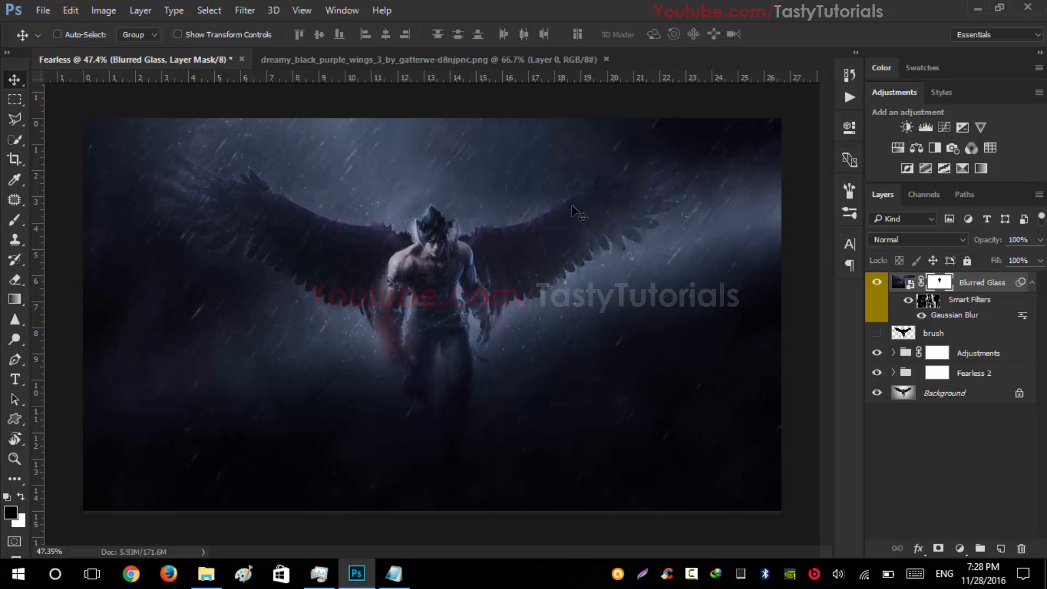
mouse_move(471, 240)
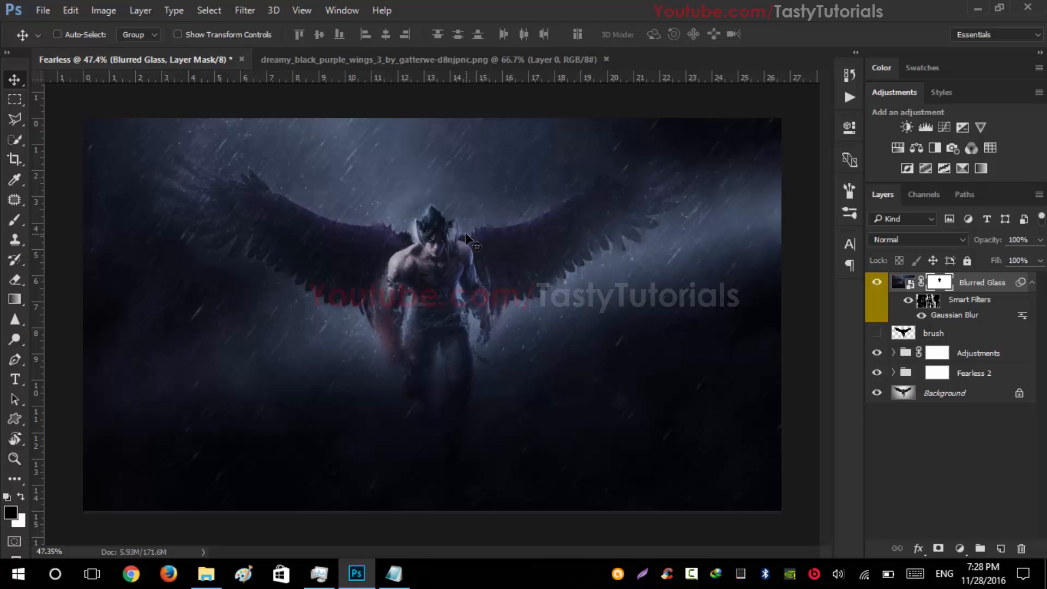